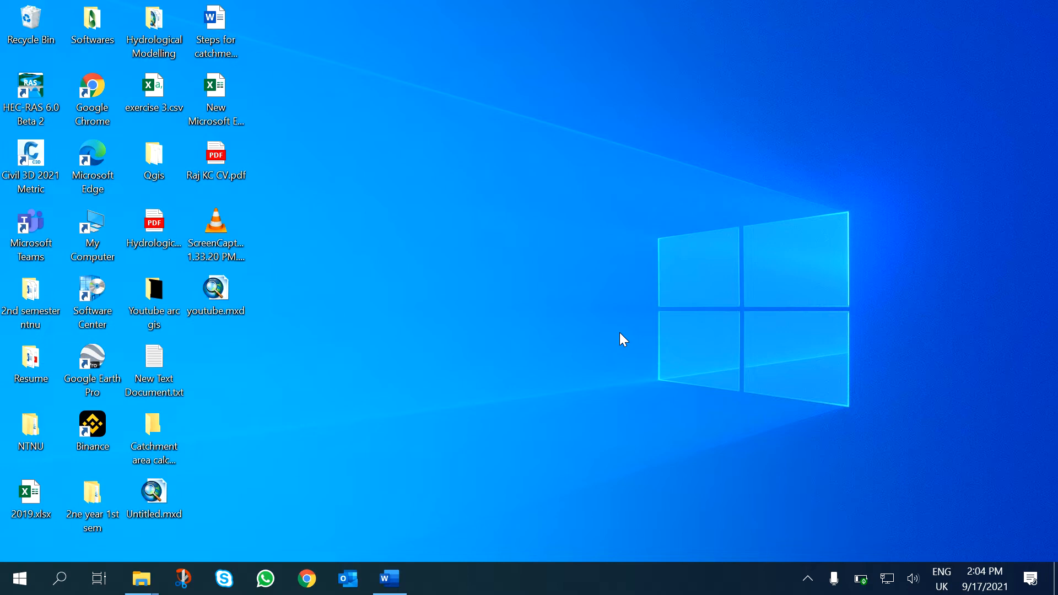
{"action": "mouse_move", "coordinate": [617, 337]}
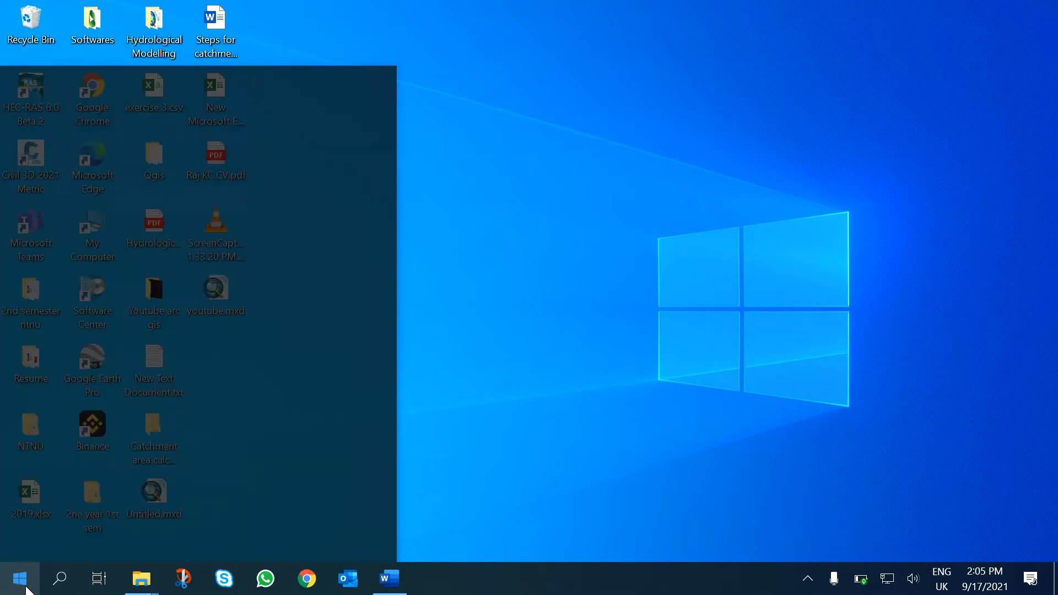
Step: Launch ArcMap 10.8.1 and start a new map from the My Templates Blank Map
{"action": "type", "text": "arcMap 10.8.1"}
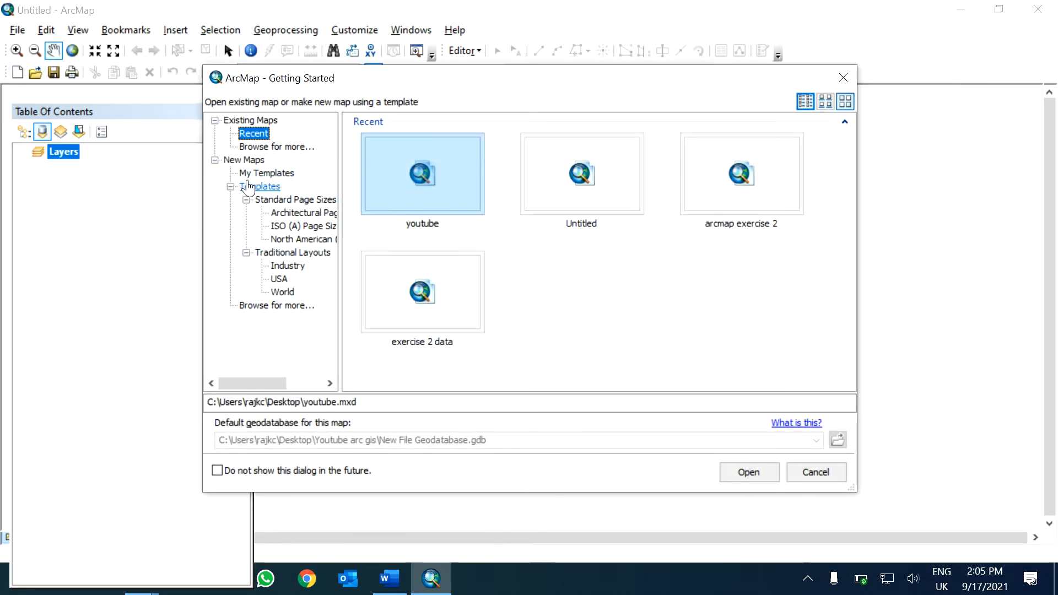
{"action": "left_click", "coordinate": [266, 173]}
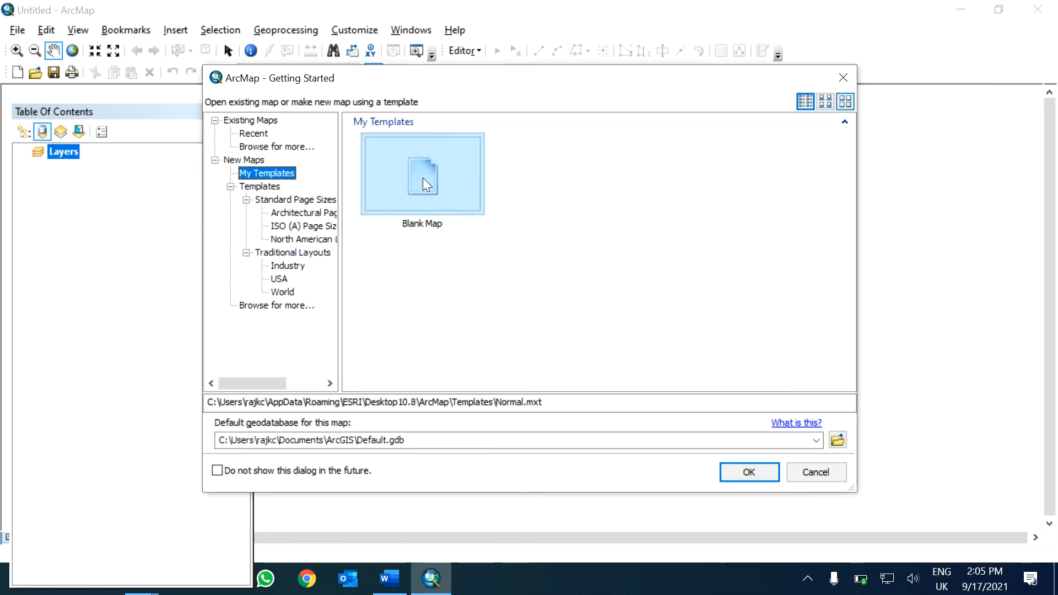
{"action": "left_click", "coordinate": [748, 471]}
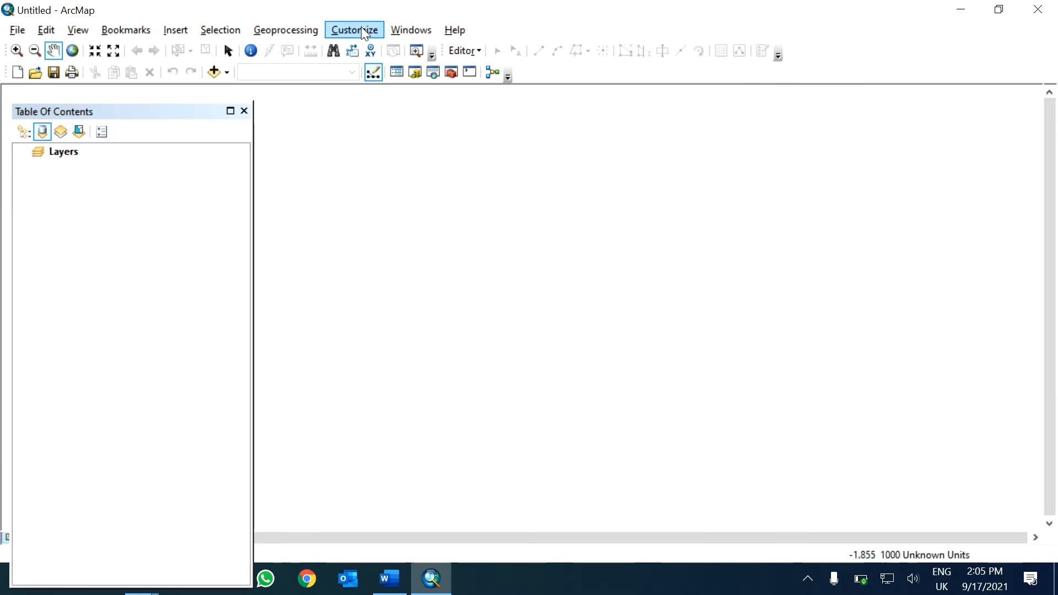
Step: Show the Catalog window and disconnect the existing folder connection
{"action": "left_click", "coordinate": [354, 30]}
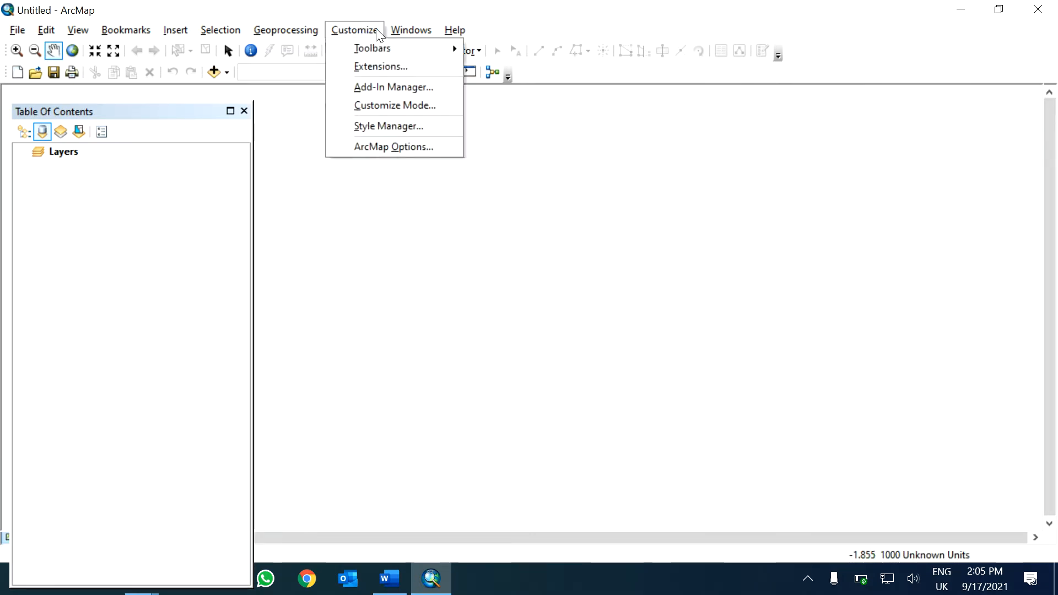
{"action": "left_click", "coordinate": [410, 30]}
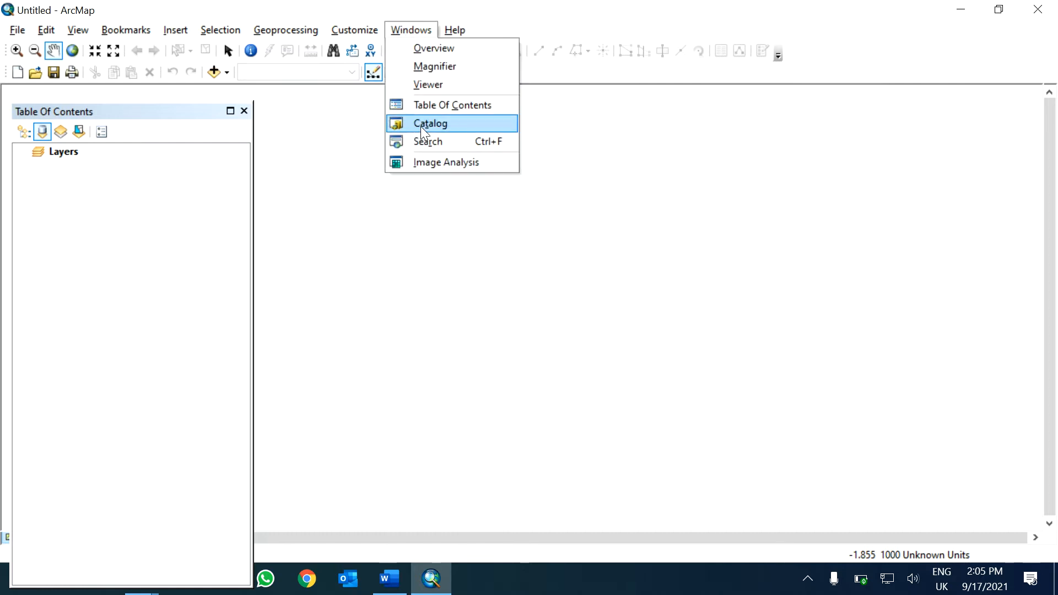
{"action": "left_click", "coordinate": [431, 123]}
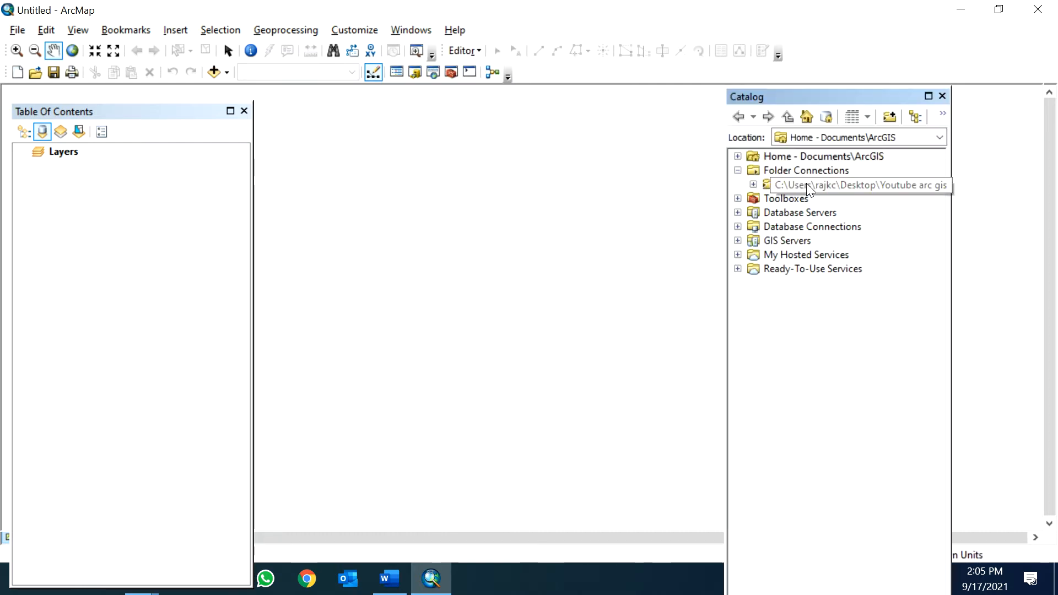
{"action": "right_click", "coordinate": [857, 184]}
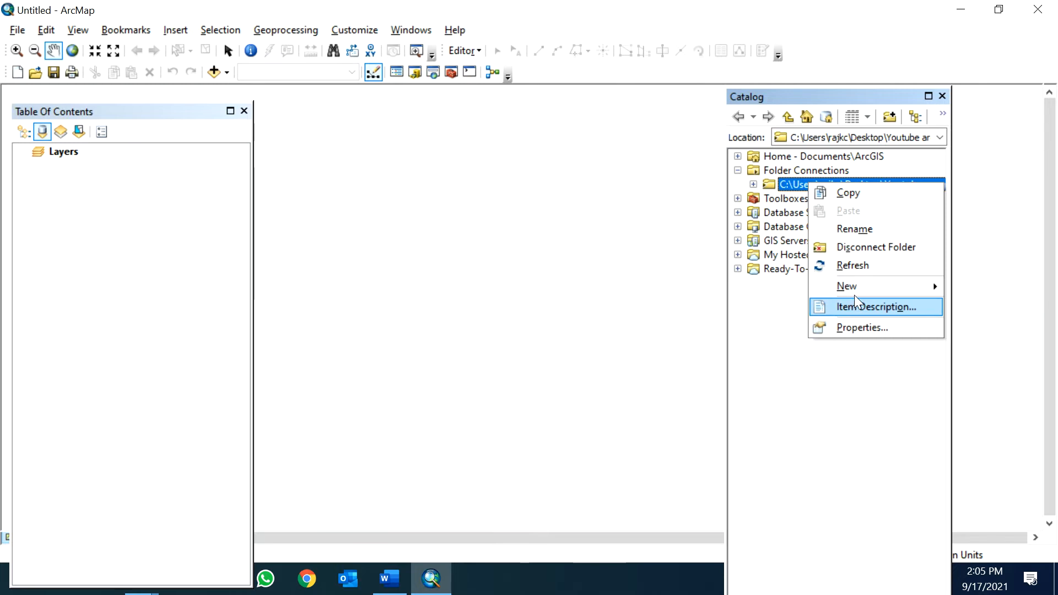
{"action": "mouse_move", "coordinate": [874, 247]}
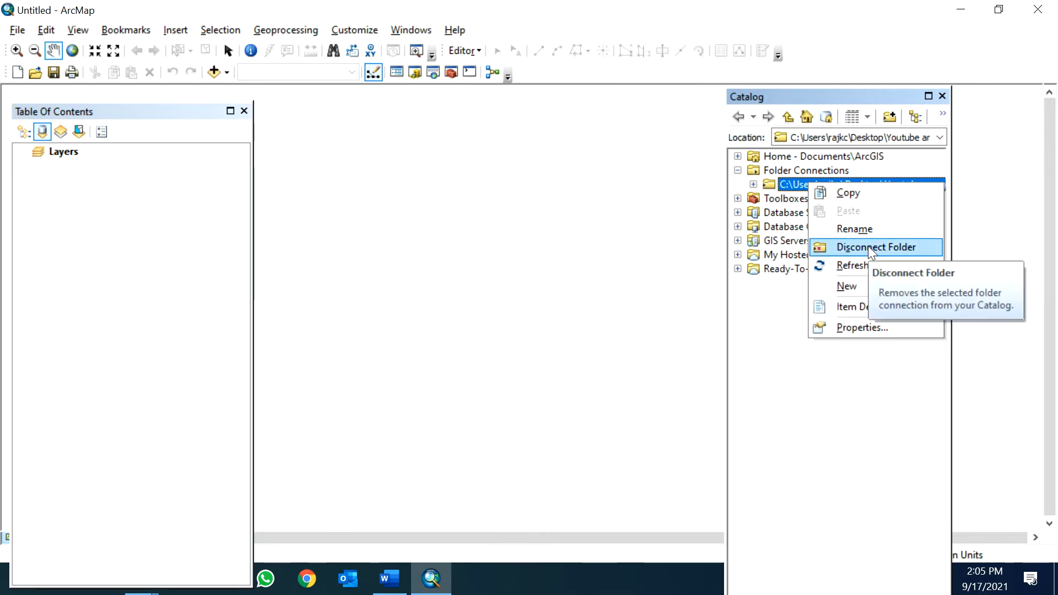
{"action": "left_click", "coordinate": [877, 247]}
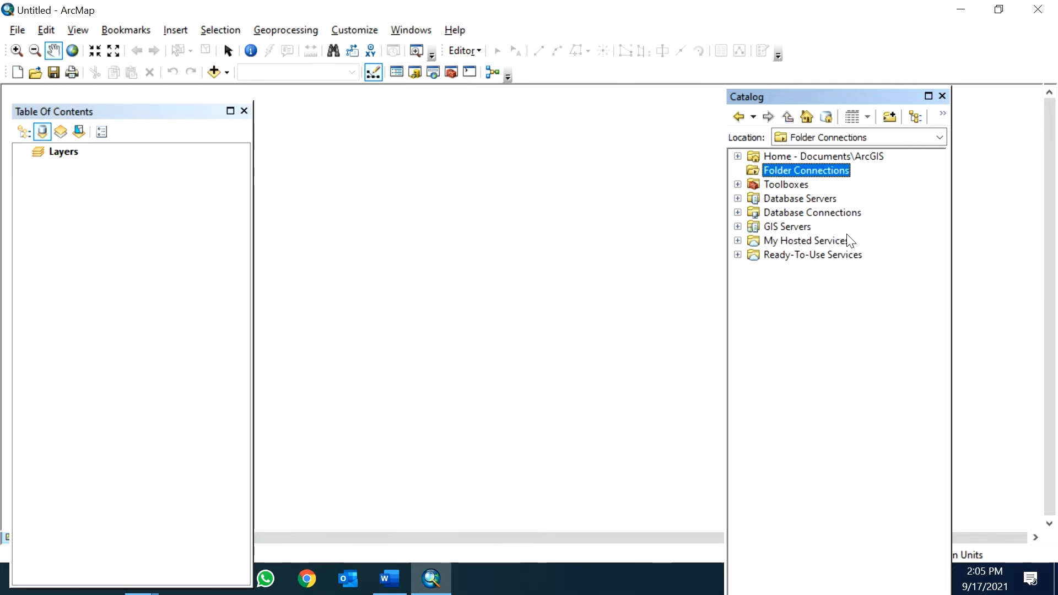
{"action": "mouse_move", "coordinate": [803, 186]}
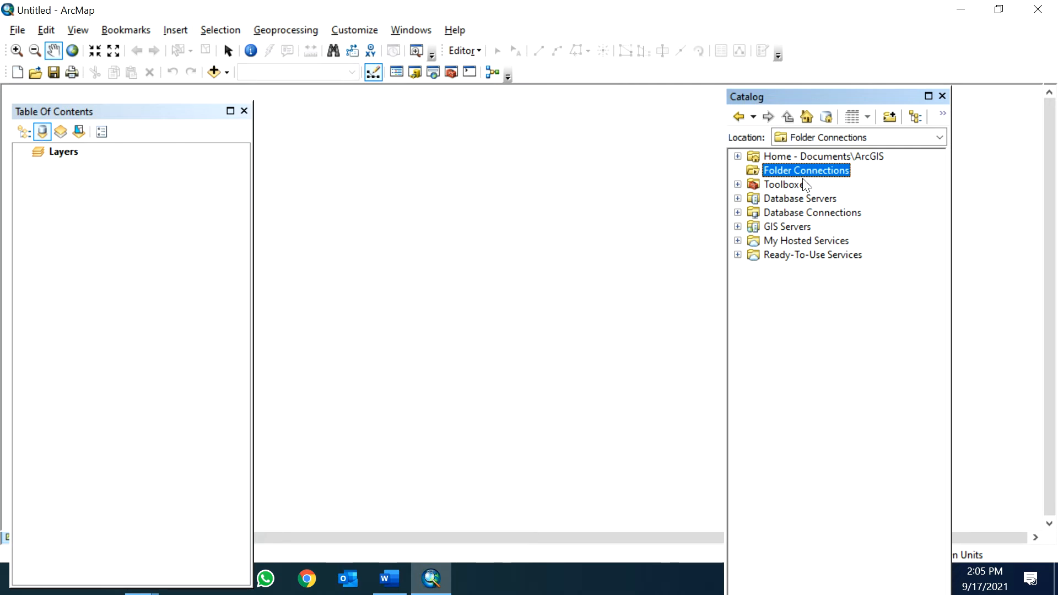
Step: Add a new folder connection to the Youtube arc gis folder
{"action": "right_click", "coordinate": [805, 170]}
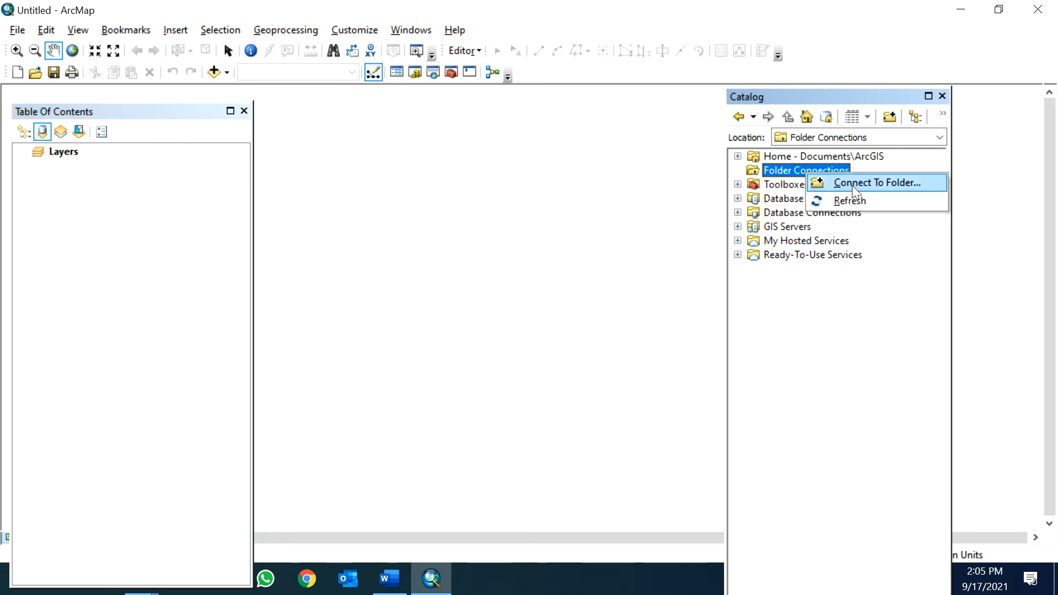
{"action": "left_click", "coordinate": [877, 183]}
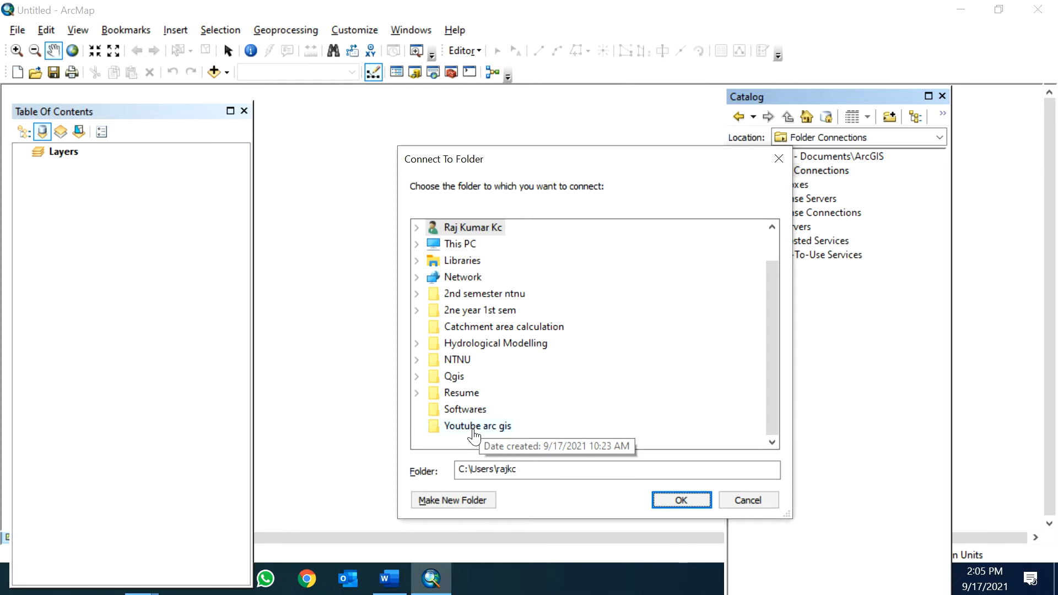
{"action": "left_click", "coordinate": [475, 425]}
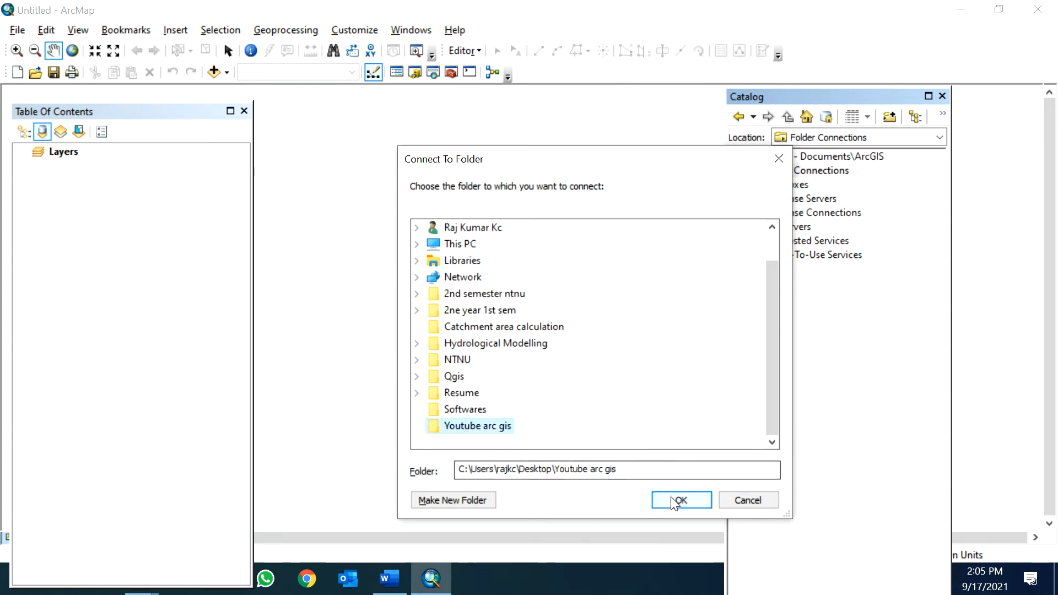
{"action": "left_click", "coordinate": [680, 500]}
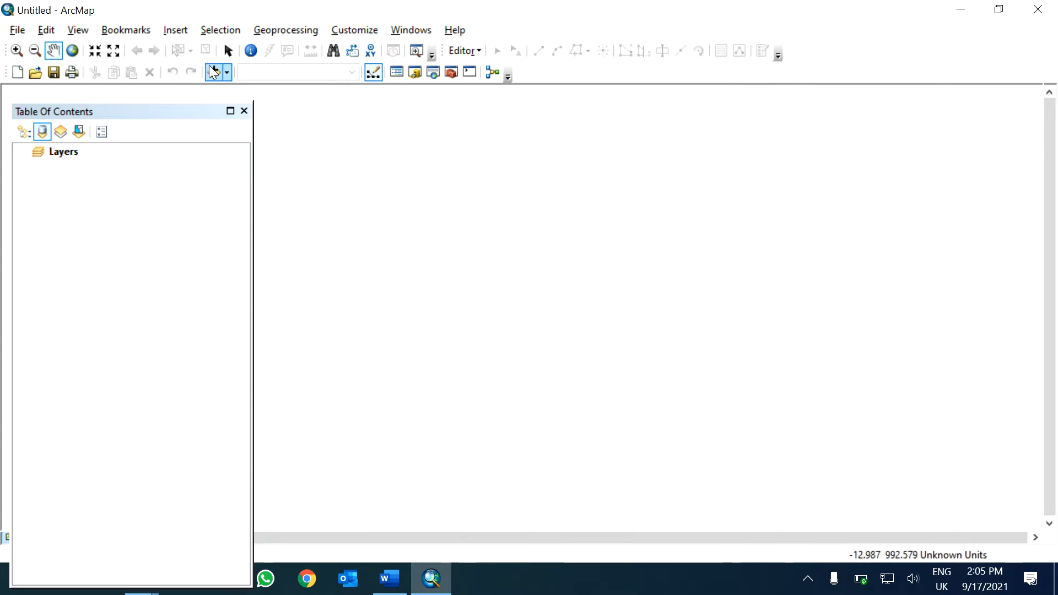
Step: Add the n28_e082_1arc_v3.tif elevation raster to the map
{"action": "left_click", "coordinate": [212, 73]}
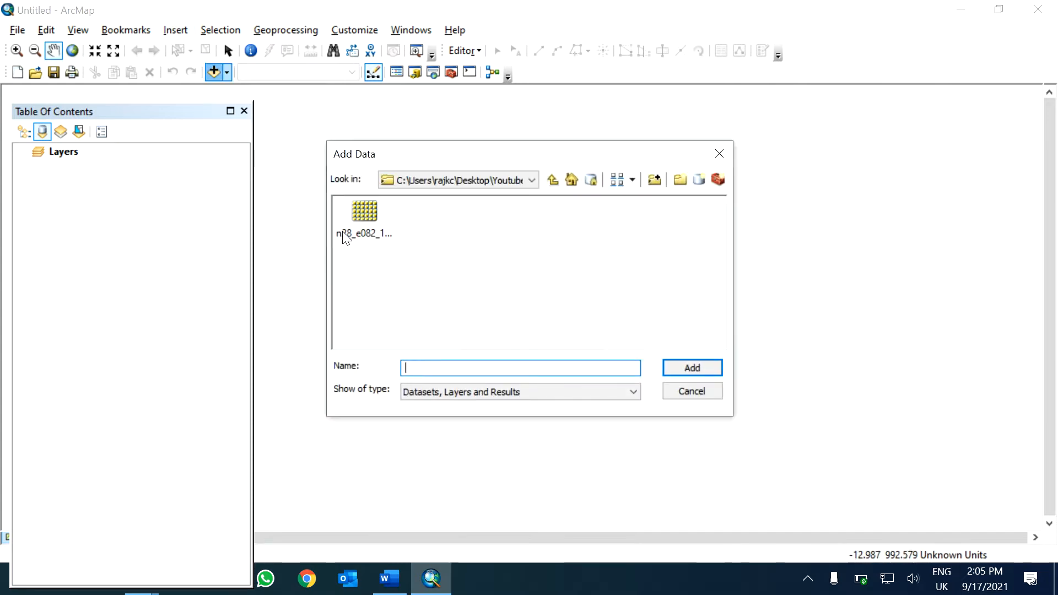
{"action": "left_click", "coordinate": [365, 233]}
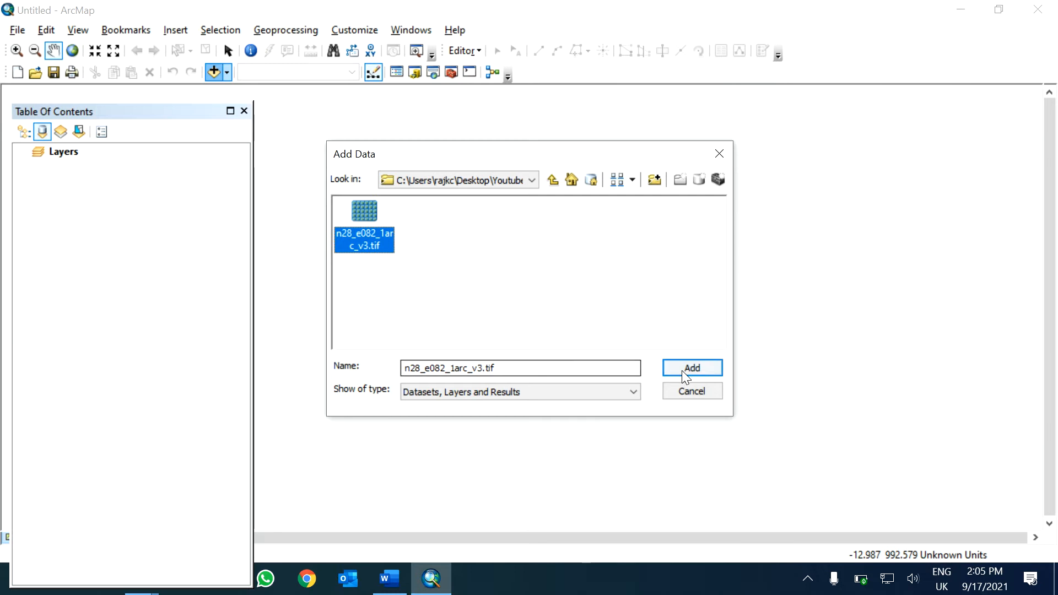
{"action": "left_click", "coordinate": [691, 367]}
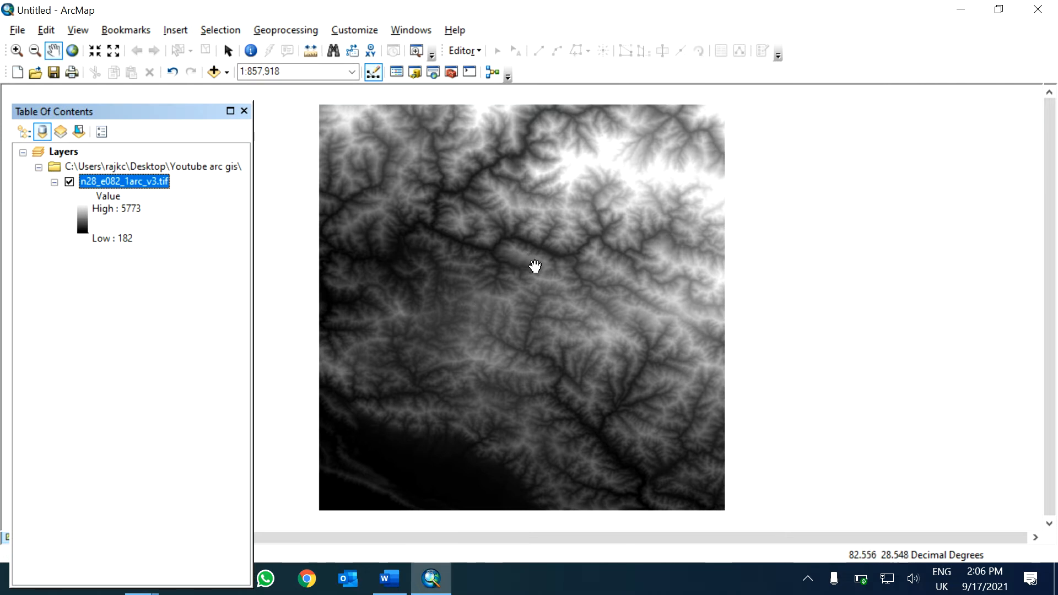
{"action": "mouse_move", "coordinate": [517, 264]}
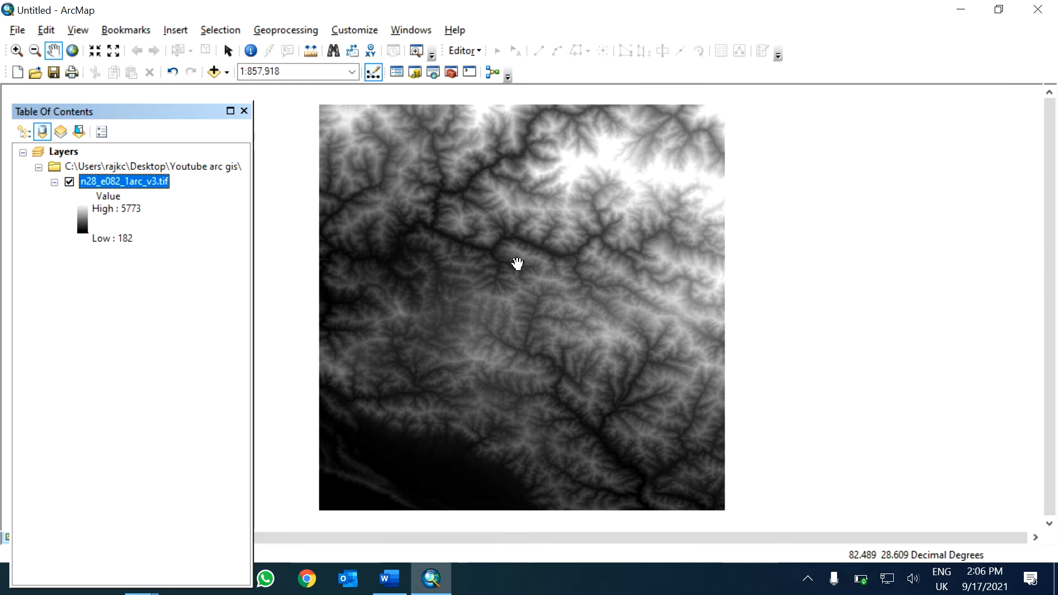
{"action": "mouse_move", "coordinate": [496, 223]}
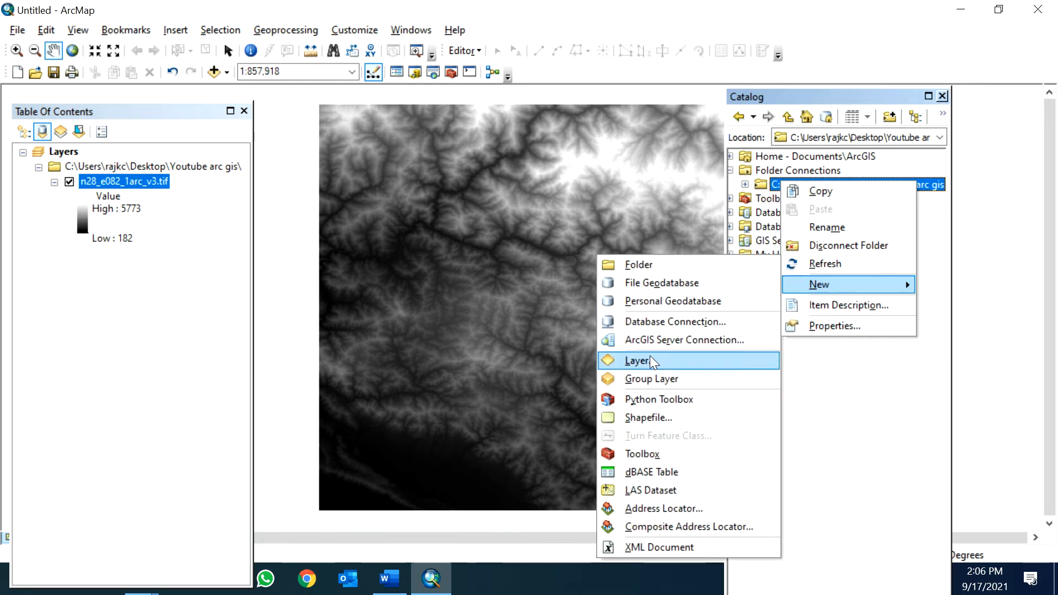
Step: Create a polygon shapefile named rectangle in the Youtube arc gis folder
{"action": "left_click", "coordinate": [647, 417]}
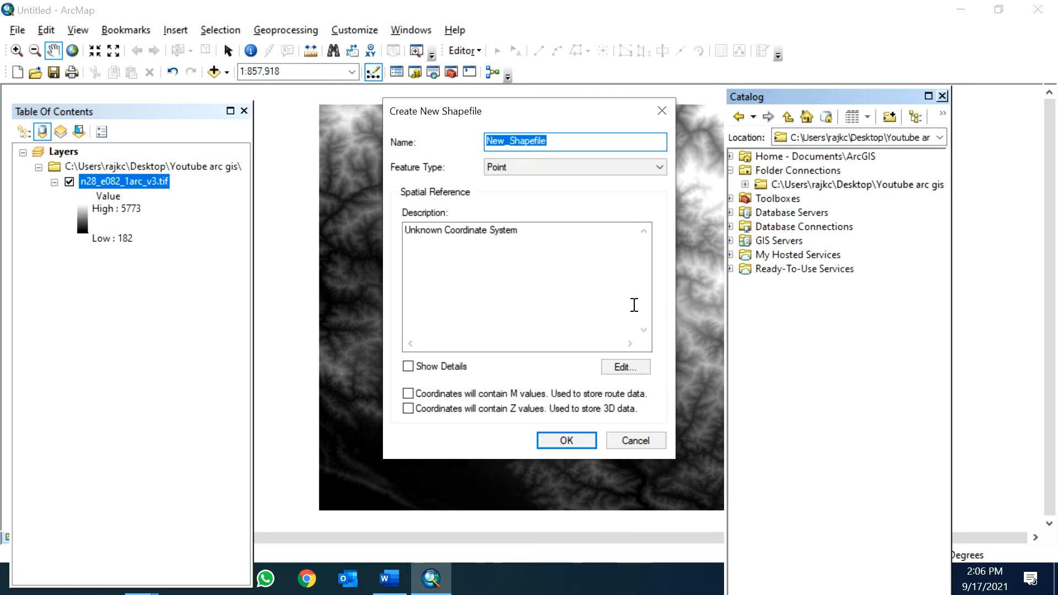
{"action": "type", "text": "P"}
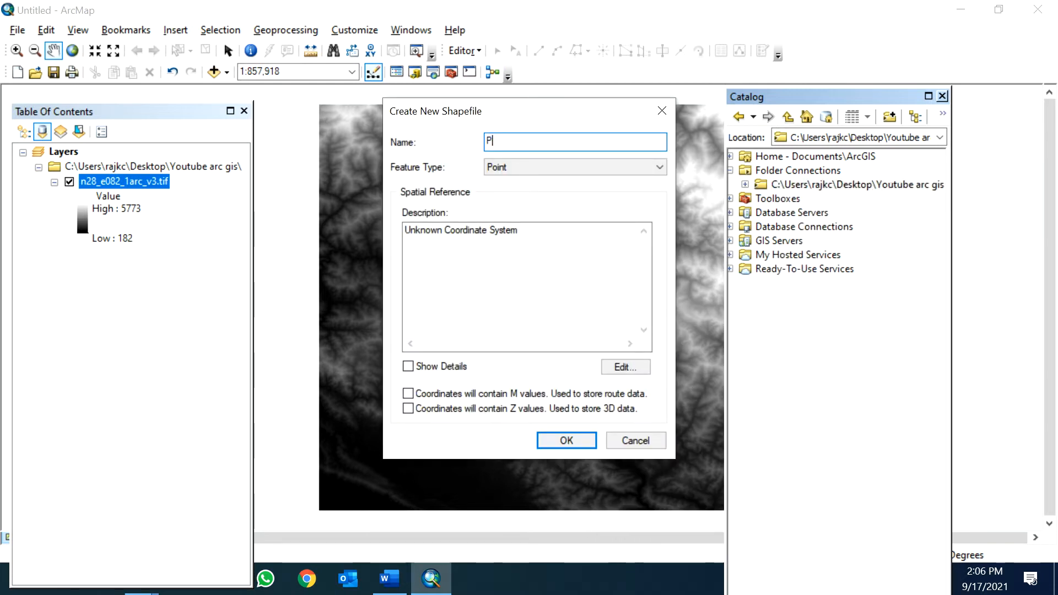
{"action": "type", "text": "rectal"}
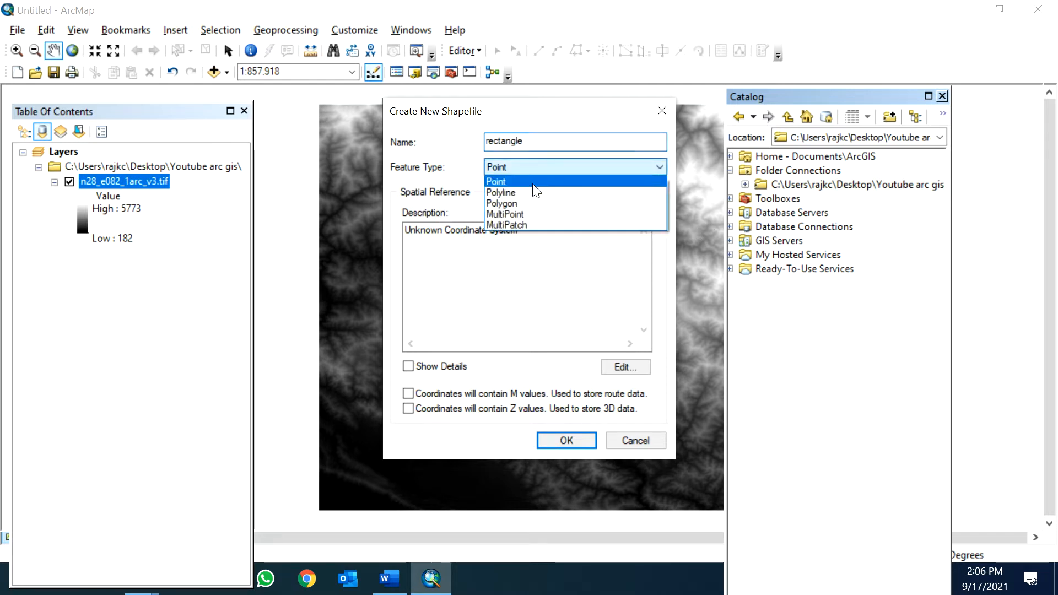
{"action": "left_click", "coordinate": [501, 204]}
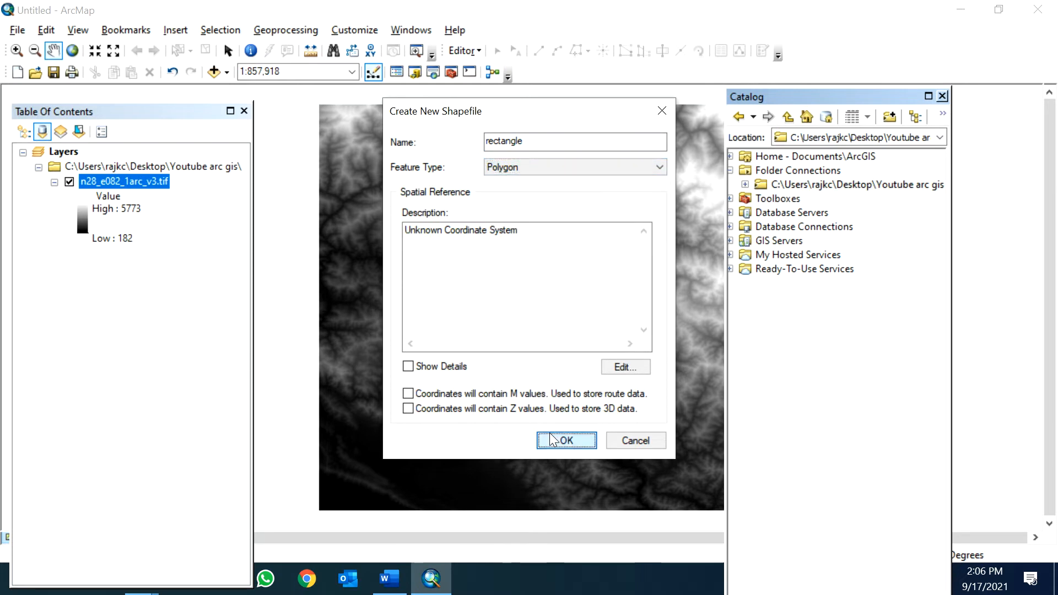
{"action": "left_click", "coordinate": [565, 440]}
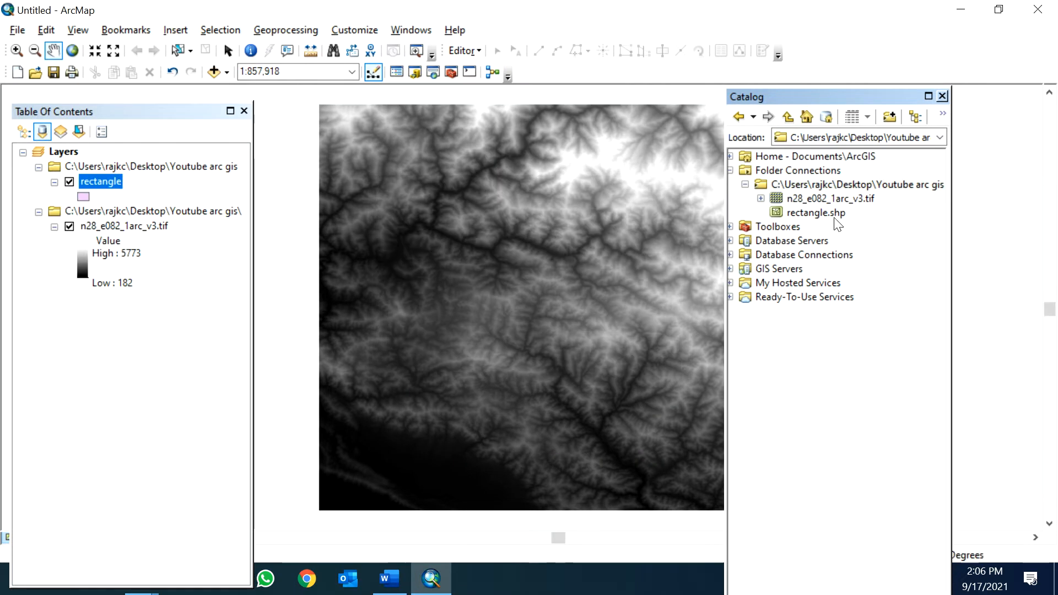
Step: Create a shapefile named Point, accepting the unknown spatial reference warning
{"action": "right_click", "coordinate": [816, 184]}
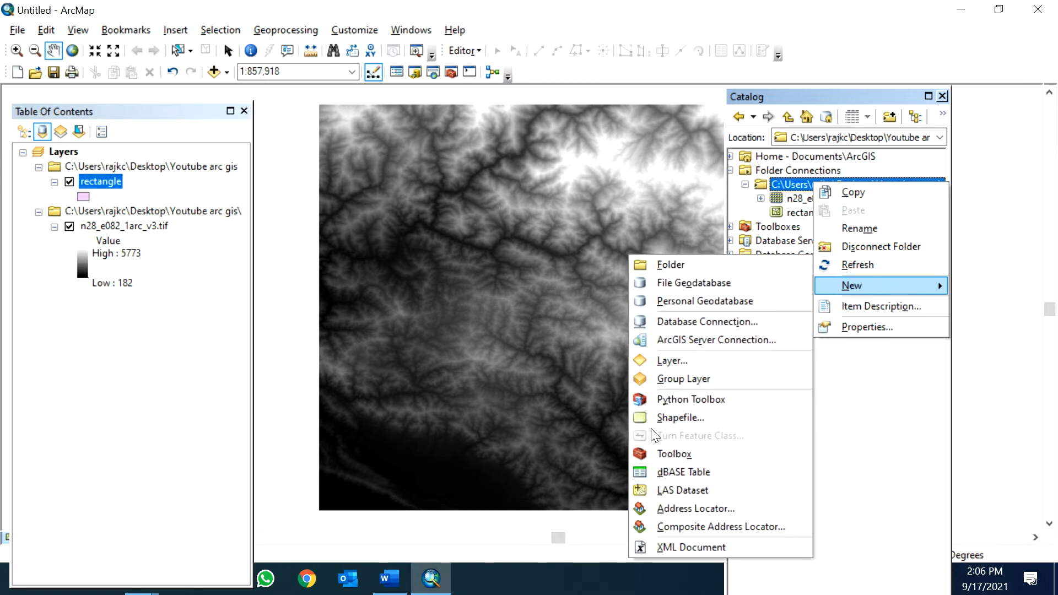
{"action": "left_click", "coordinate": [680, 417]}
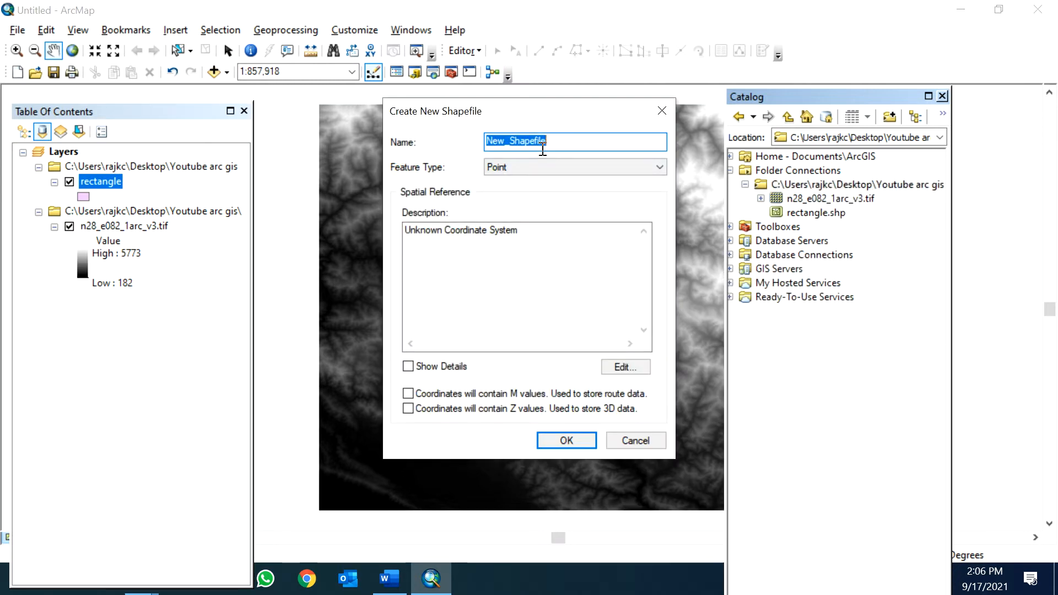
{"action": "type", "text": "Point"}
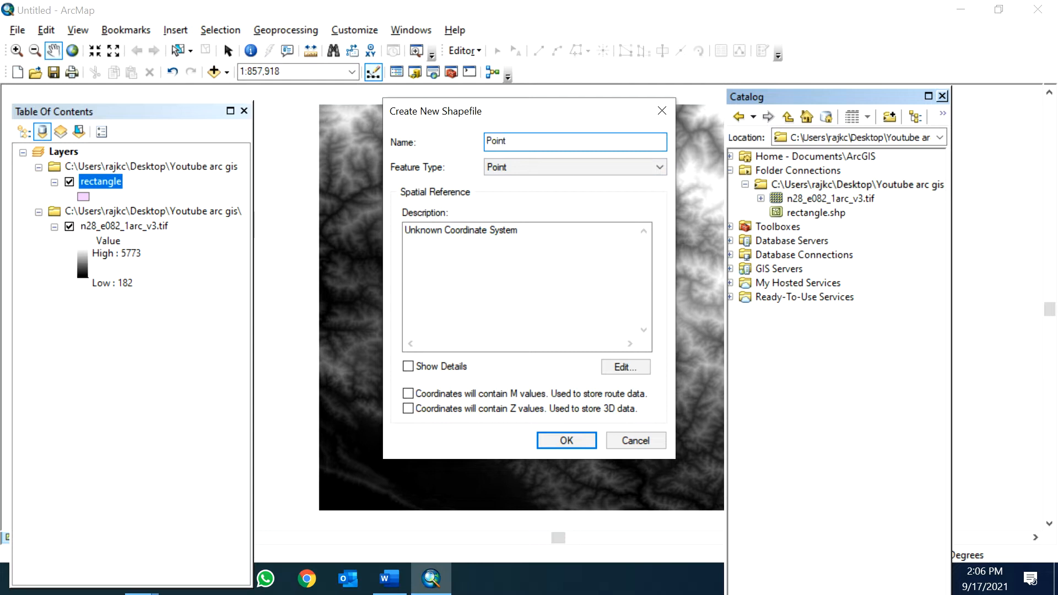
{"action": "left_click", "coordinate": [565, 439]}
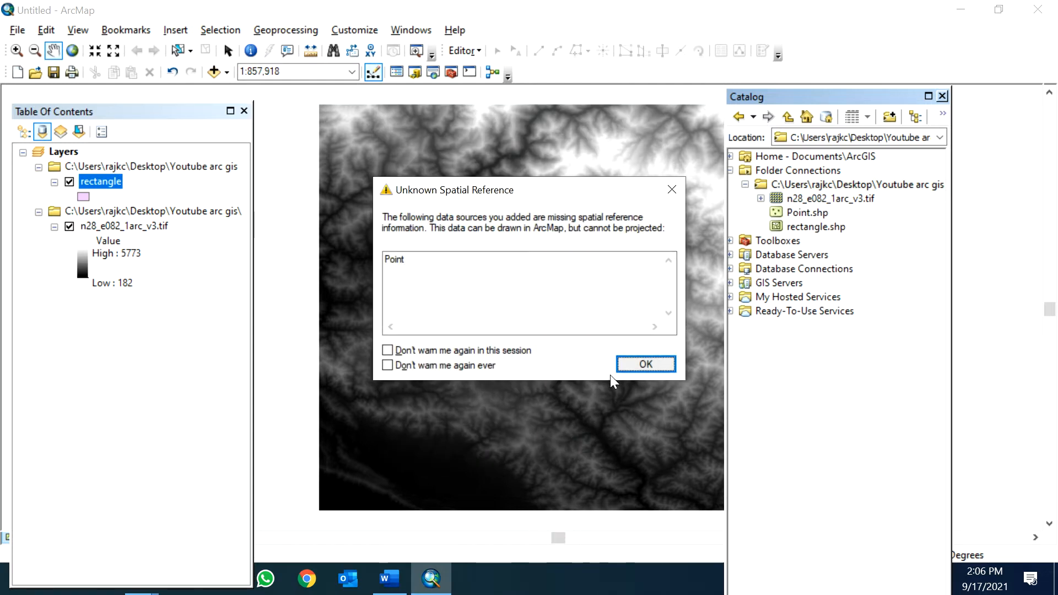
{"action": "left_click", "coordinate": [644, 363]}
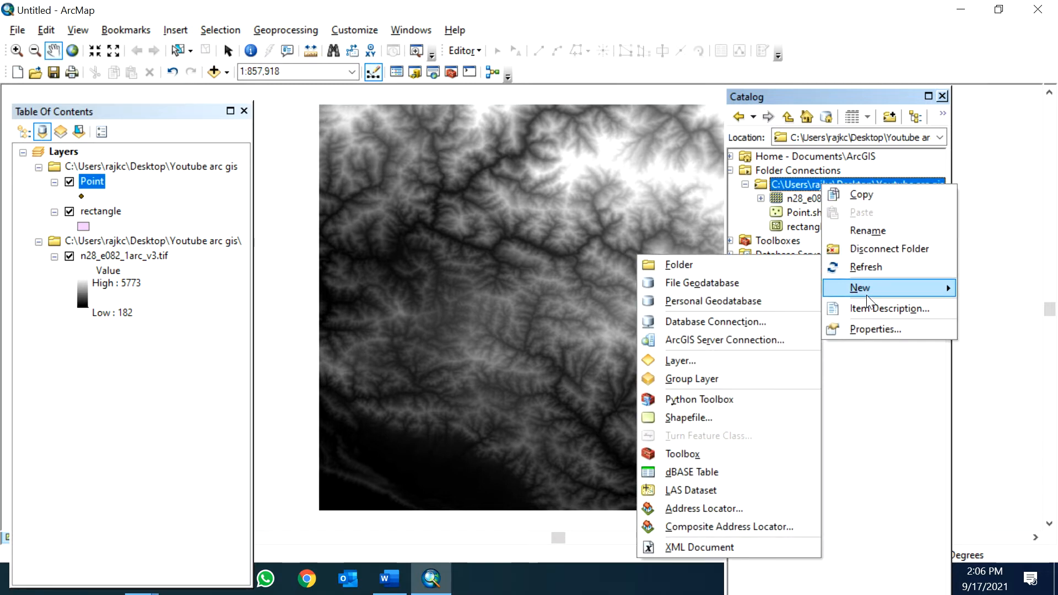
Step: Create New File Geodatabase.gdb, make it the default geodatabase, and close Catalog
{"action": "left_click", "coordinate": [700, 282]}
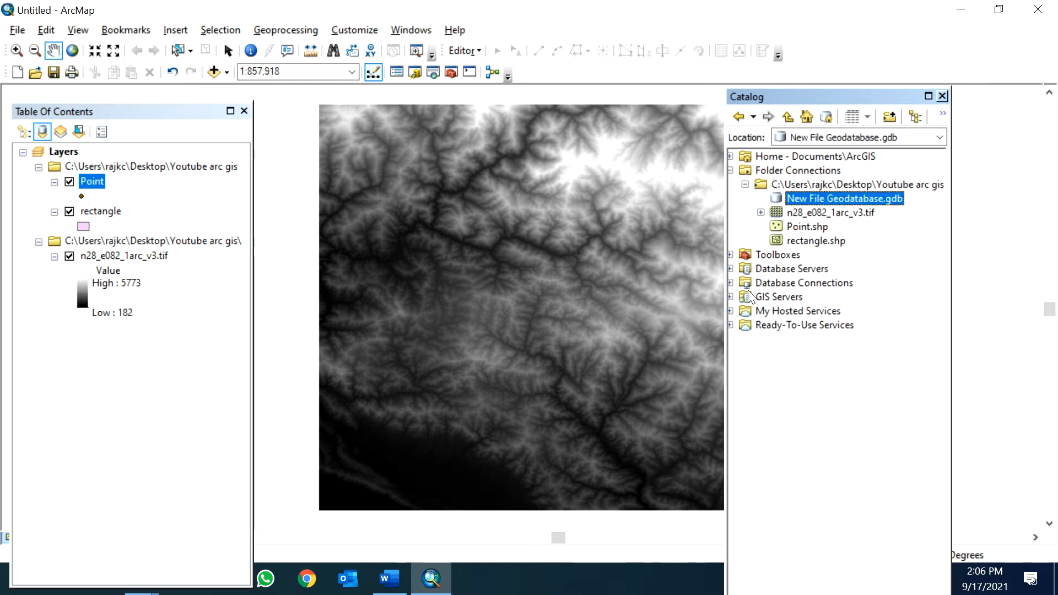
{"action": "right_click", "coordinate": [843, 198]}
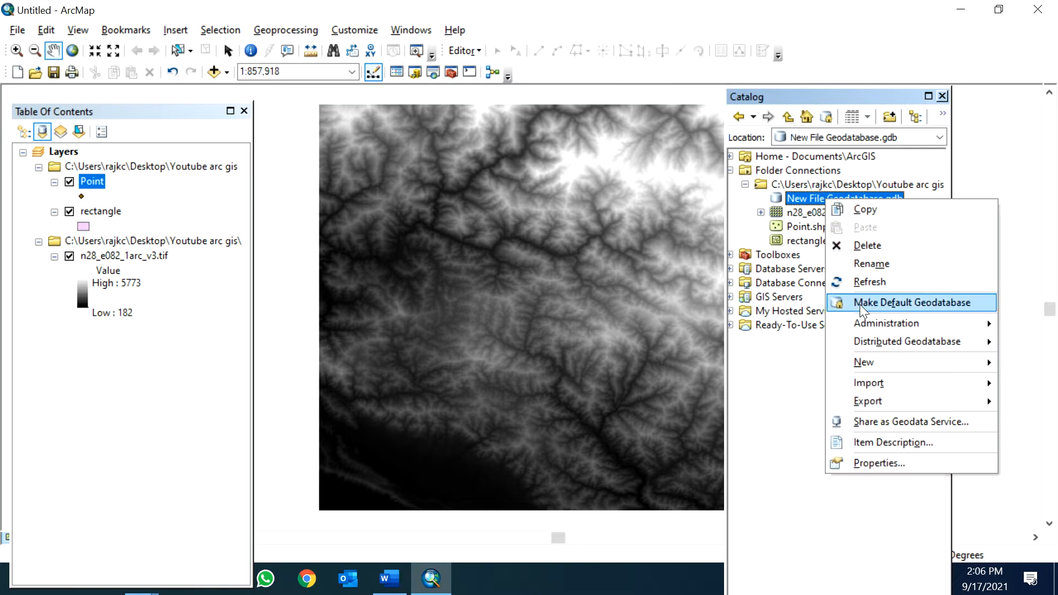
{"action": "left_click", "coordinate": [910, 301]}
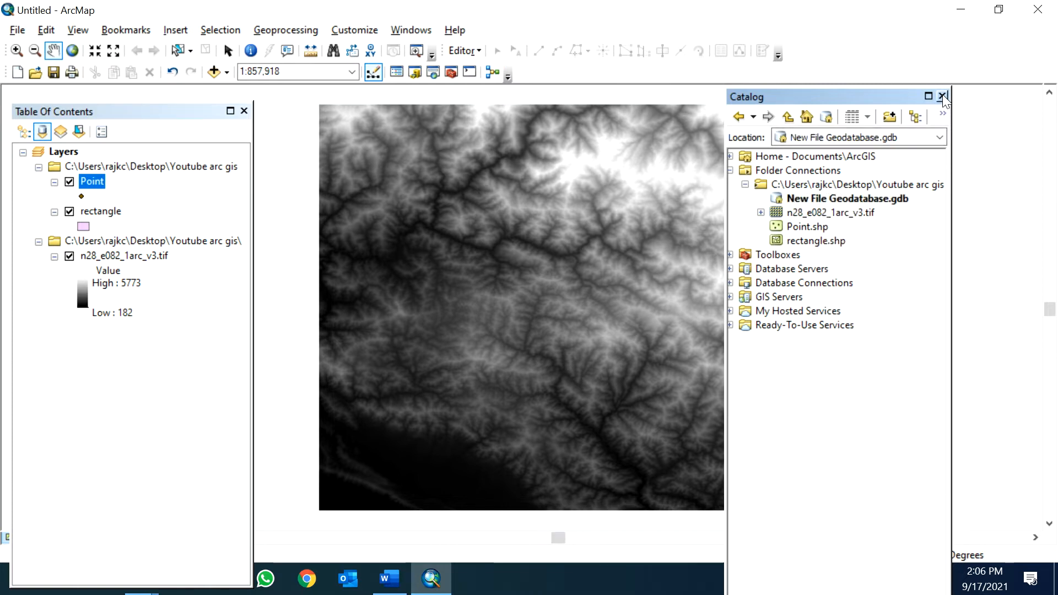
{"action": "left_click", "coordinate": [943, 96]}
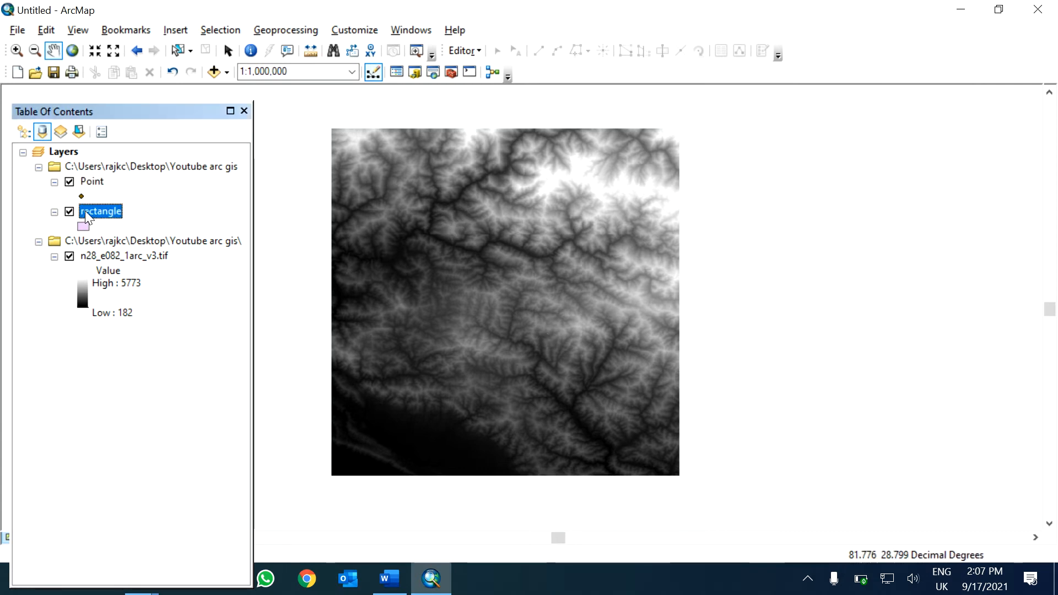
Step: Start editing and draw a four-sided rectangle polygon over the upper raster, then stop editing
{"action": "left_click", "coordinate": [462, 50]}
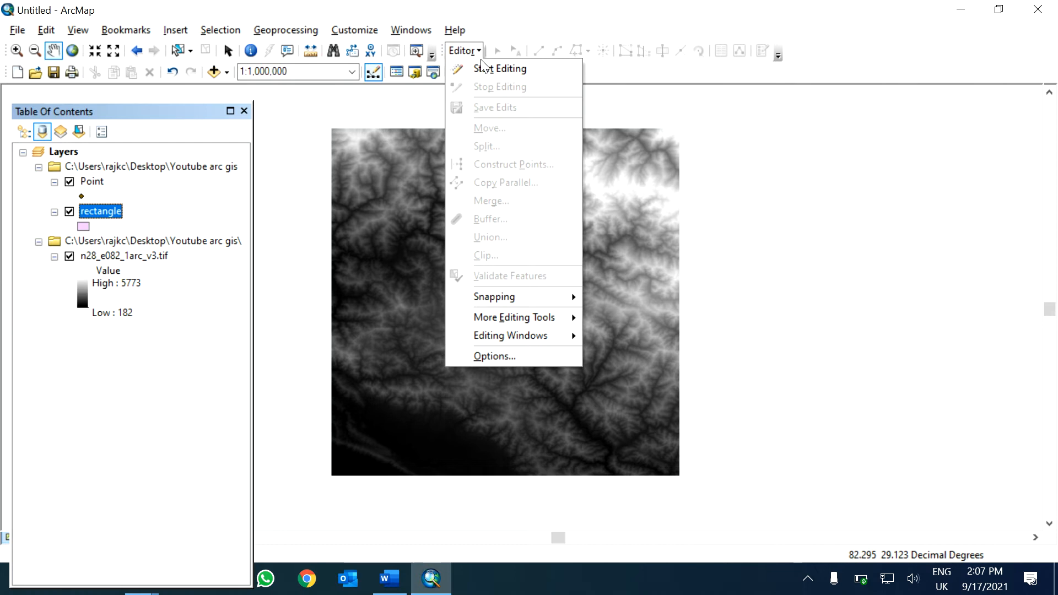
{"action": "left_click", "coordinate": [498, 68]}
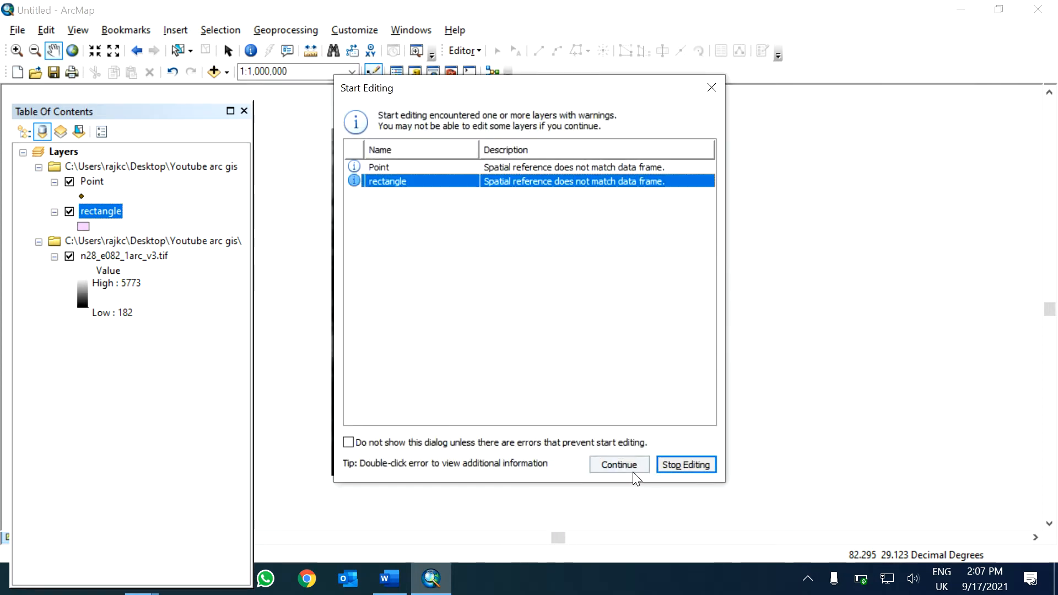
{"action": "left_click", "coordinate": [617, 463]}
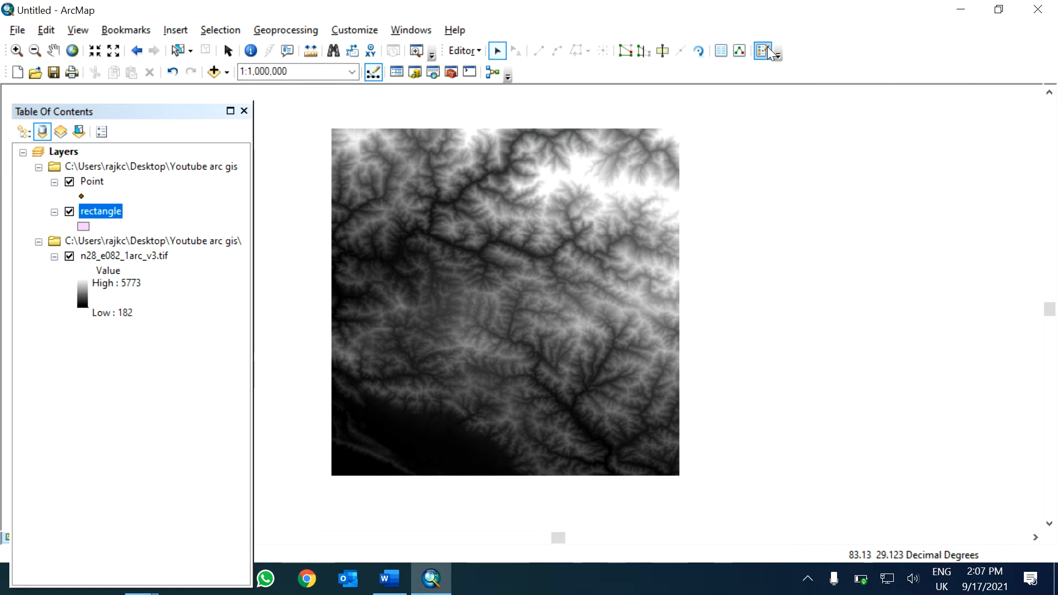
{"action": "left_click", "coordinate": [761, 51]}
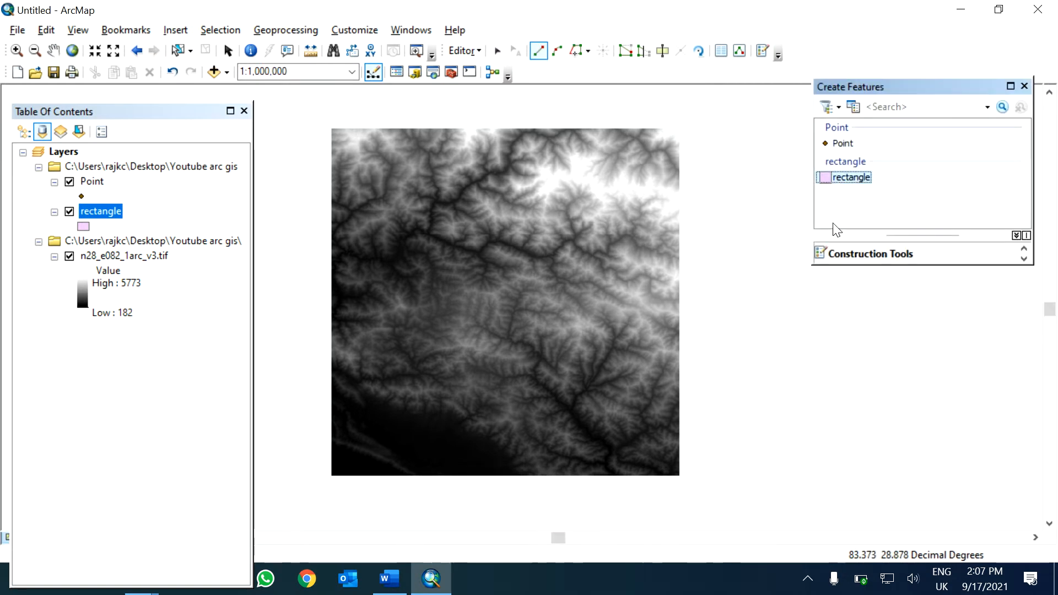
{"action": "mouse_move", "coordinate": [848, 177]}
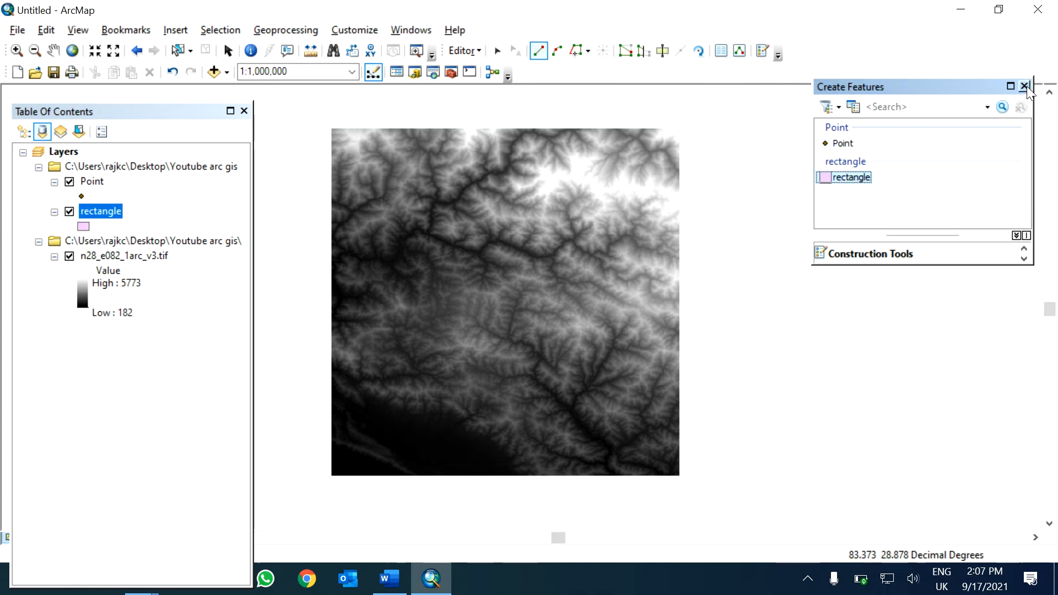
{"action": "left_click", "coordinate": [1024, 87]}
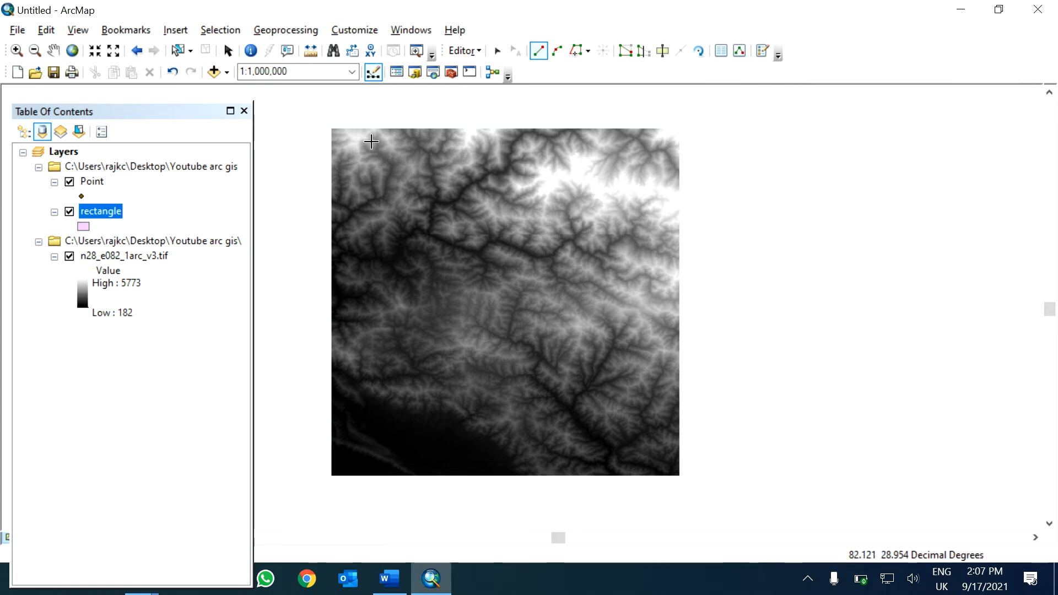
{"action": "left_click_drag", "start_coordinate": [371, 136], "coordinate": [590, 137]}
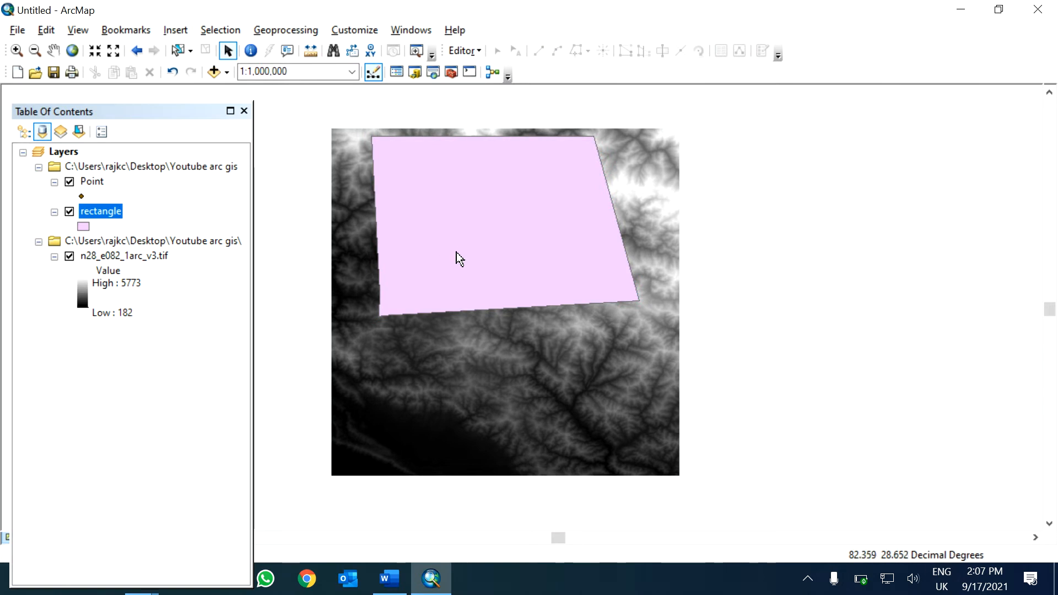
{"action": "mouse_move", "coordinate": [469, 241]}
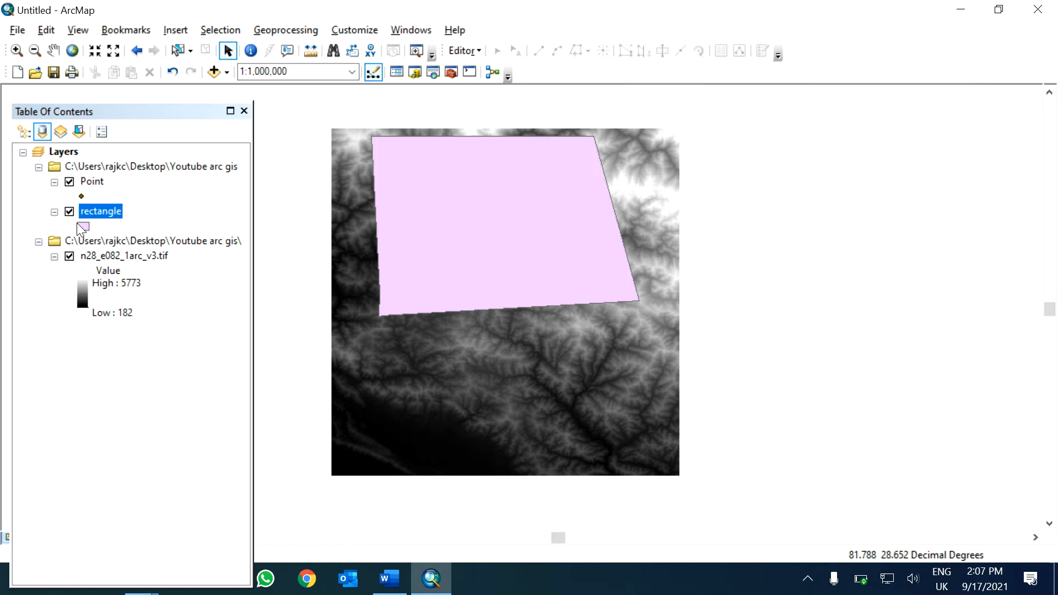
Step: Change the rectangle layer's symbol to Hollow
{"action": "left_click", "coordinate": [82, 226]}
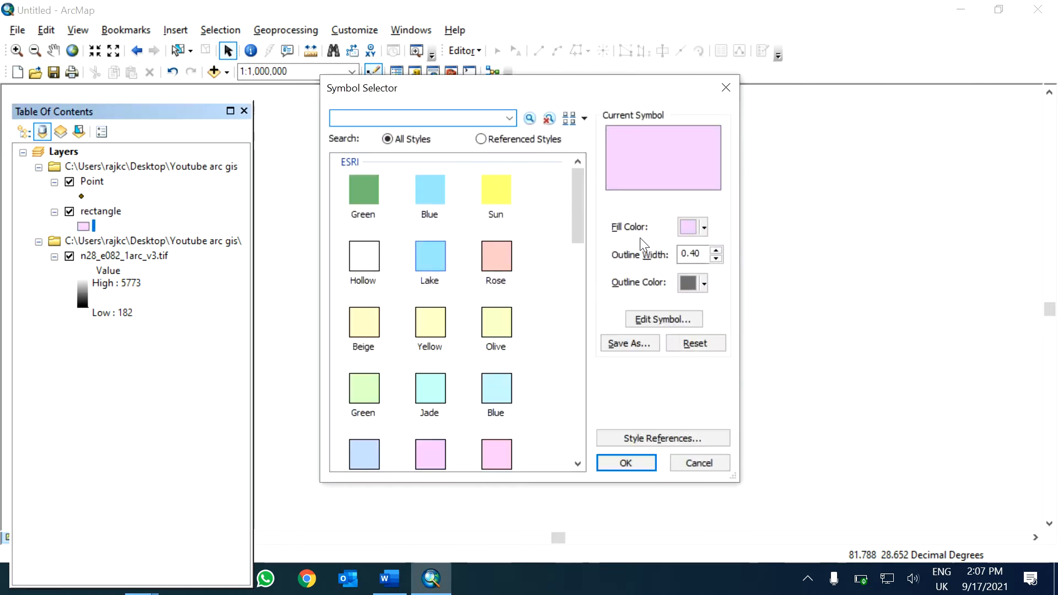
{"action": "left_click", "coordinate": [701, 226]}
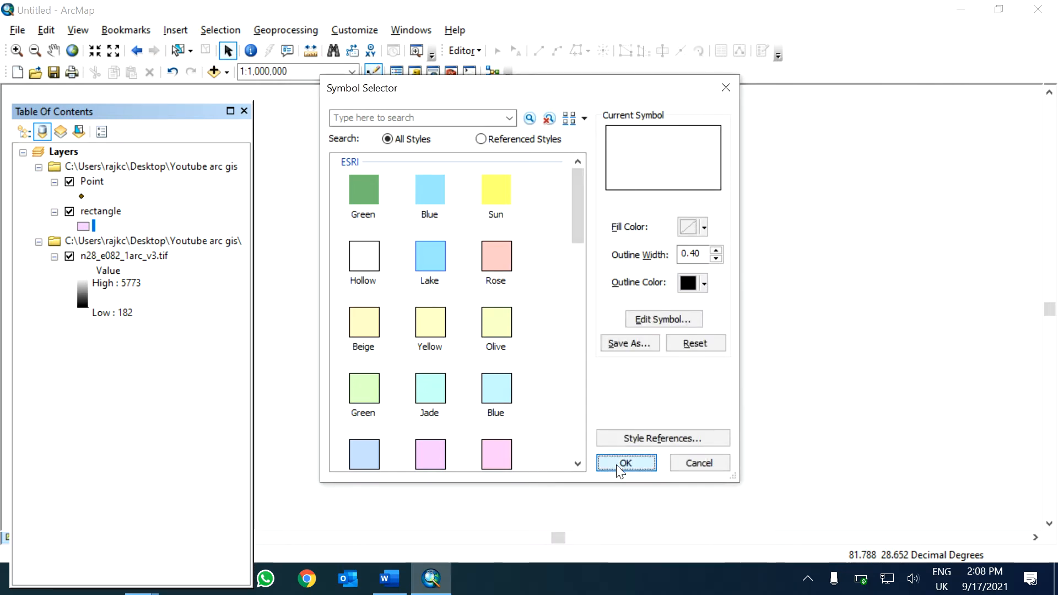
{"action": "left_click", "coordinate": [625, 463]}
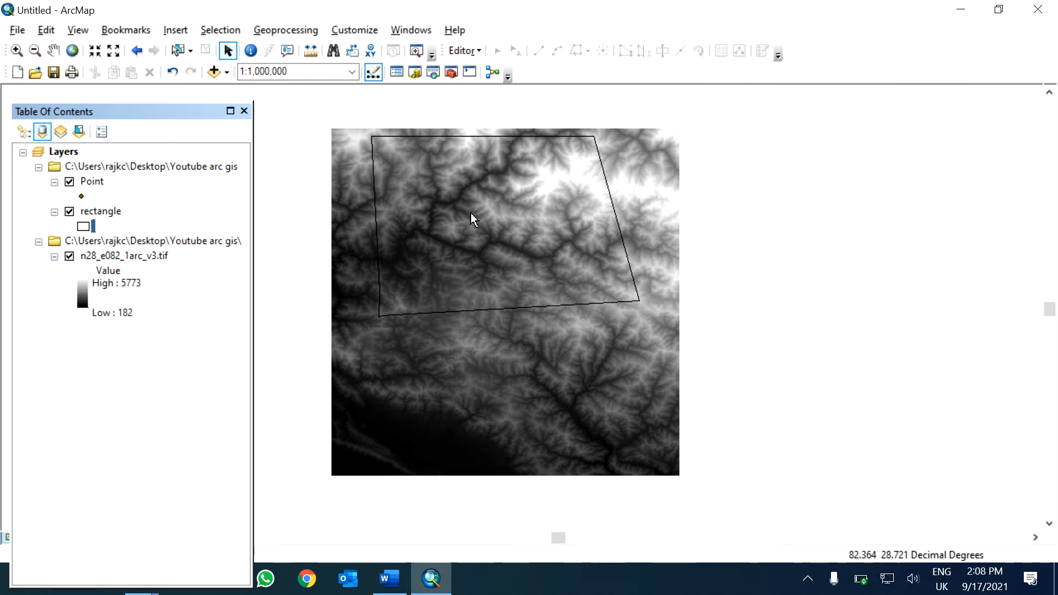
{"action": "mouse_move", "coordinate": [507, 305]}
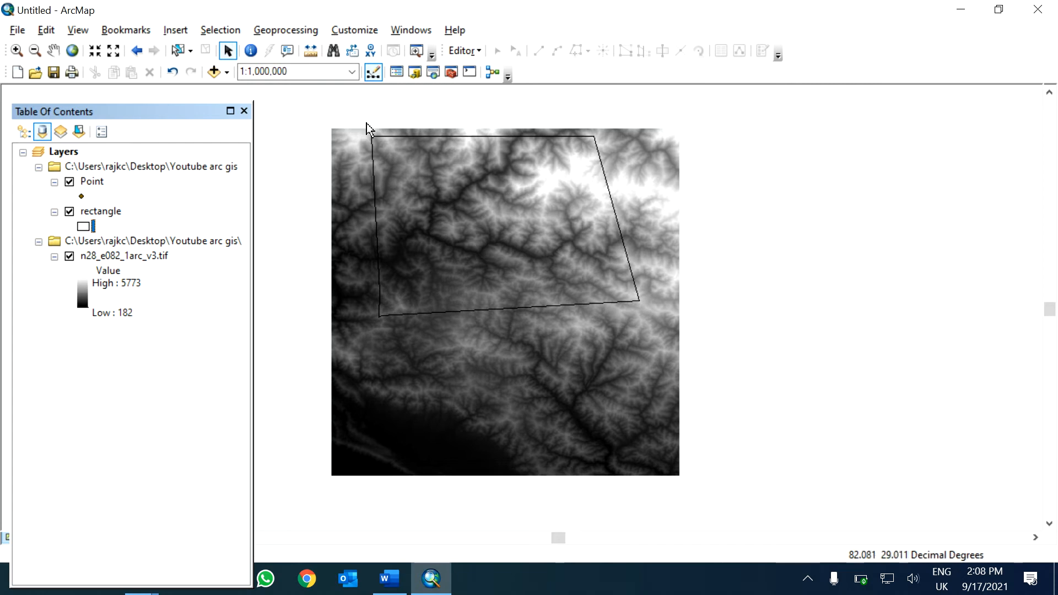
Step: Search for 'clip' in the Search window
{"action": "left_click", "coordinate": [410, 30]}
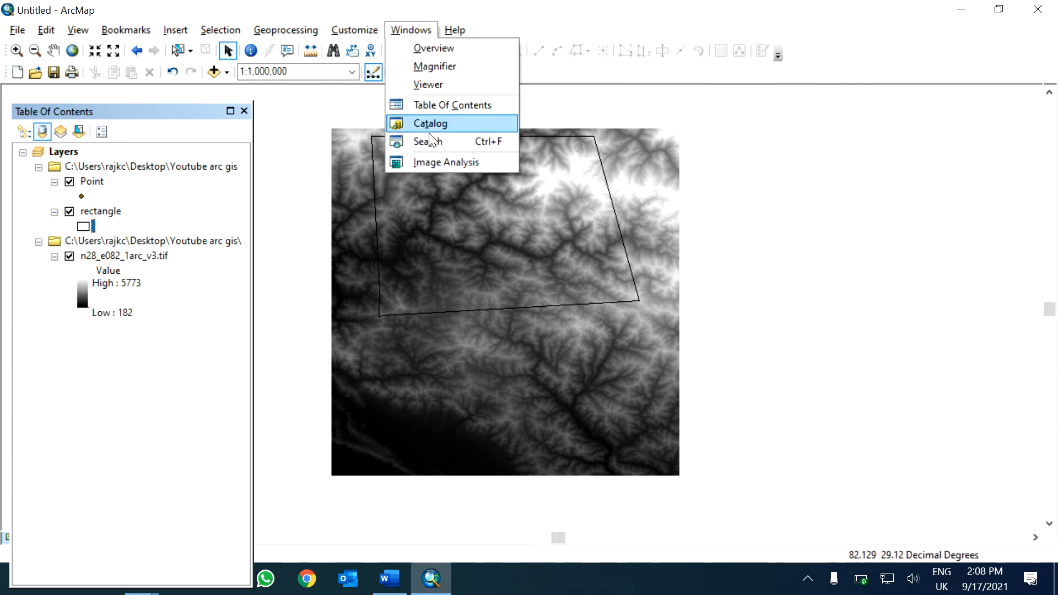
{"action": "left_click", "coordinate": [429, 141]}
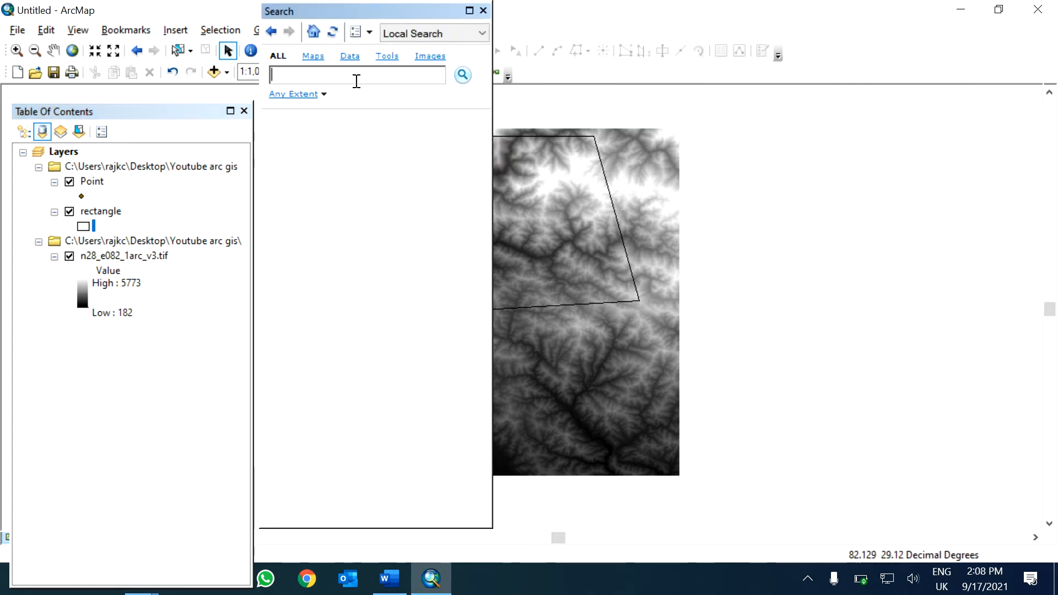
{"action": "type", "text": "clip"}
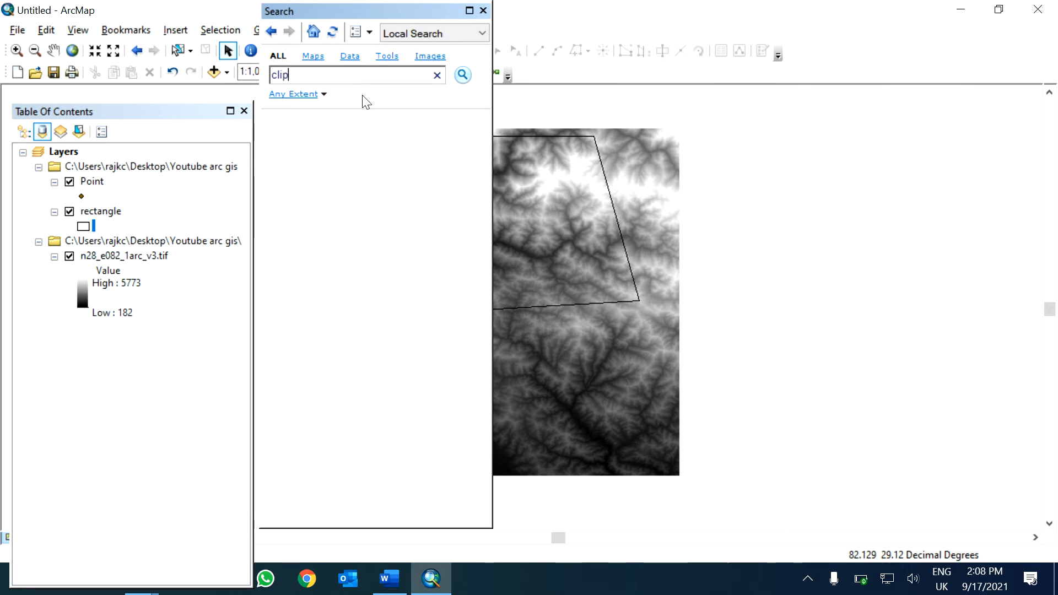
{"action": "left_click", "coordinate": [462, 75]}
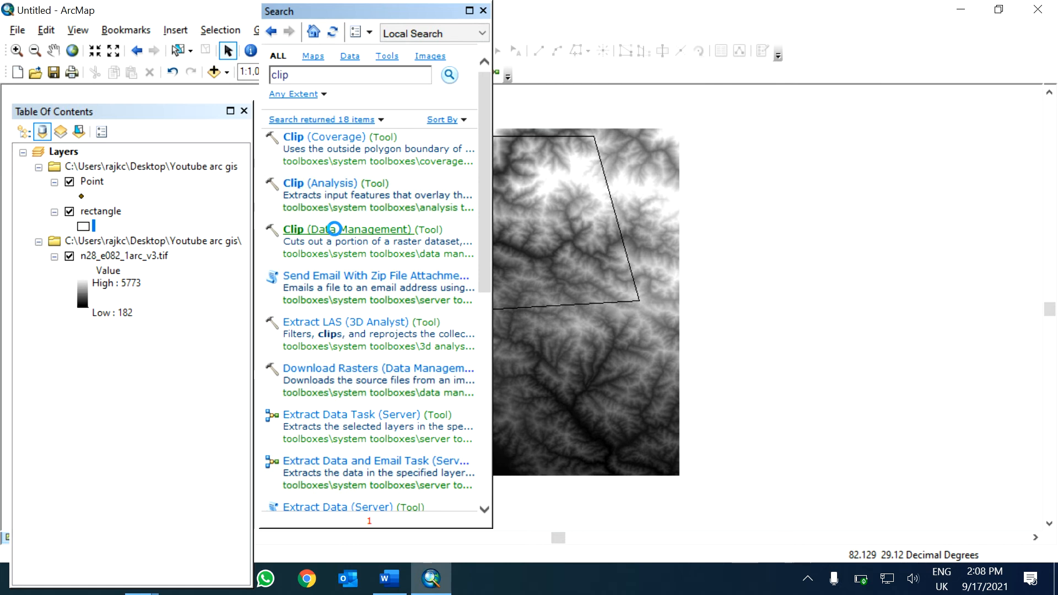
Step: Clip n28_e082_1arc_v3.tif to the rectangle's shape using input features as clipping geometry
{"action": "double_click", "coordinate": [348, 228]}
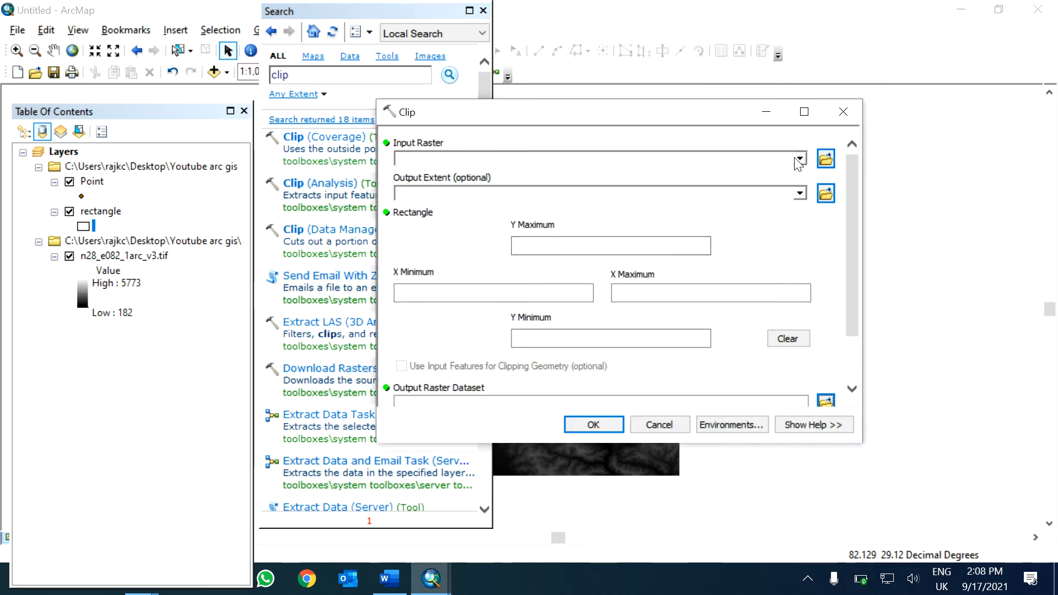
{"action": "left_click", "coordinate": [798, 159]}
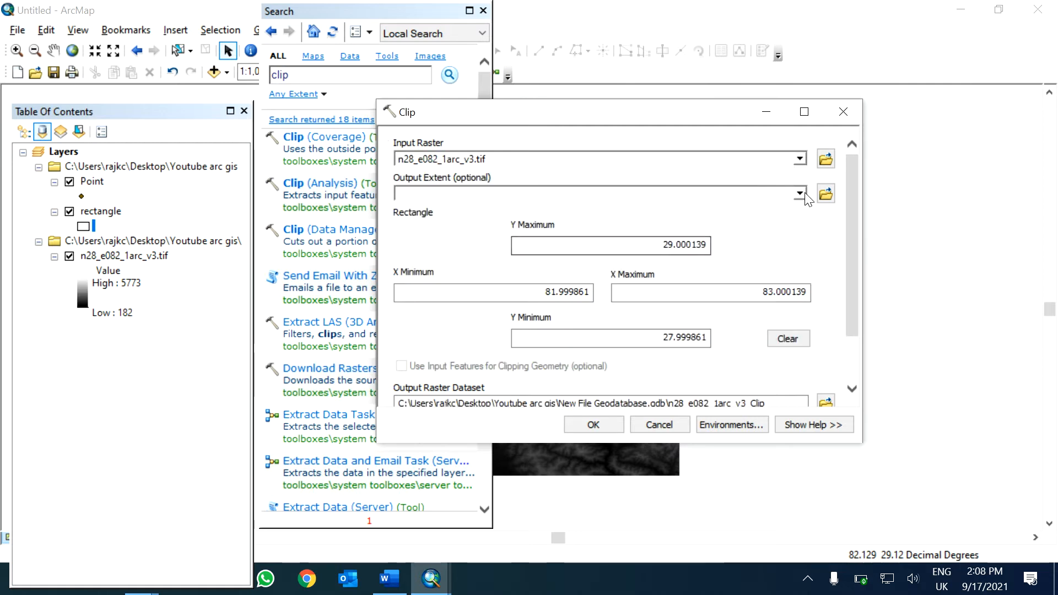
{"action": "left_click", "coordinate": [798, 193]}
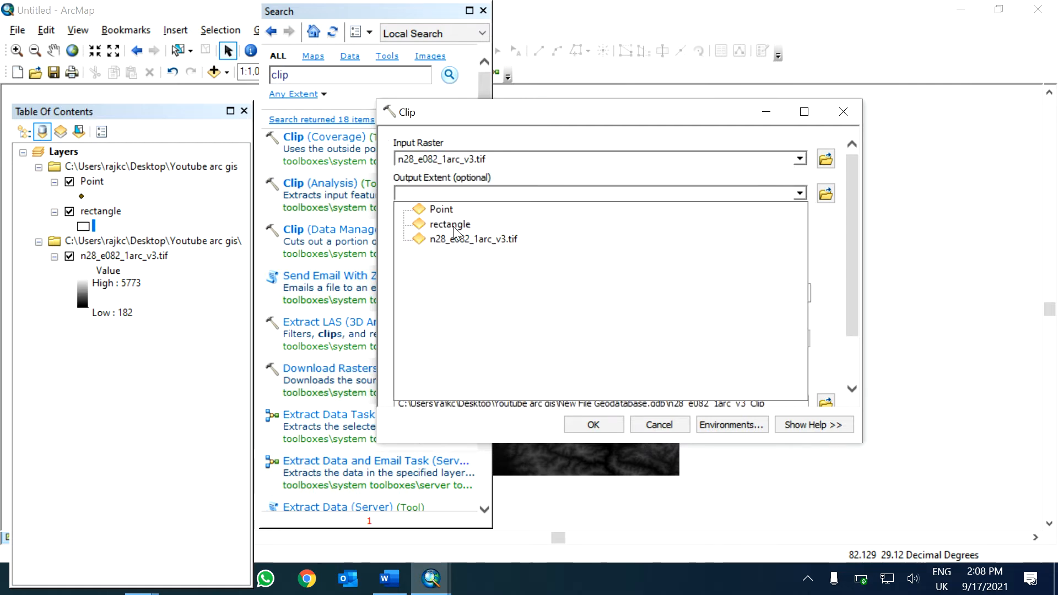
{"action": "left_click", "coordinate": [448, 224]}
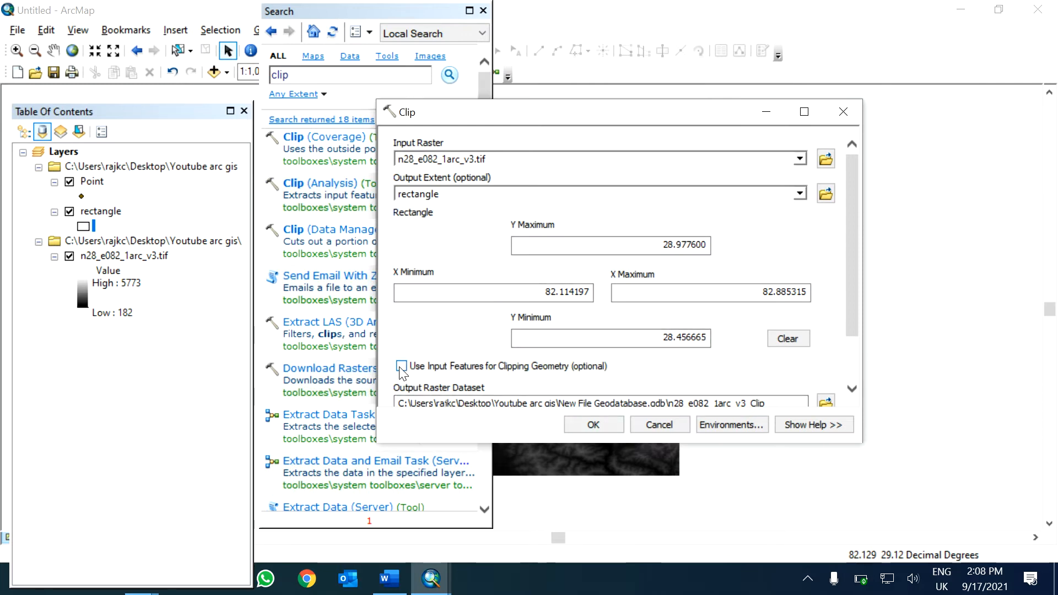
{"action": "left_click", "coordinate": [401, 366]}
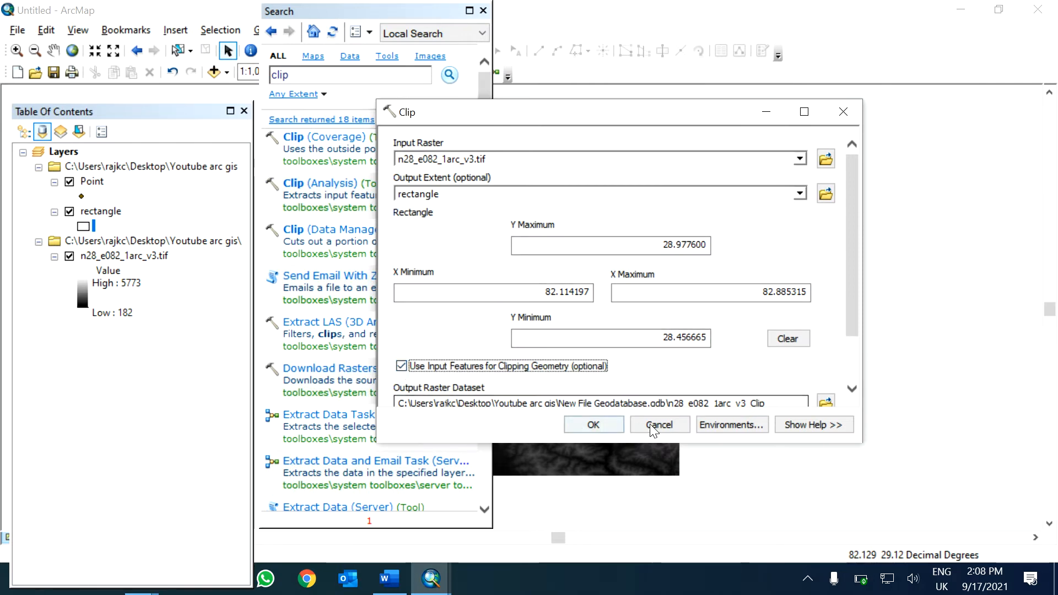
{"action": "left_click", "coordinate": [659, 424]}
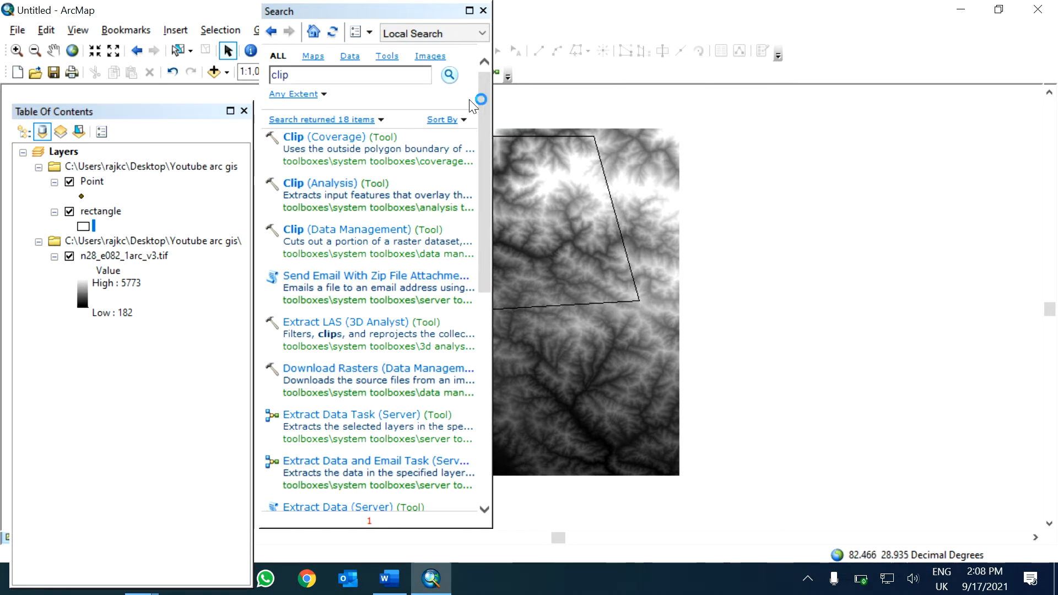
{"action": "mouse_move", "coordinate": [538, 239]}
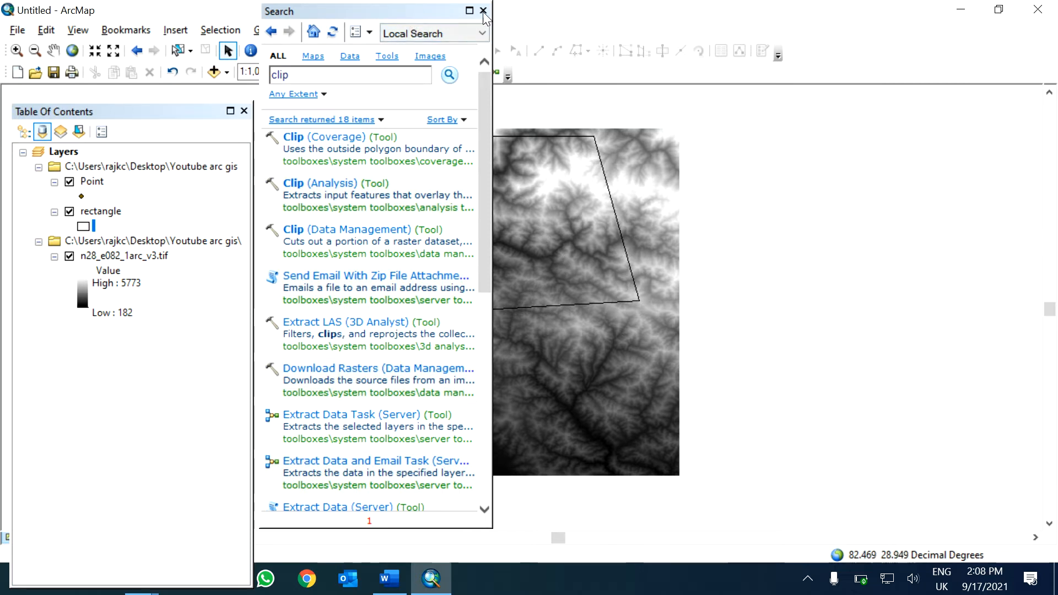
{"action": "left_click", "coordinate": [483, 11]}
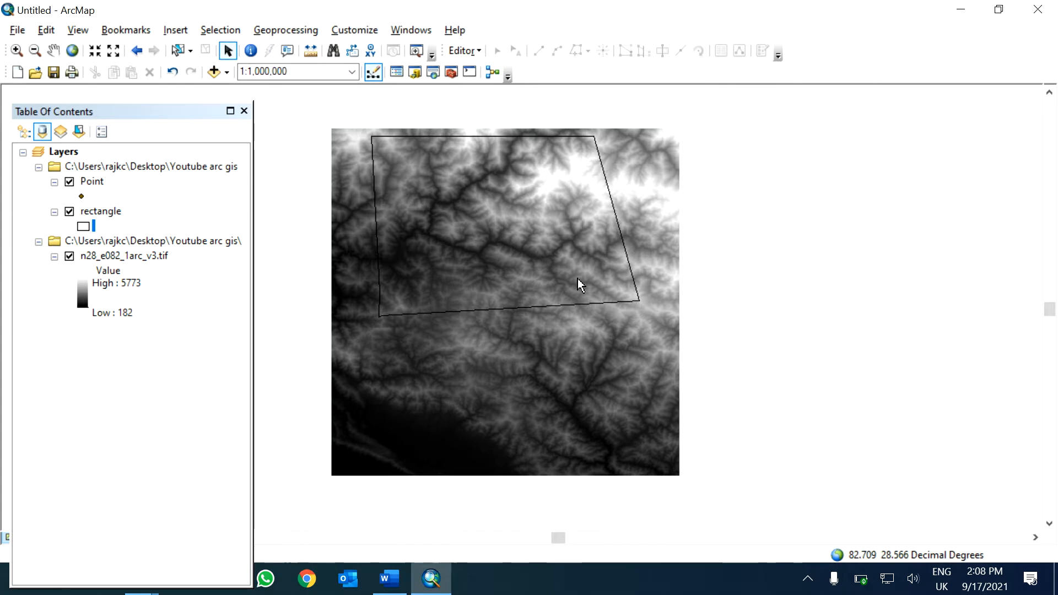
{"action": "mouse_move", "coordinate": [631, 393]}
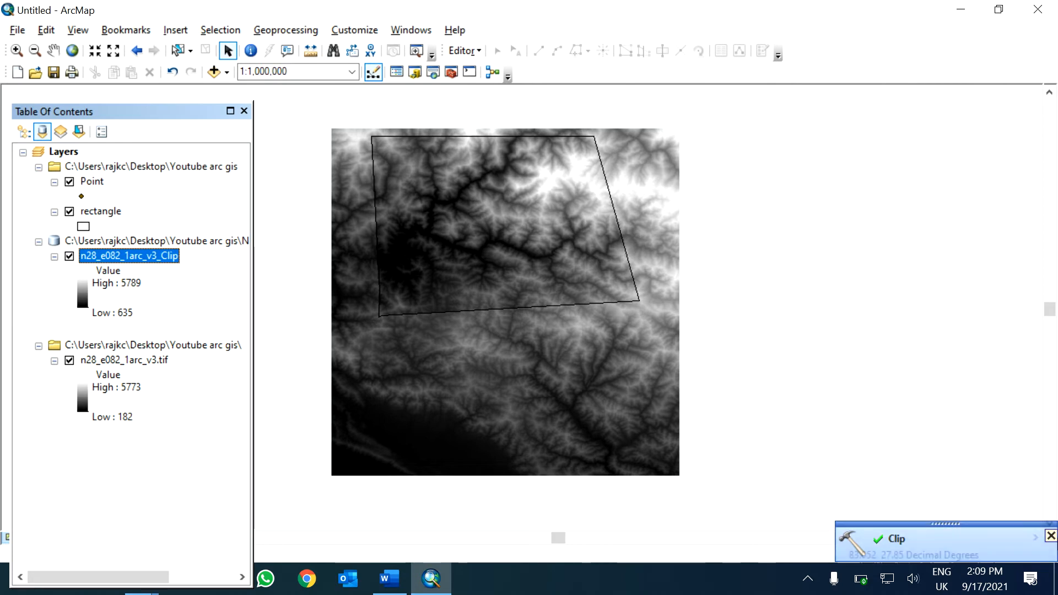
Step: Hide and collapse the original n28_e082_1arc_v3.tif raster so only the clip shows
{"action": "left_click", "coordinate": [69, 360]}
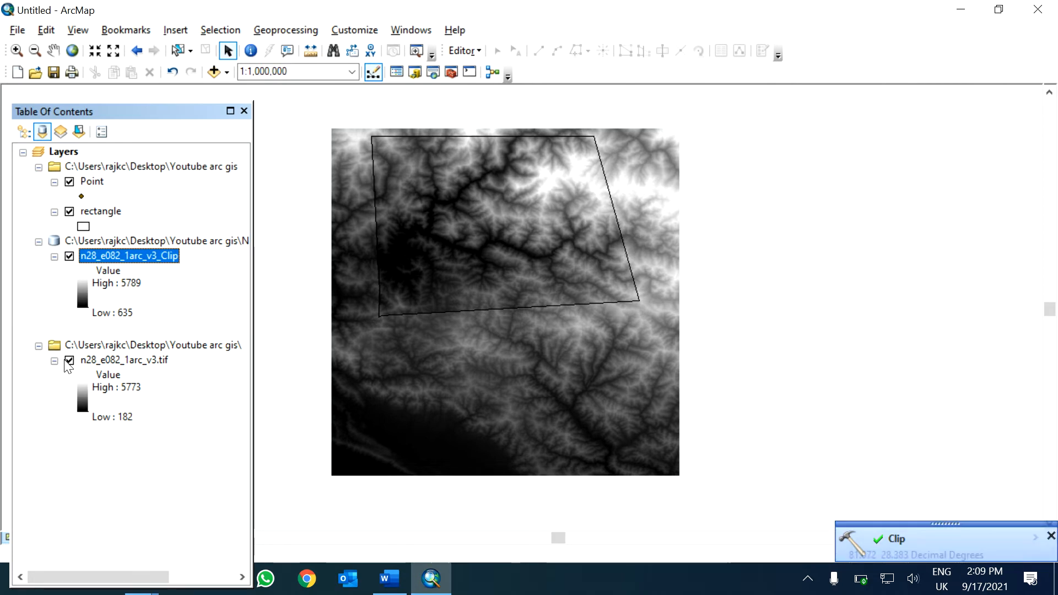
{"action": "left_click", "coordinate": [69, 360]}
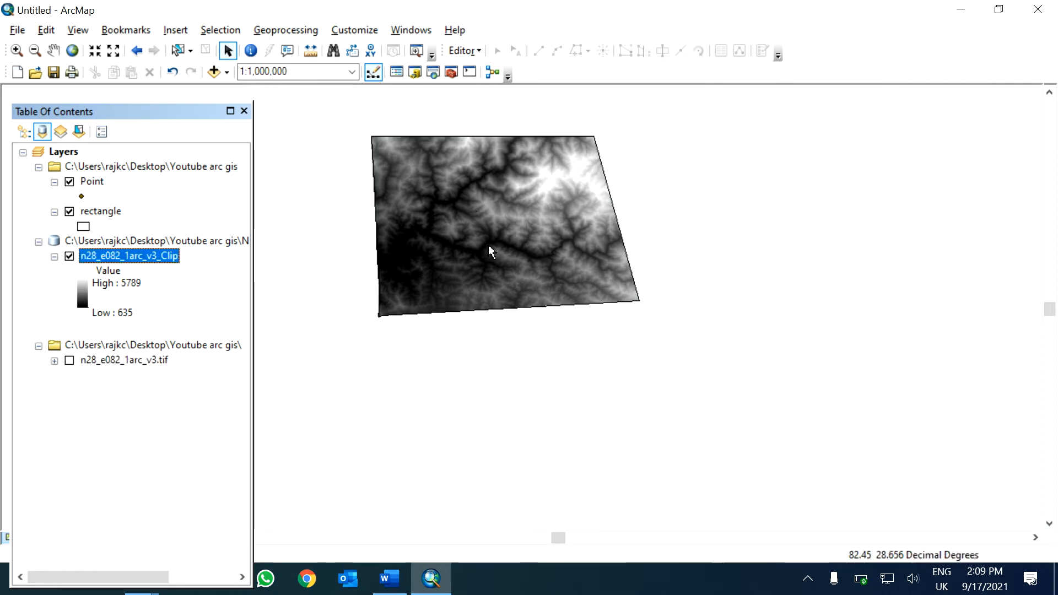
{"action": "mouse_move", "coordinate": [418, 253]}
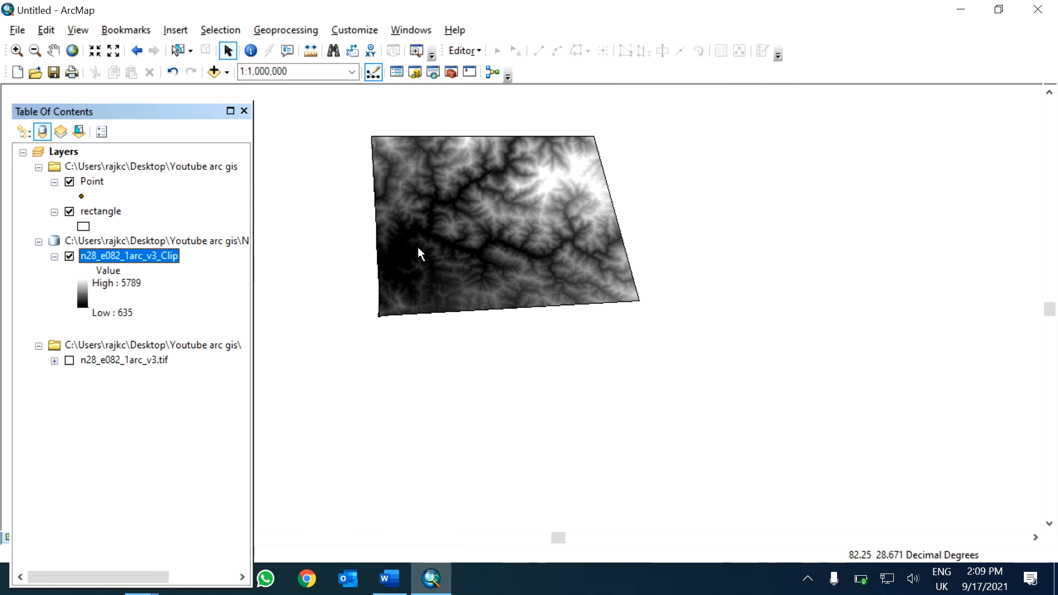
{"action": "mouse_move", "coordinate": [420, 245]}
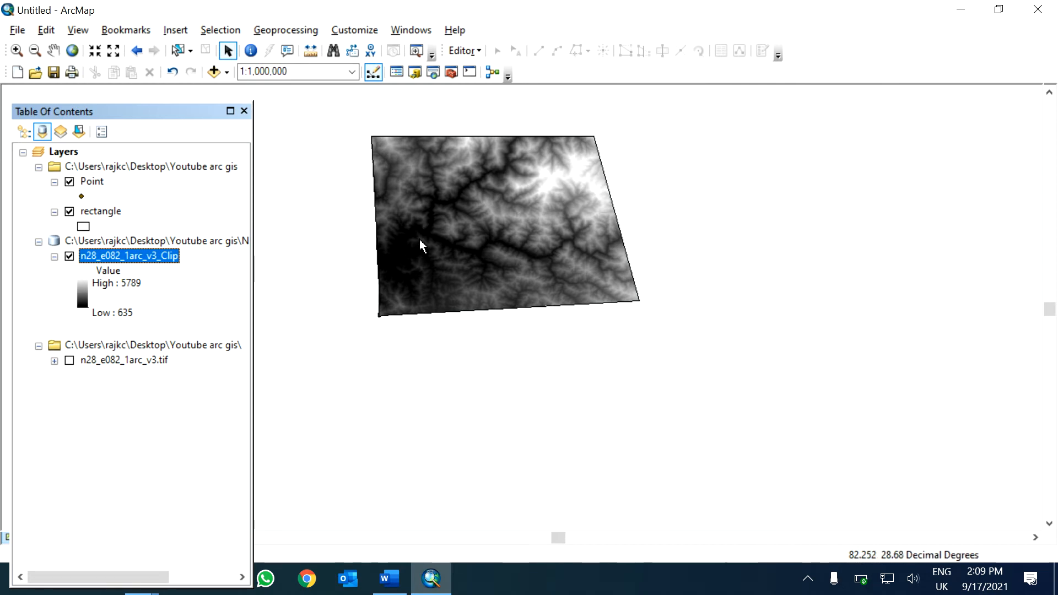
{"action": "mouse_move", "coordinate": [425, 217]}
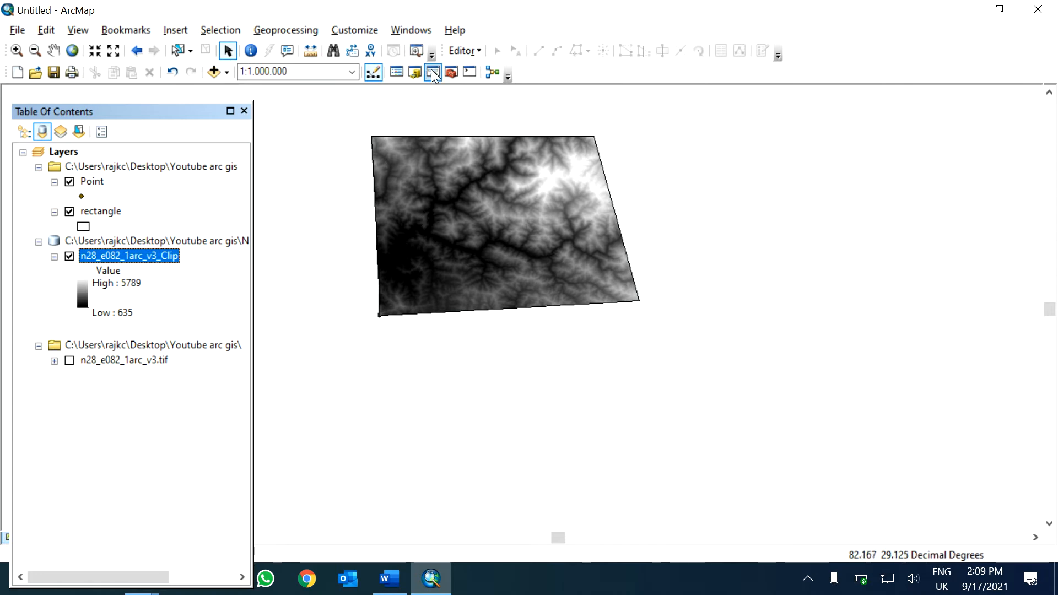
{"action": "mouse_move", "coordinate": [450, 72]}
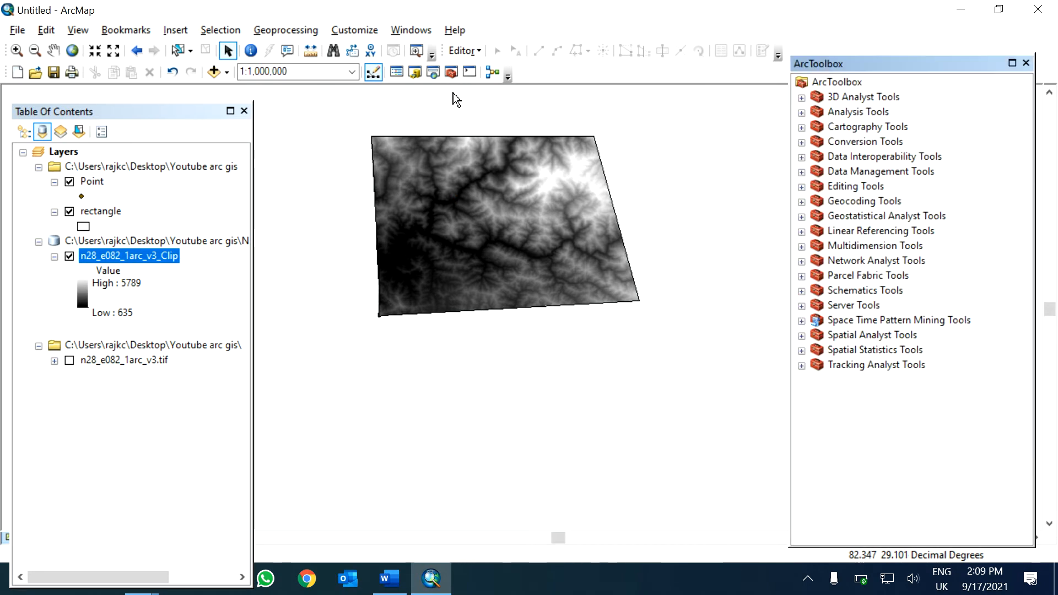
{"action": "mouse_move", "coordinate": [818, 341]}
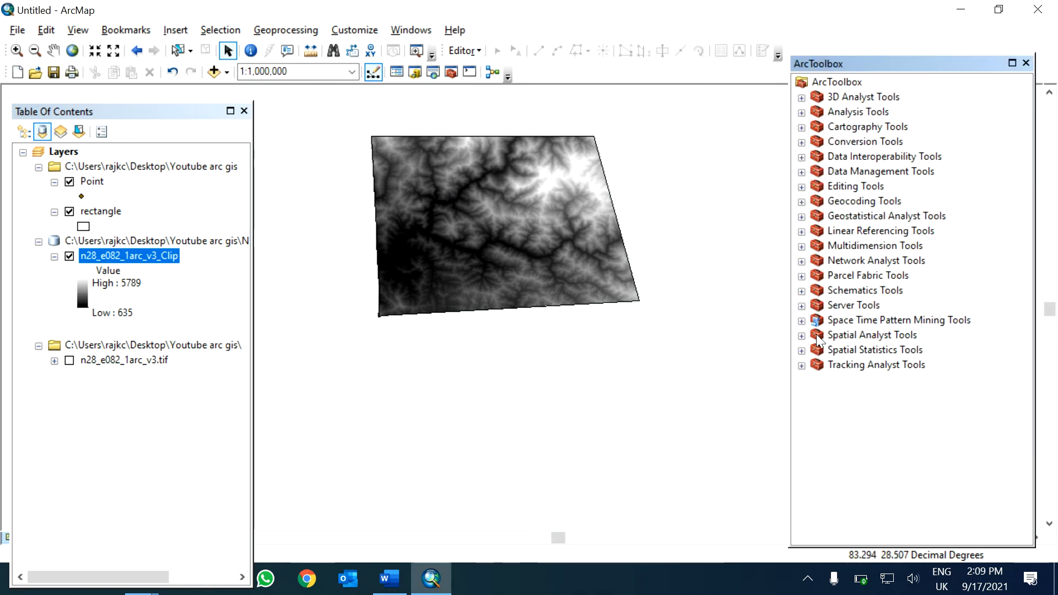
Step: Navigate Spatial Analyst Tools to Hydrology and open the Fill tool
{"action": "left_click", "coordinate": [801, 334]}
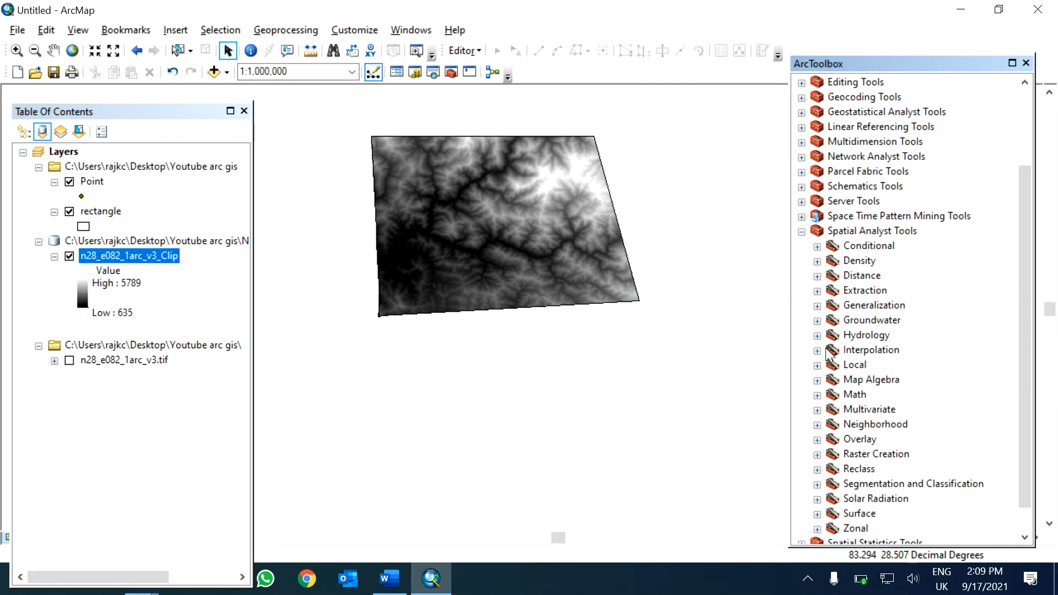
{"action": "scroll", "scroll_direction": "down", "scroll_amount": 3}
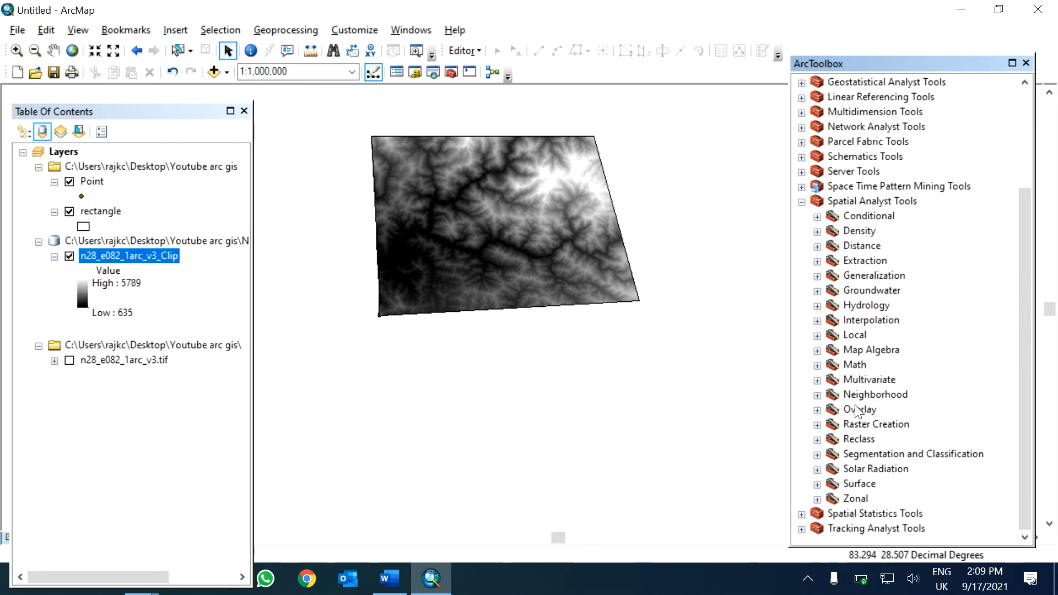
{"action": "mouse_move", "coordinate": [866, 331]}
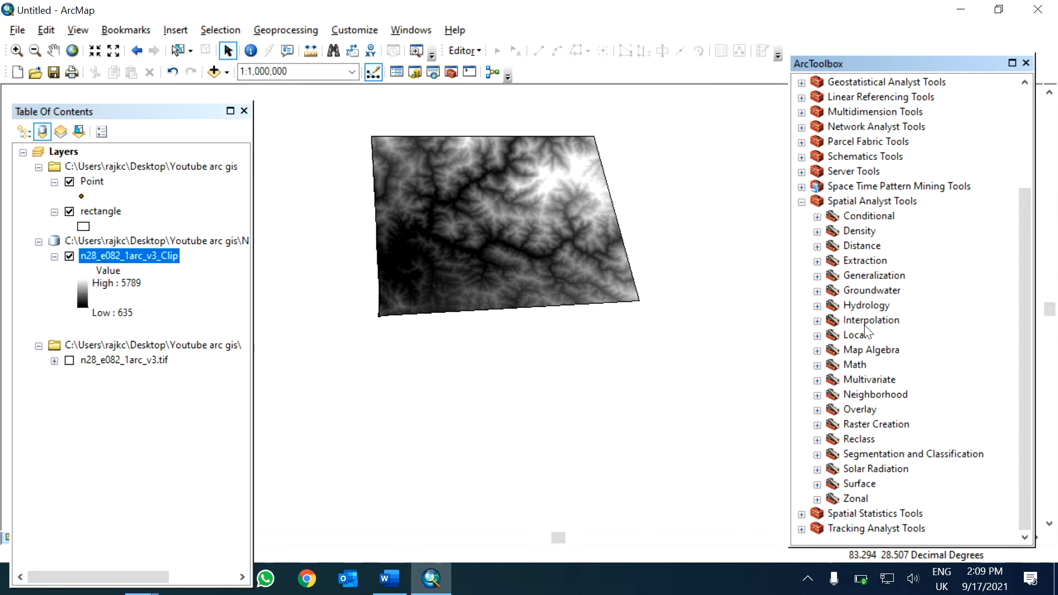
{"action": "left_click", "coordinate": [817, 439]}
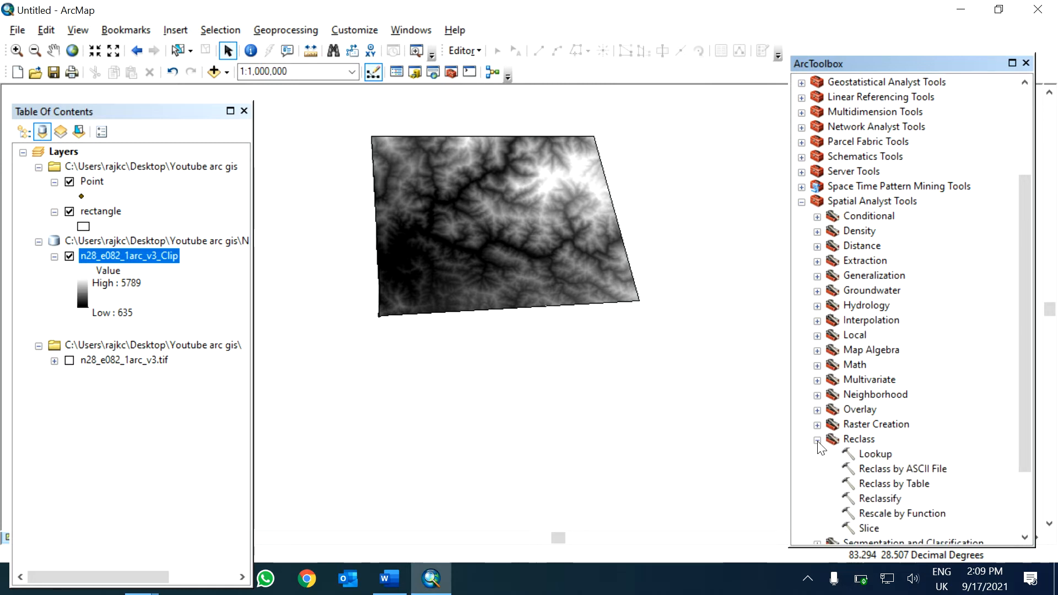
{"action": "left_click", "coordinate": [817, 438]}
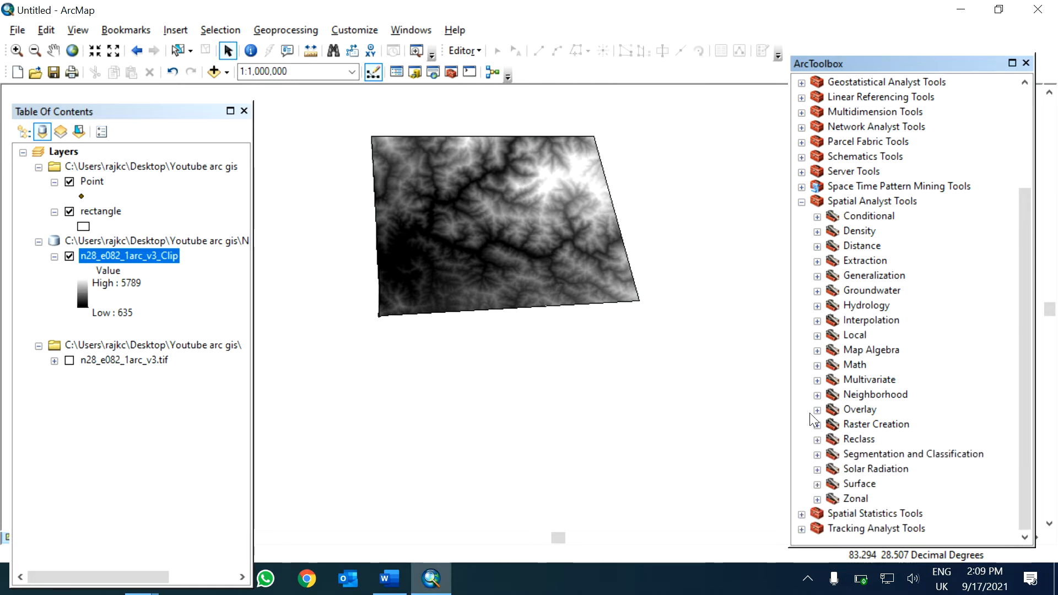
{"action": "left_click", "coordinate": [802, 201]}
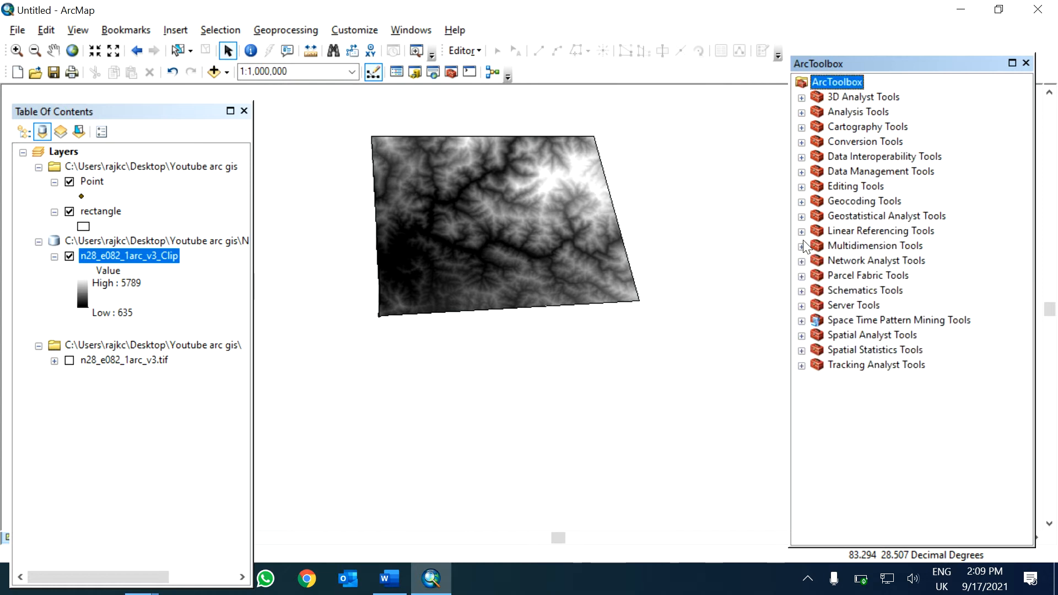
{"action": "mouse_move", "coordinate": [832, 200]}
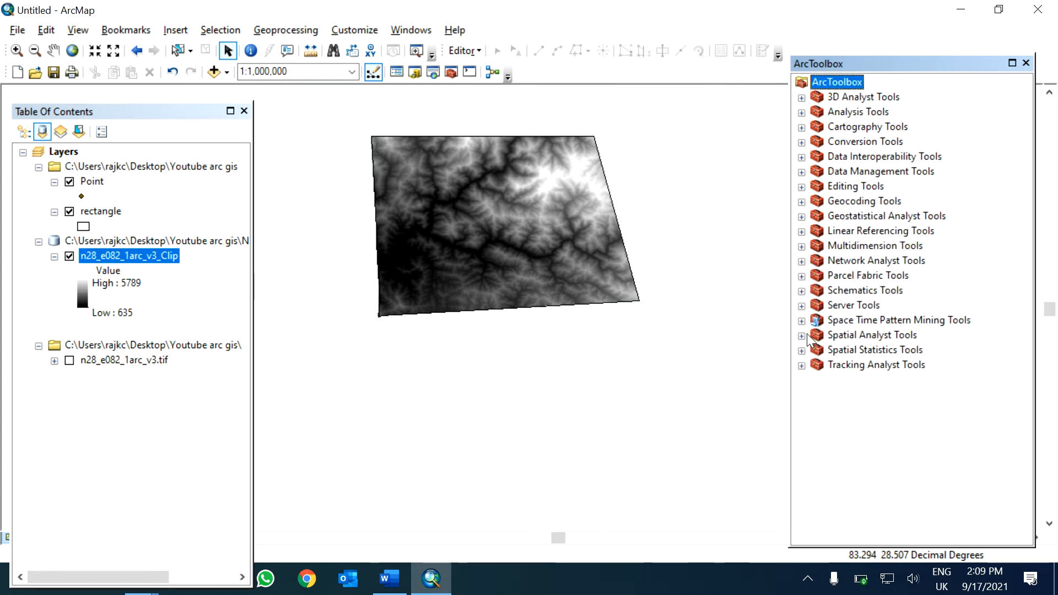
{"action": "left_click", "coordinate": [801, 334]}
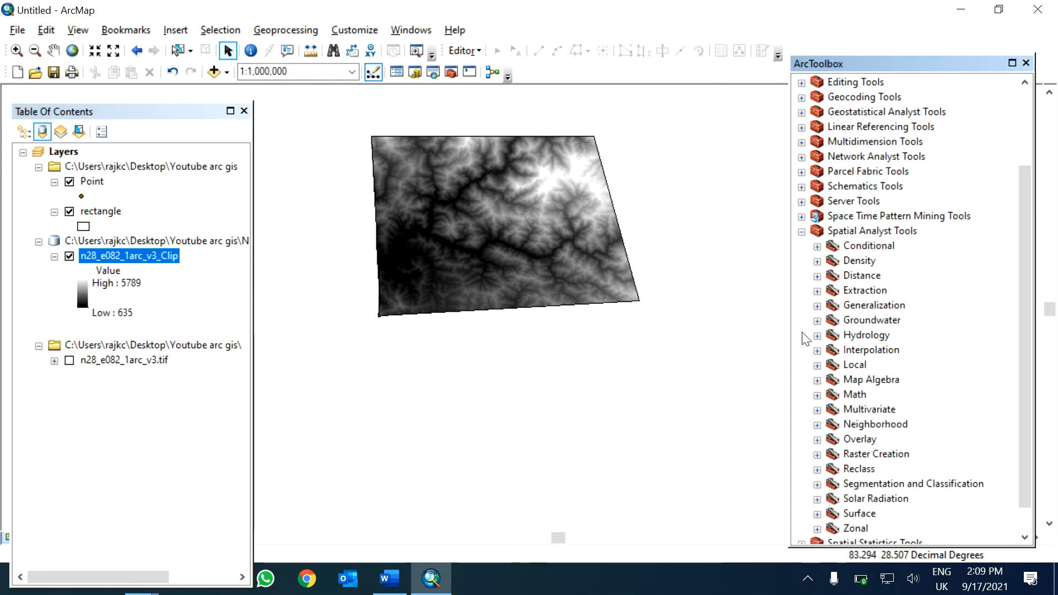
{"action": "left_click", "coordinate": [816, 335]}
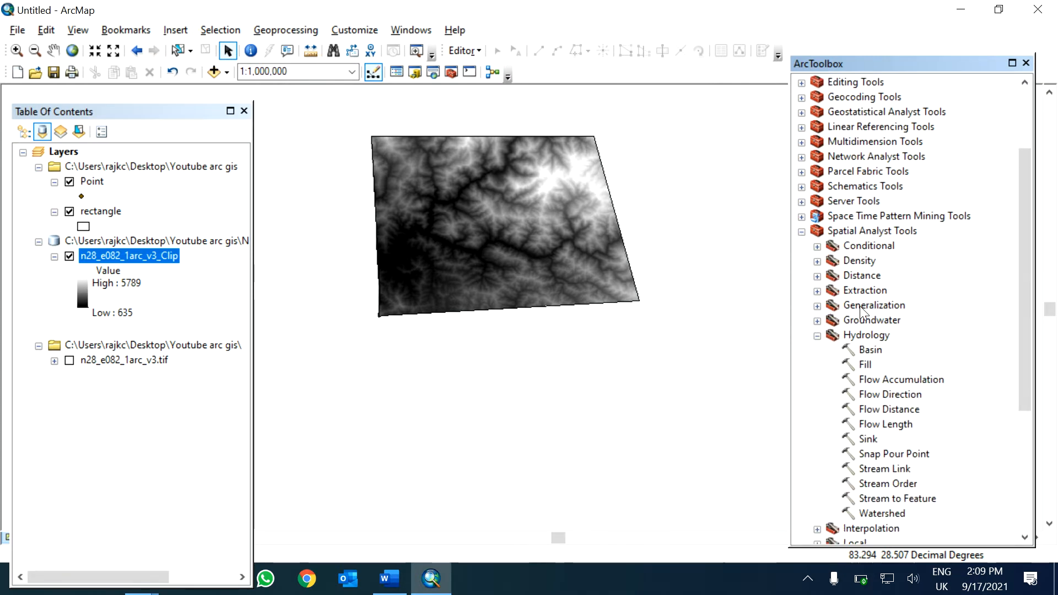
{"action": "double_click", "coordinate": [866, 364]}
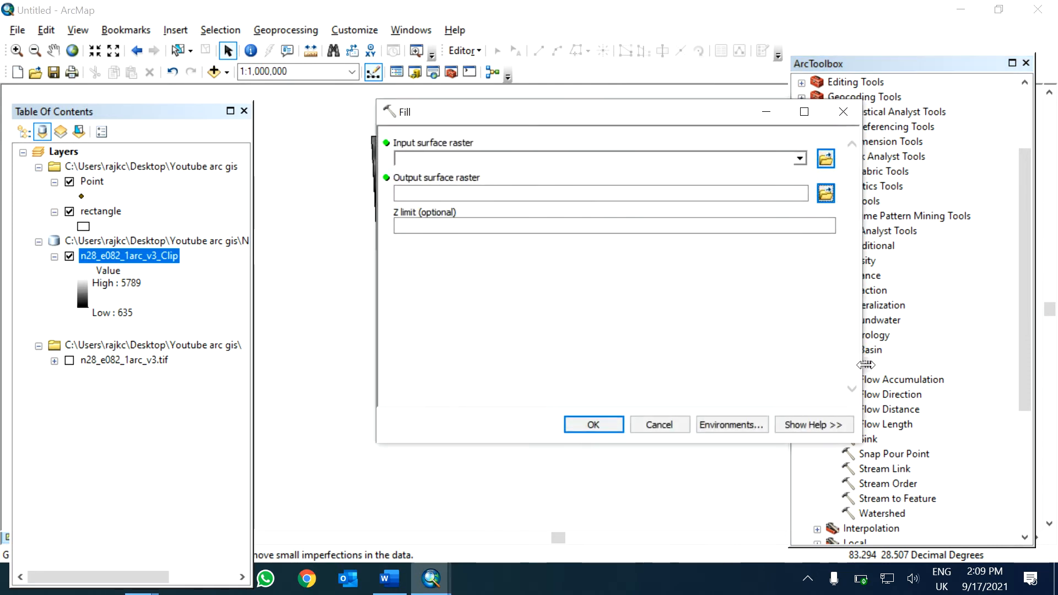
Step: Run Fill on the clipped raster n28_e082_1arc_v3_Clip
{"action": "left_click", "coordinate": [798, 158]}
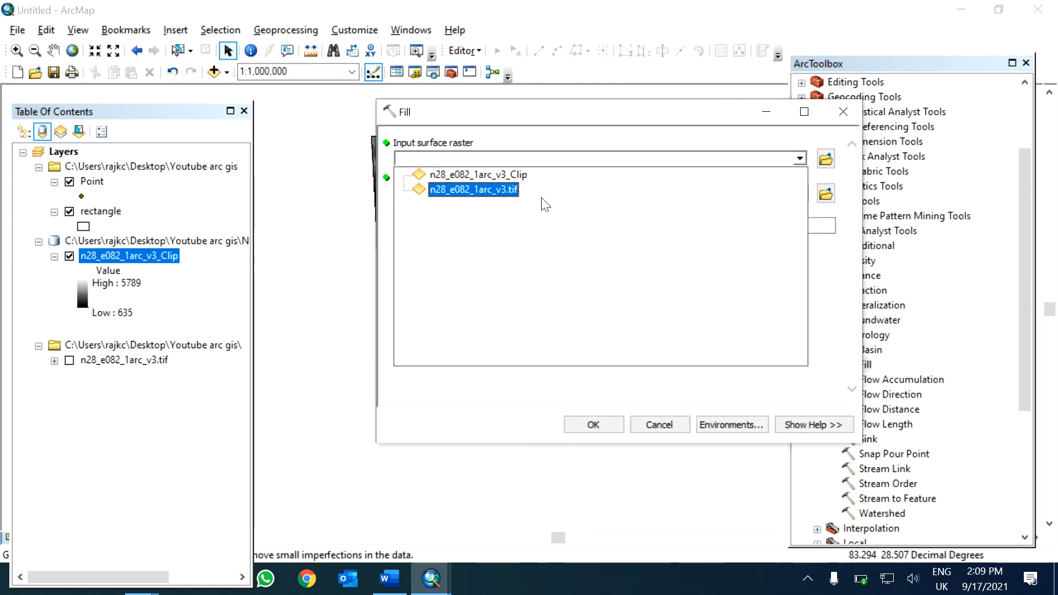
{"action": "left_click", "coordinate": [476, 174]}
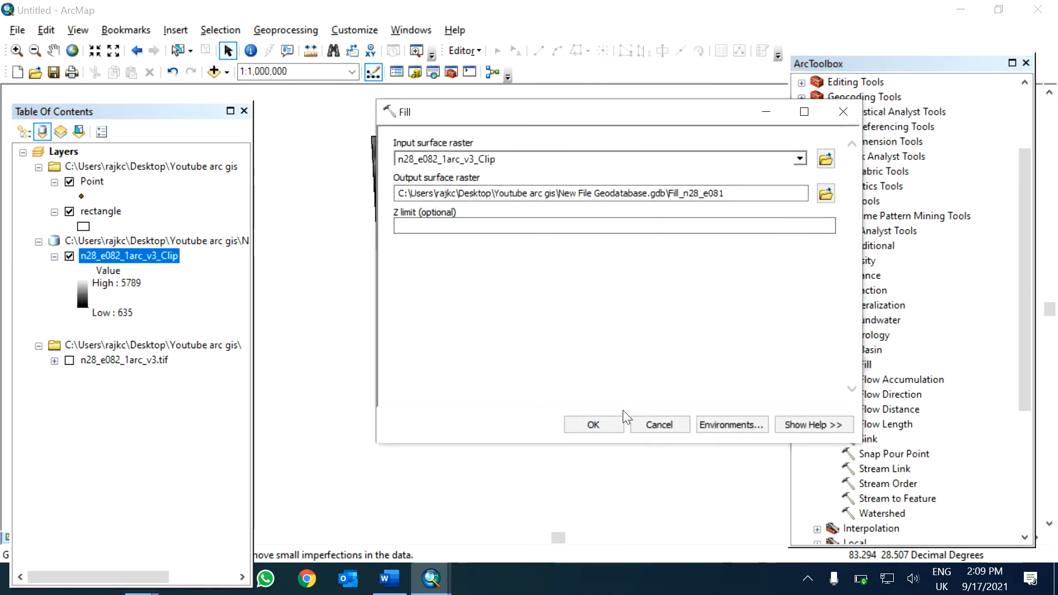
{"action": "left_click", "coordinate": [593, 424]}
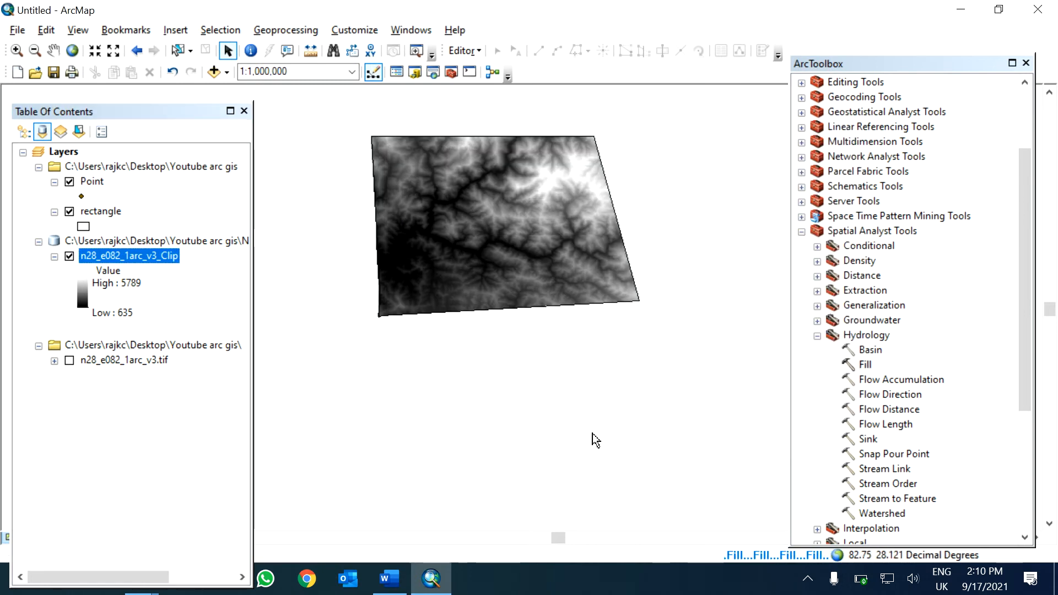
{"action": "mouse_move", "coordinate": [738, 565]}
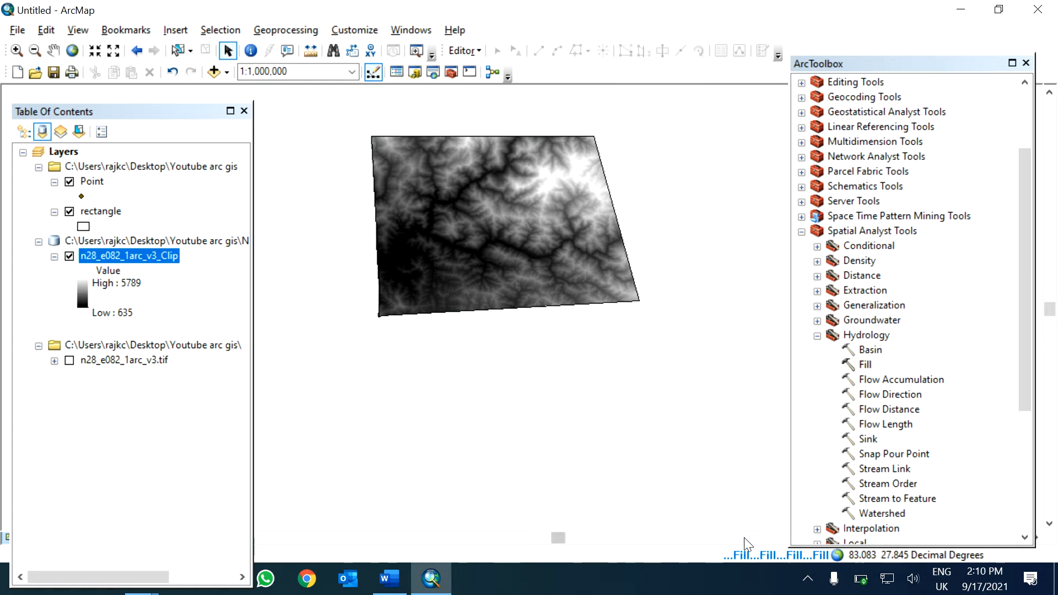
{"action": "mouse_move", "coordinate": [858, 398]}
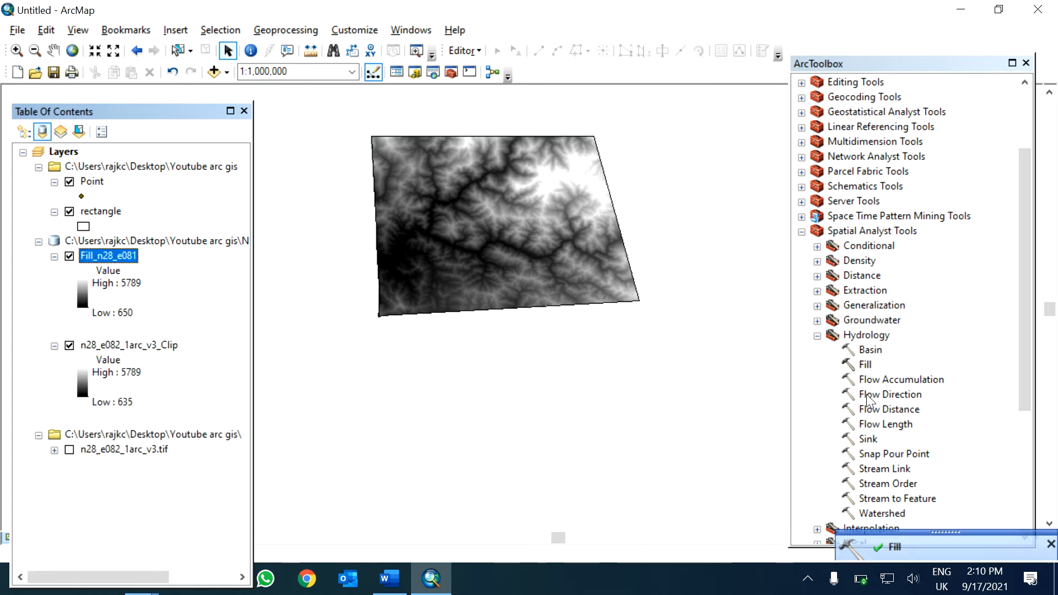
Step: Run Flow Direction on the filled raster Fill_n28_e081
{"action": "left_click", "coordinate": [892, 394]}
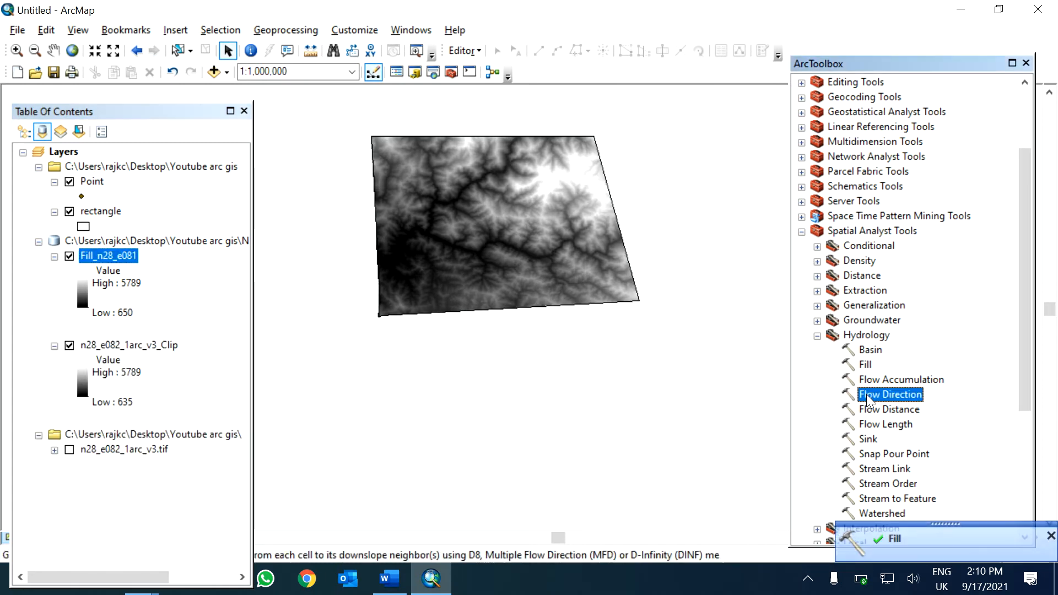
{"action": "double_click", "coordinate": [890, 393]}
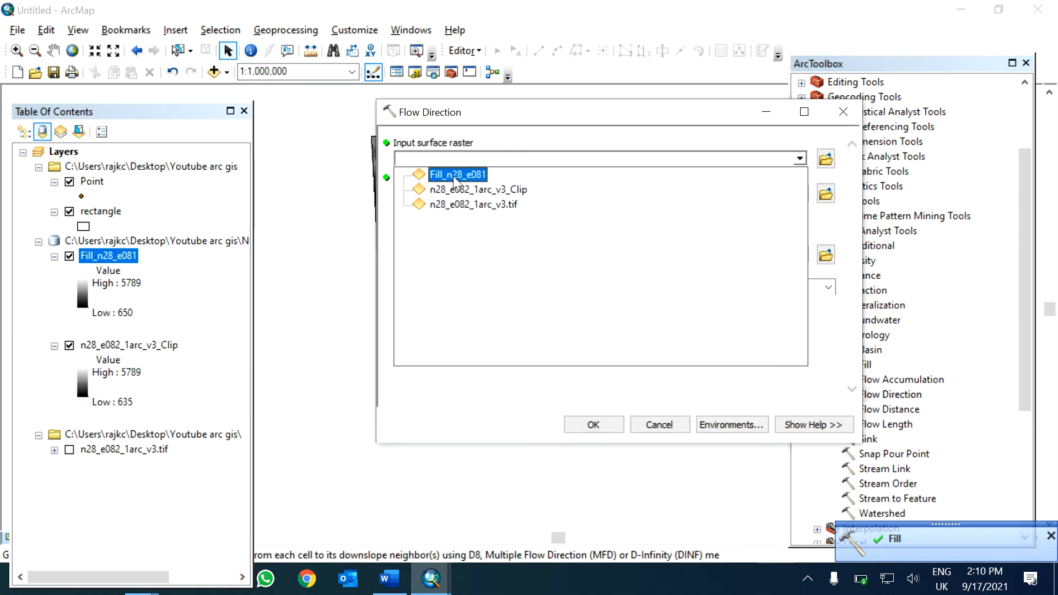
{"action": "left_click", "coordinate": [593, 424]}
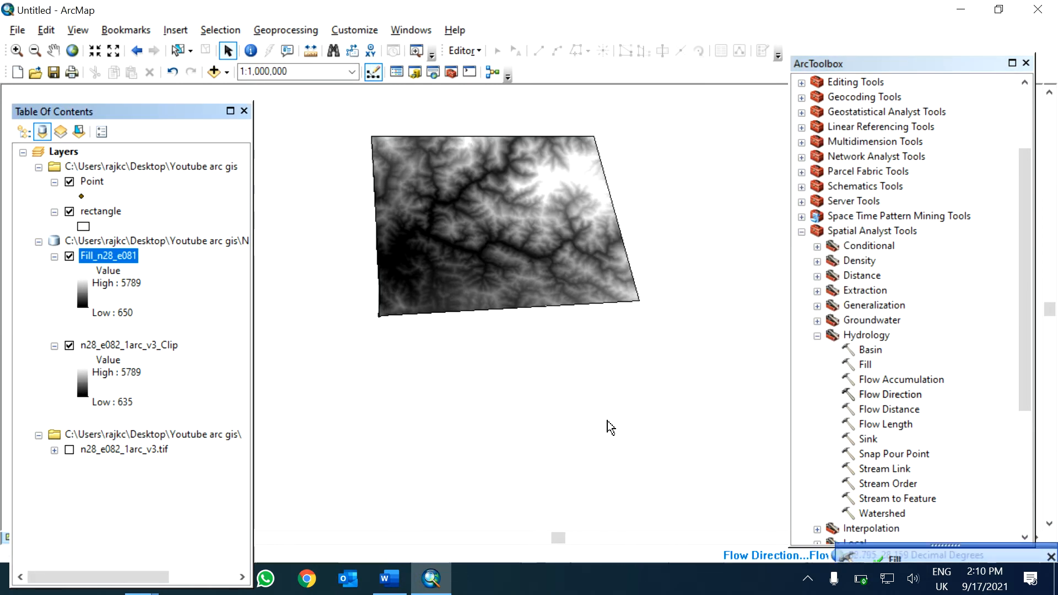
{"action": "mouse_move", "coordinate": [764, 504]}
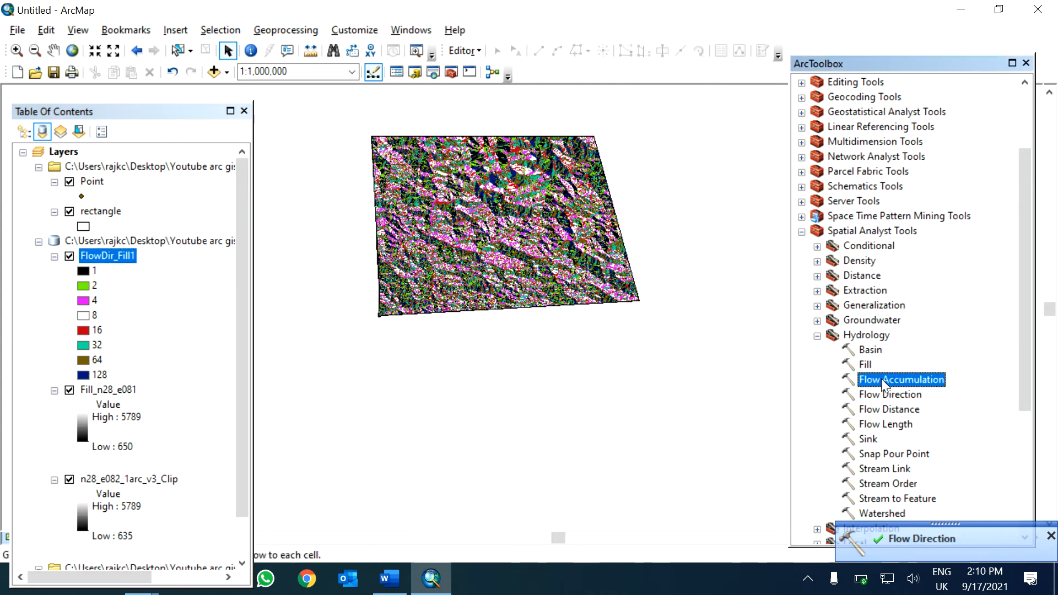
Step: Run Flow Accumulation on FlowDir_Fill1, then select the Point layer
{"action": "double_click", "coordinate": [898, 379]}
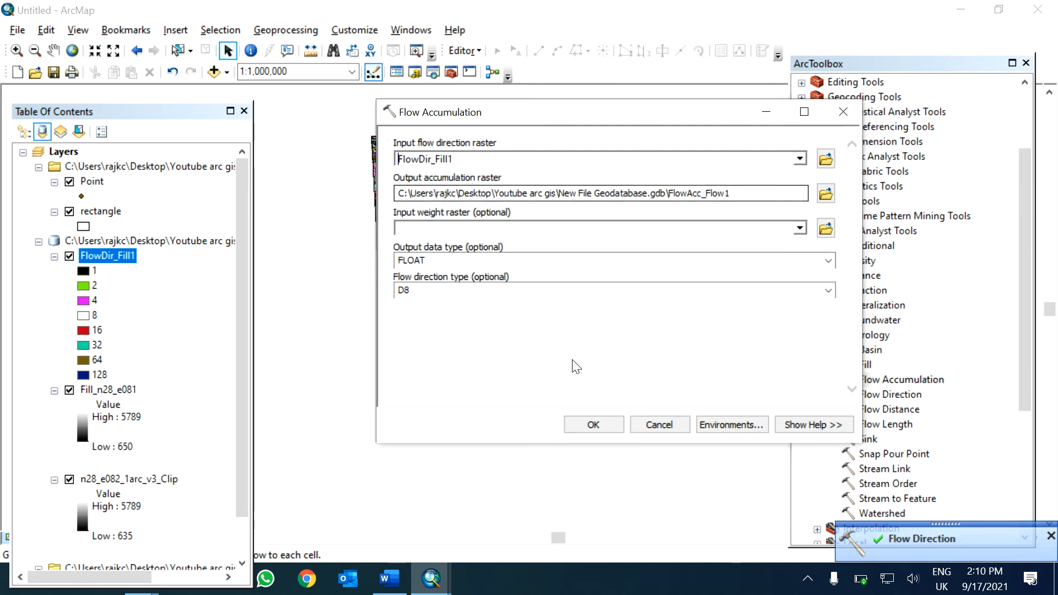
{"action": "left_click", "coordinate": [592, 424]}
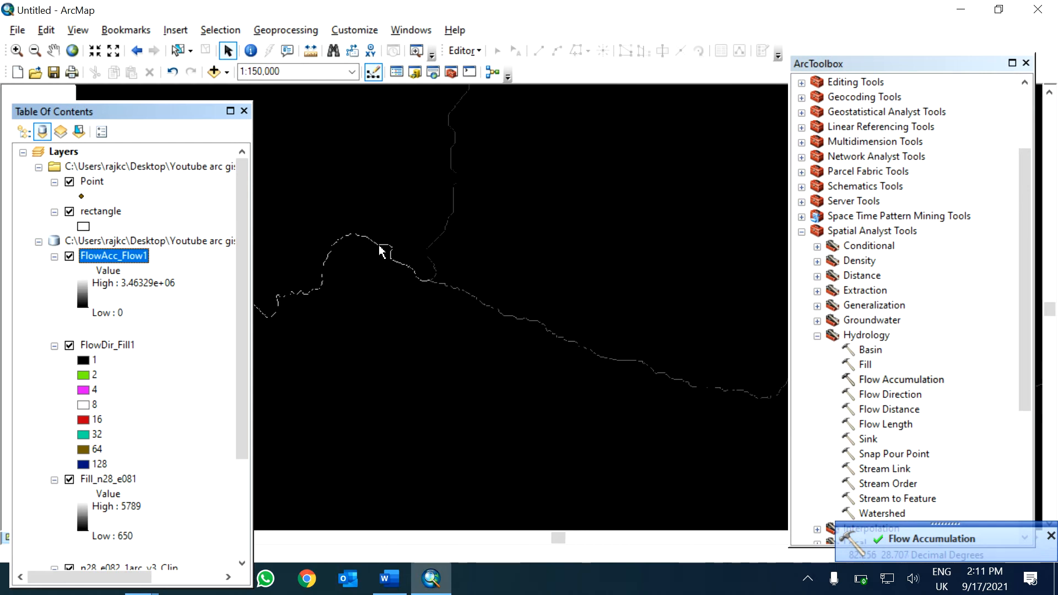
{"action": "left_click", "coordinate": [91, 180]}
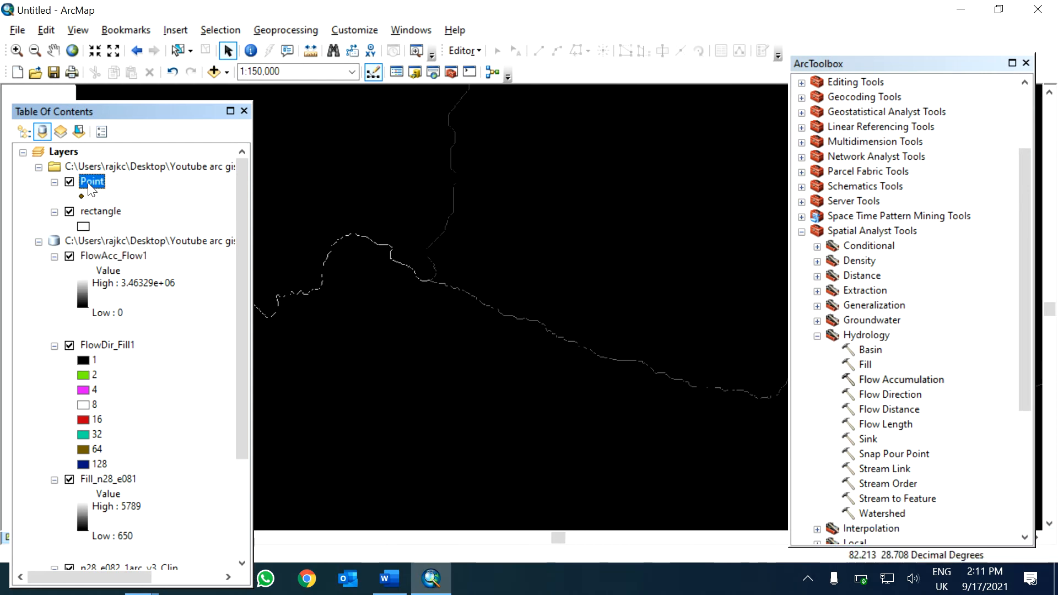
Step: Start editing the Point layer despite warnings and select its Point template
{"action": "right_click", "coordinate": [91, 180]}
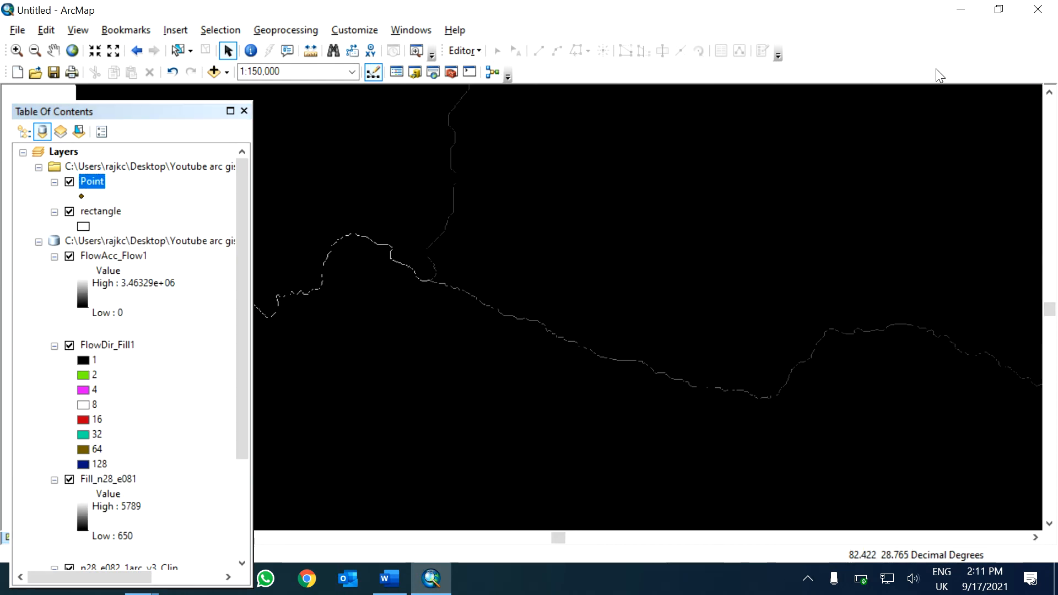
{"action": "left_click", "coordinate": [463, 50]}
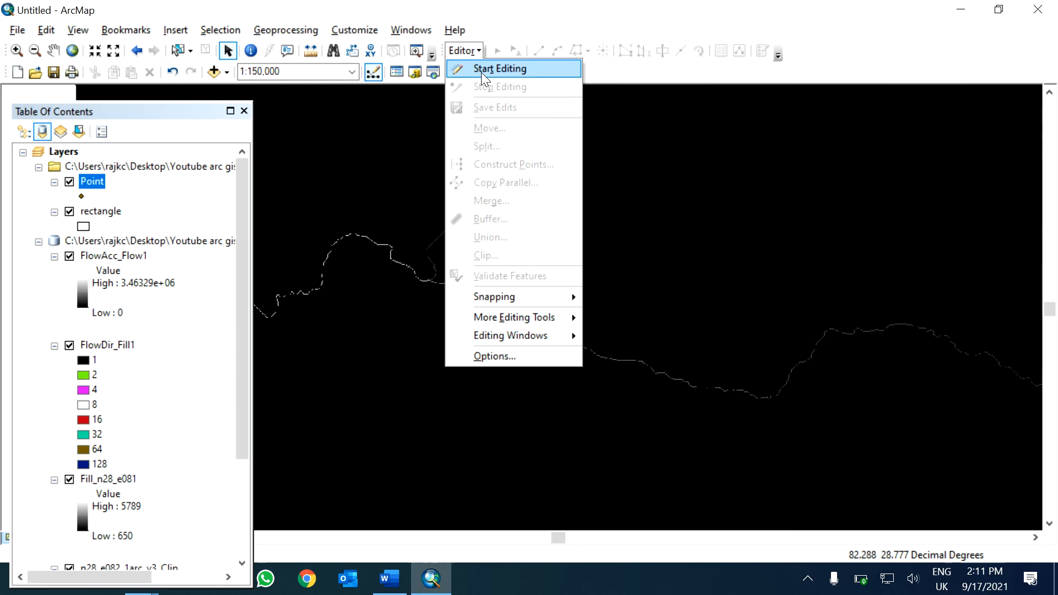
{"action": "left_click", "coordinate": [493, 68]}
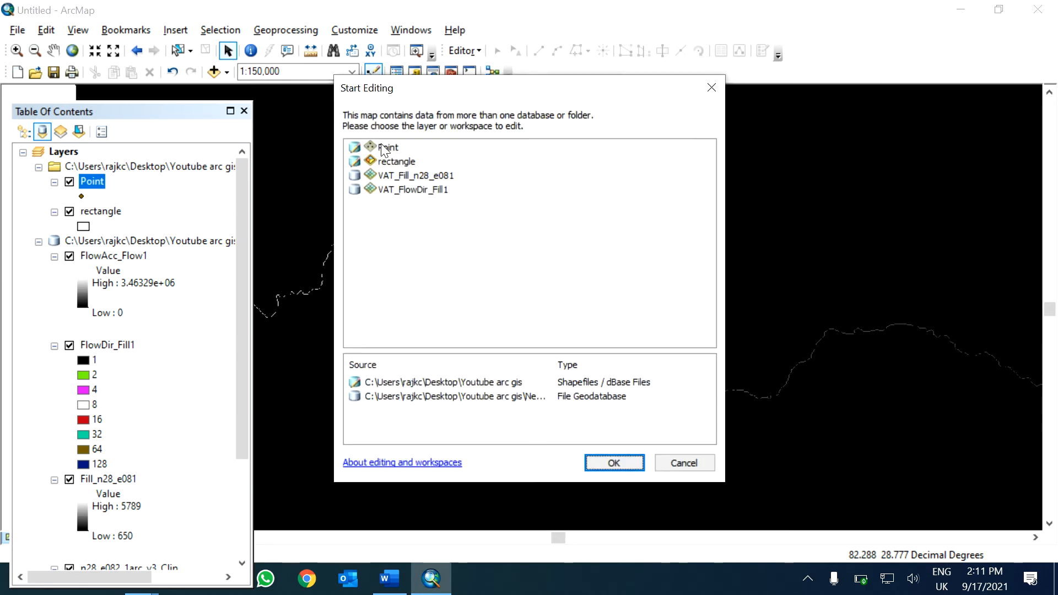
{"action": "left_click", "coordinate": [612, 463]}
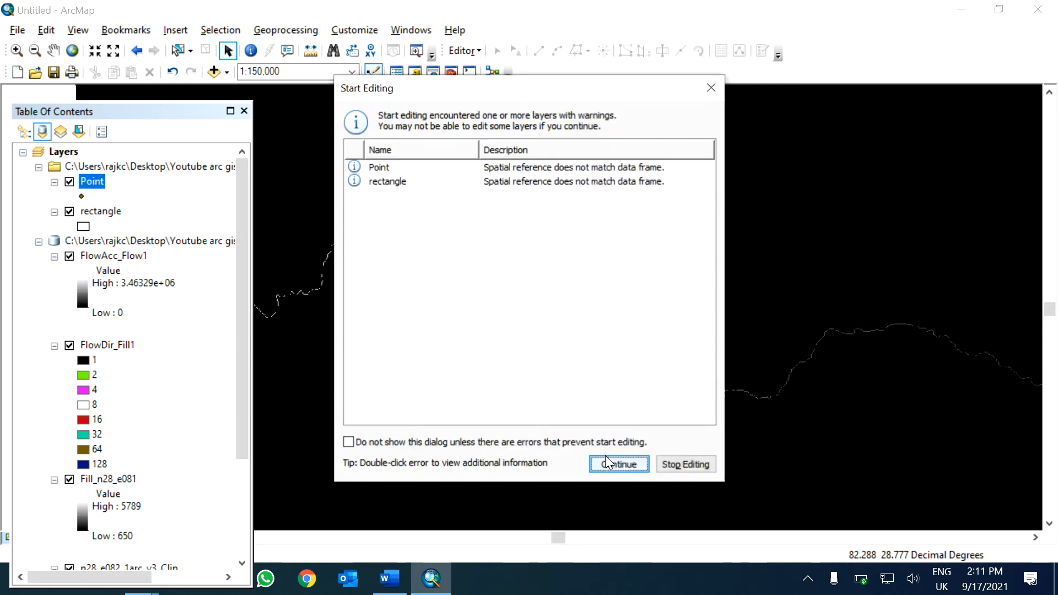
{"action": "left_click", "coordinate": [418, 167]}
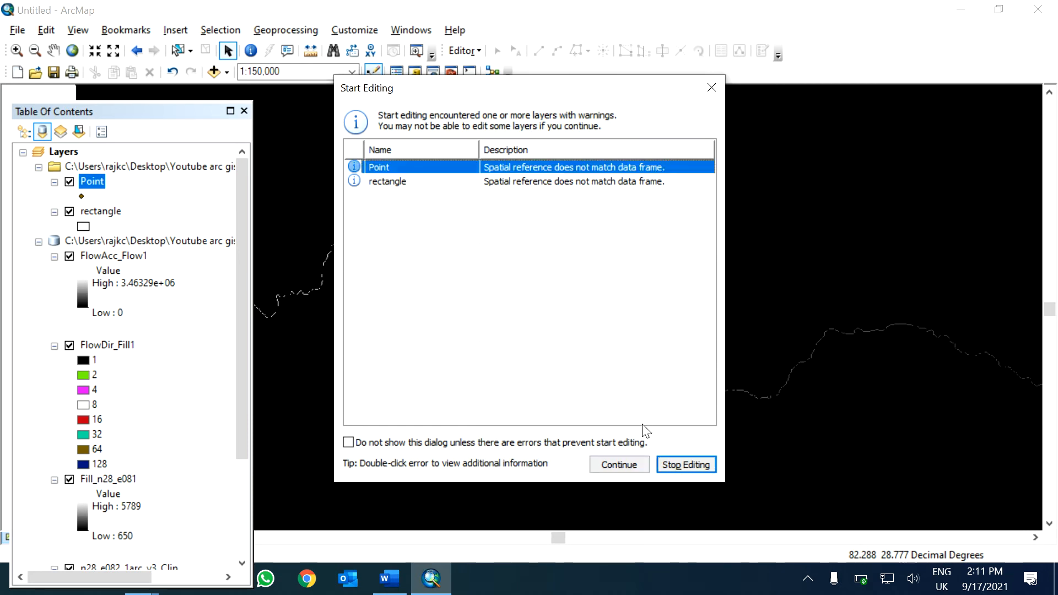
{"action": "left_click", "coordinate": [617, 464]}
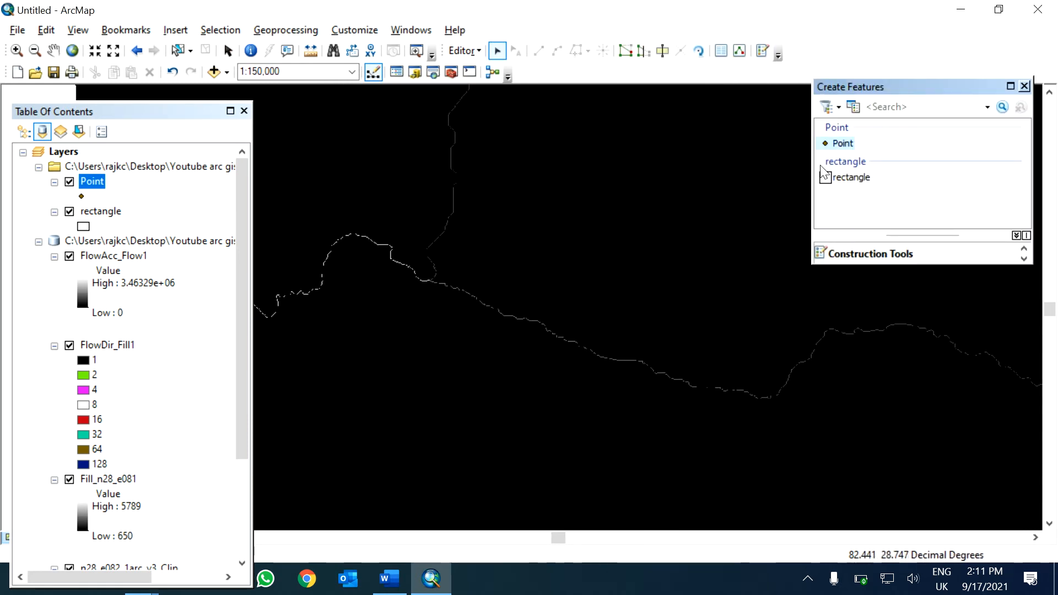
{"action": "left_click", "coordinate": [842, 143]}
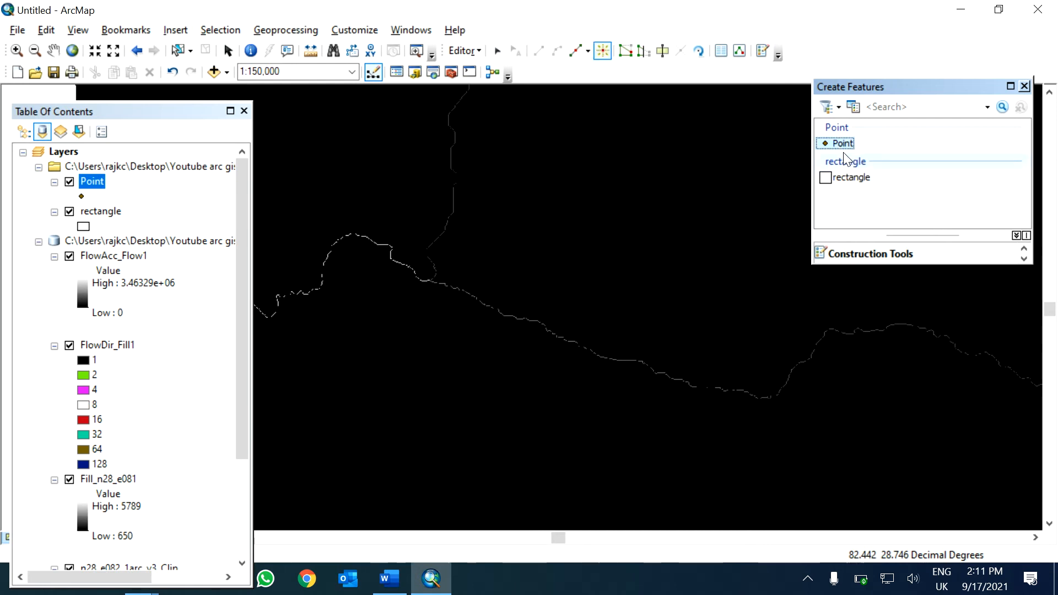
{"action": "left_click", "coordinate": [843, 143]}
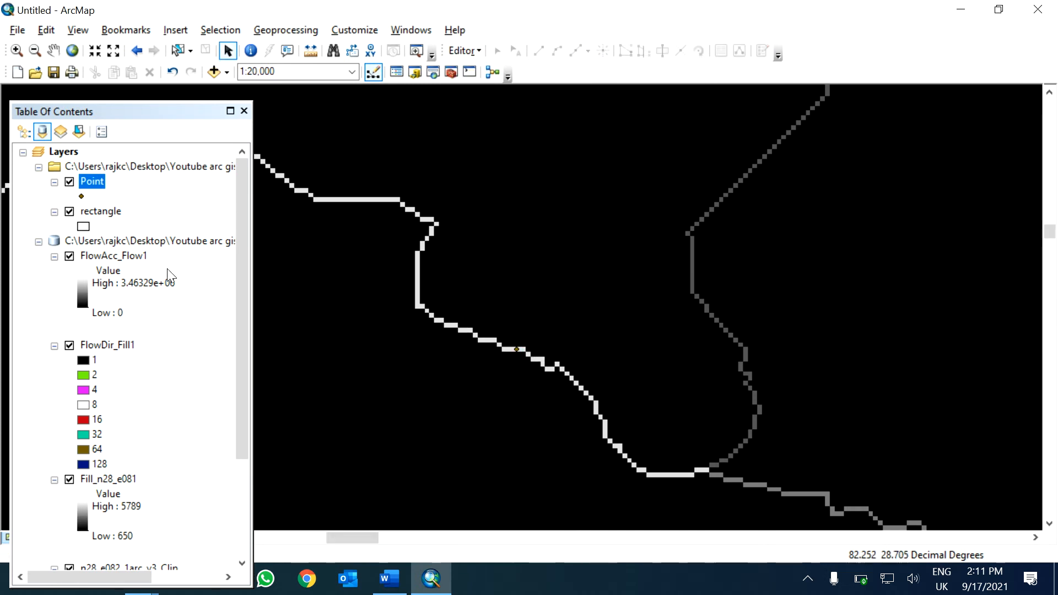
Step: Change the Point layer symbol to a green octagon marker at size 18
{"action": "left_click", "coordinate": [81, 196]}
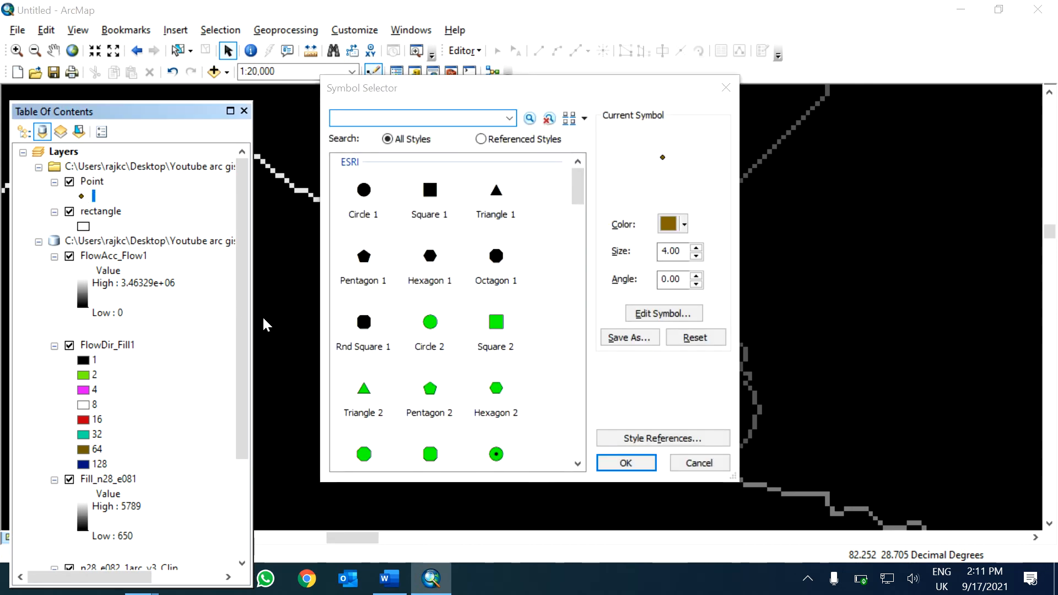
{"action": "left_click", "coordinate": [363, 438]}
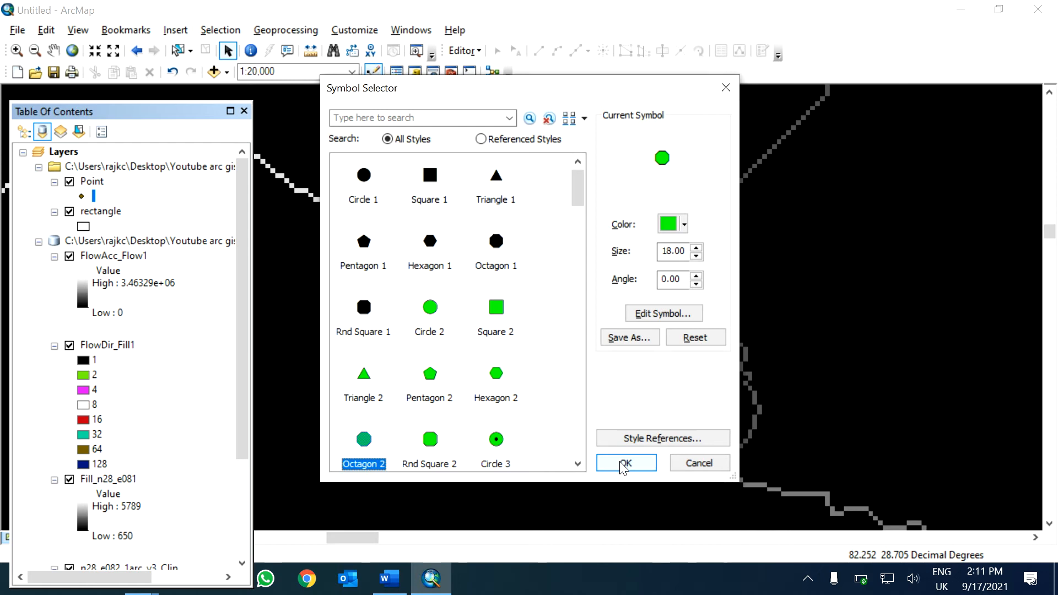
{"action": "left_click", "coordinate": [623, 463]}
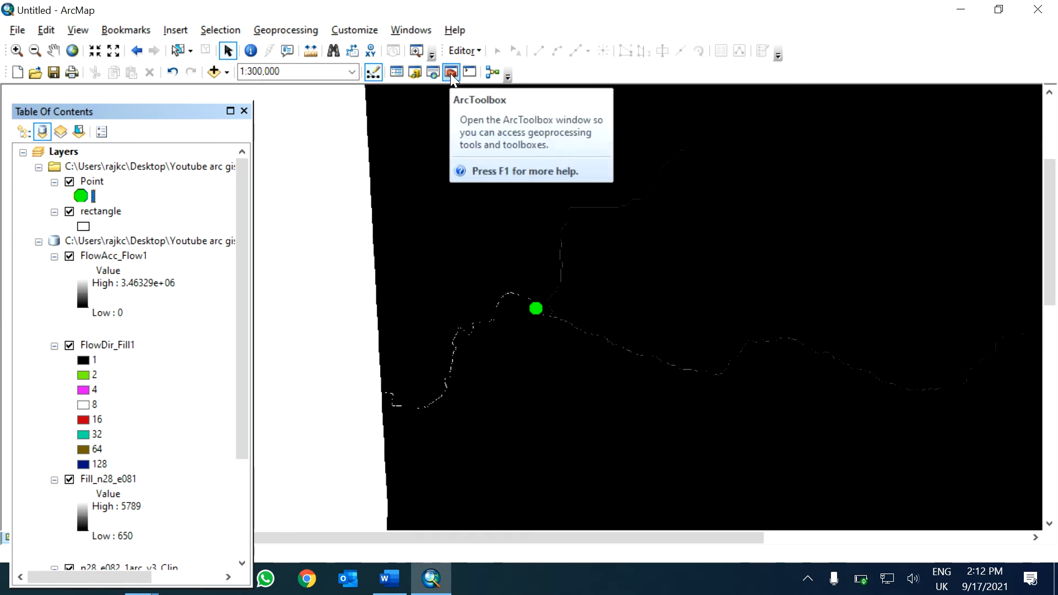
Step: Run Watershed with FlowDir_Fill1 as flow direction and Point as pour point
{"action": "left_click", "coordinate": [451, 72]}
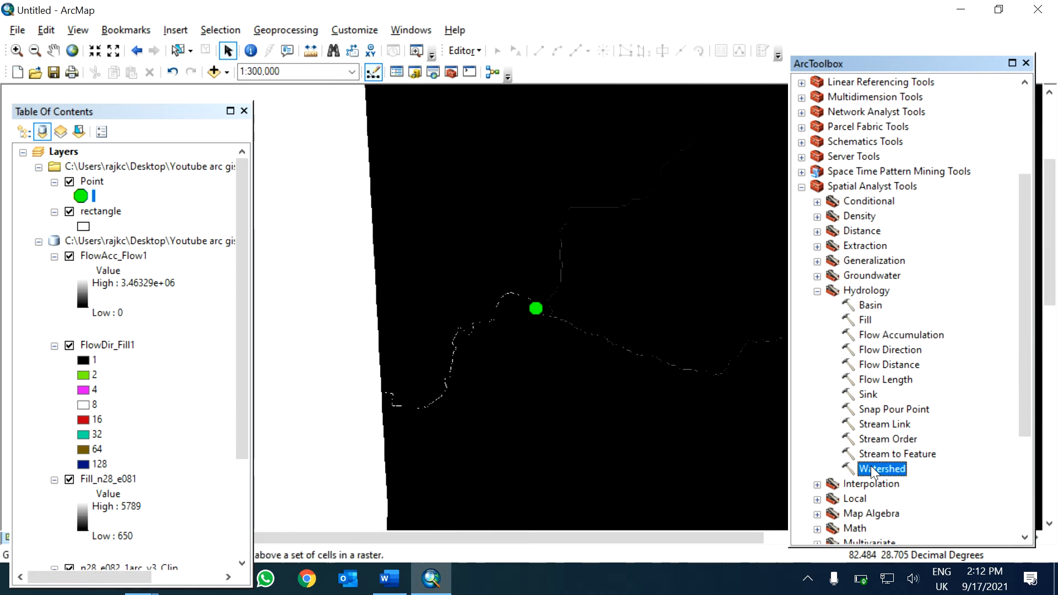
{"action": "double_click", "coordinate": [881, 468]}
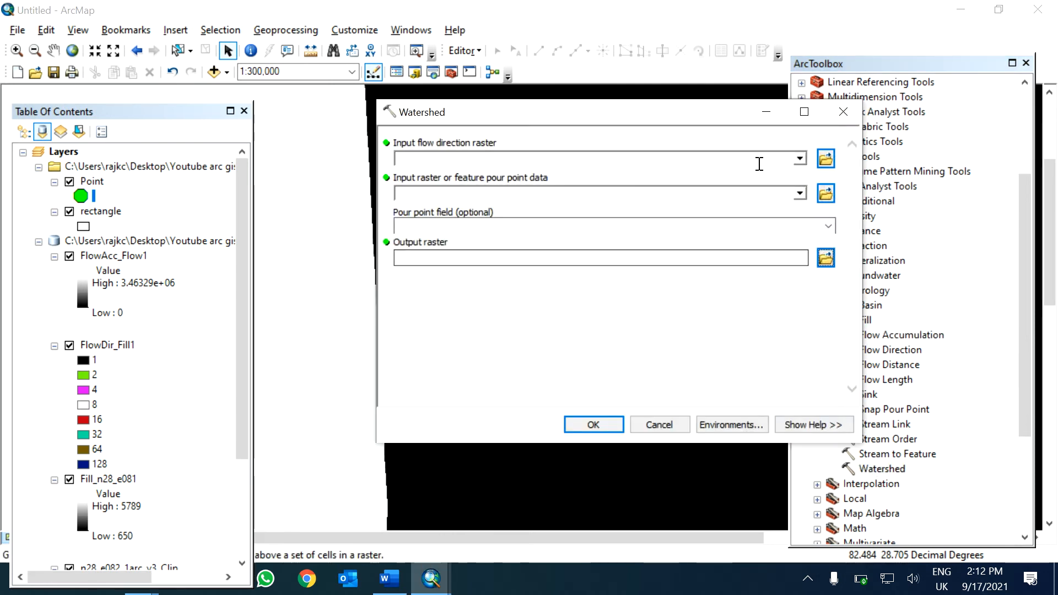
{"action": "left_click", "coordinate": [800, 158]}
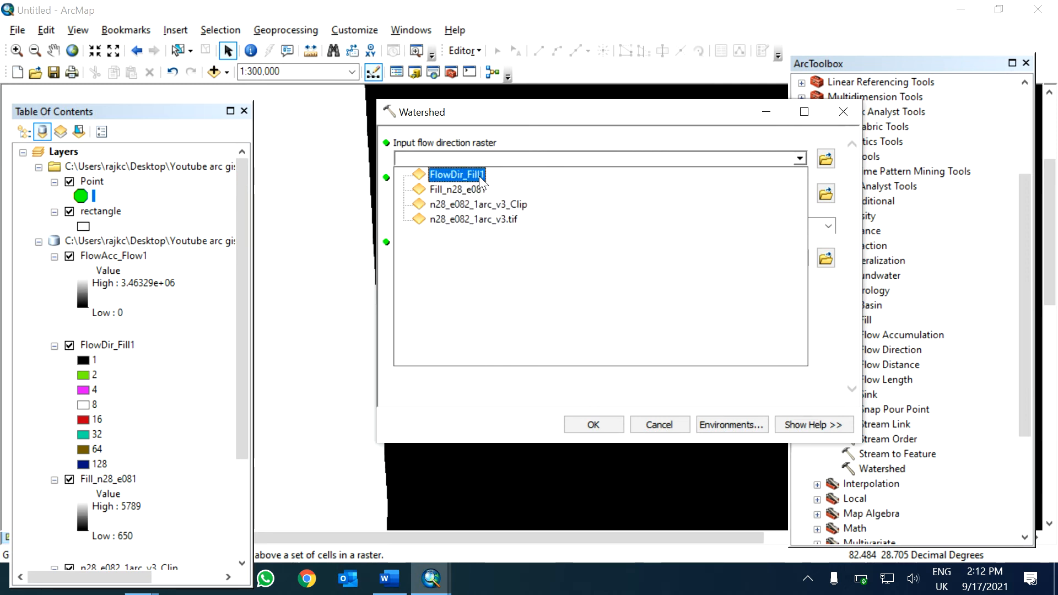
{"action": "left_click", "coordinate": [457, 174]}
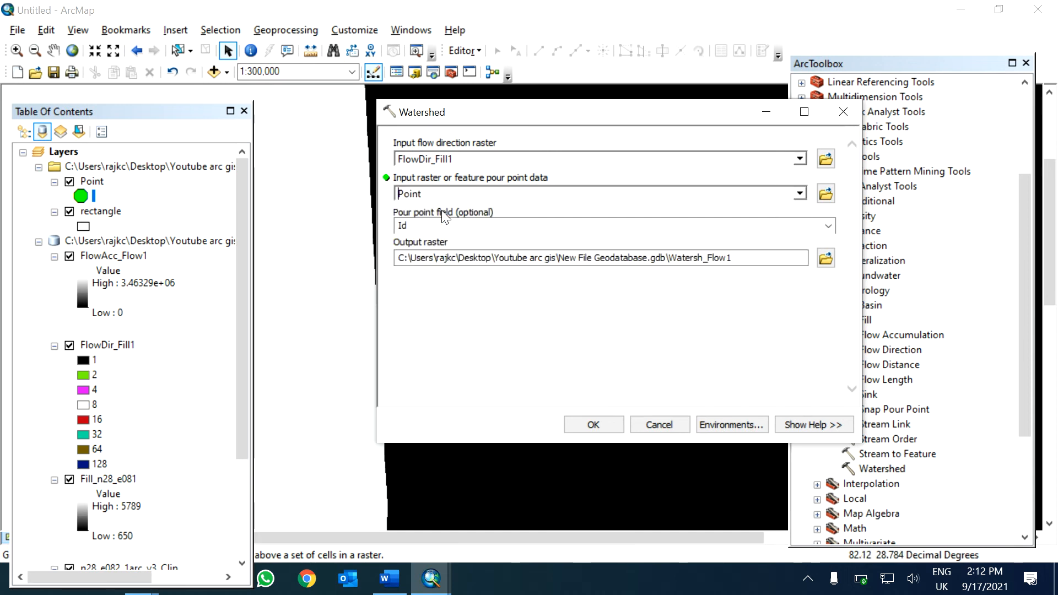
{"action": "left_click", "coordinate": [592, 424]}
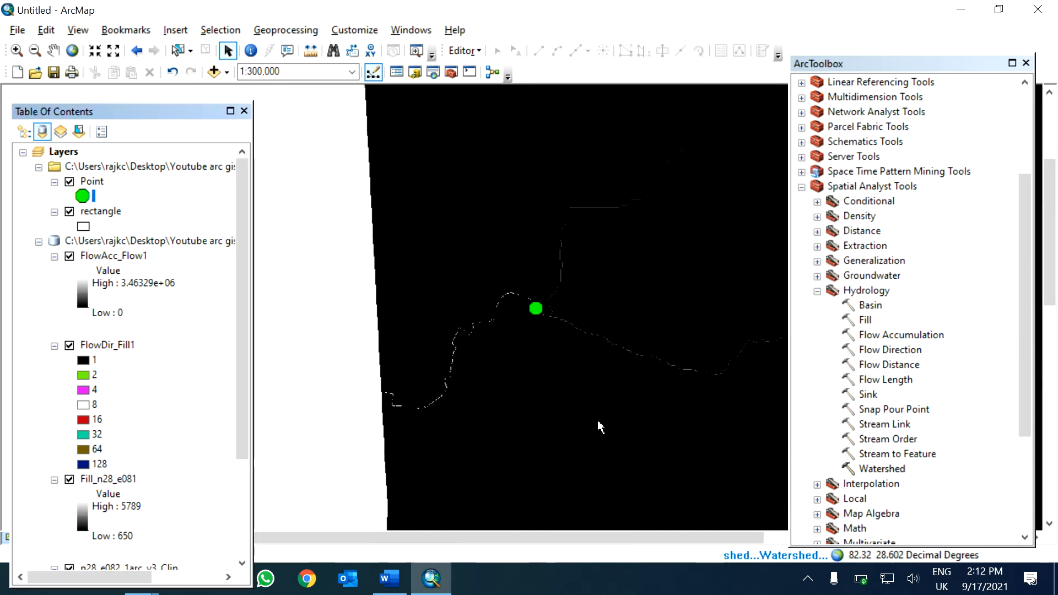
{"action": "left_click", "coordinate": [1026, 63]}
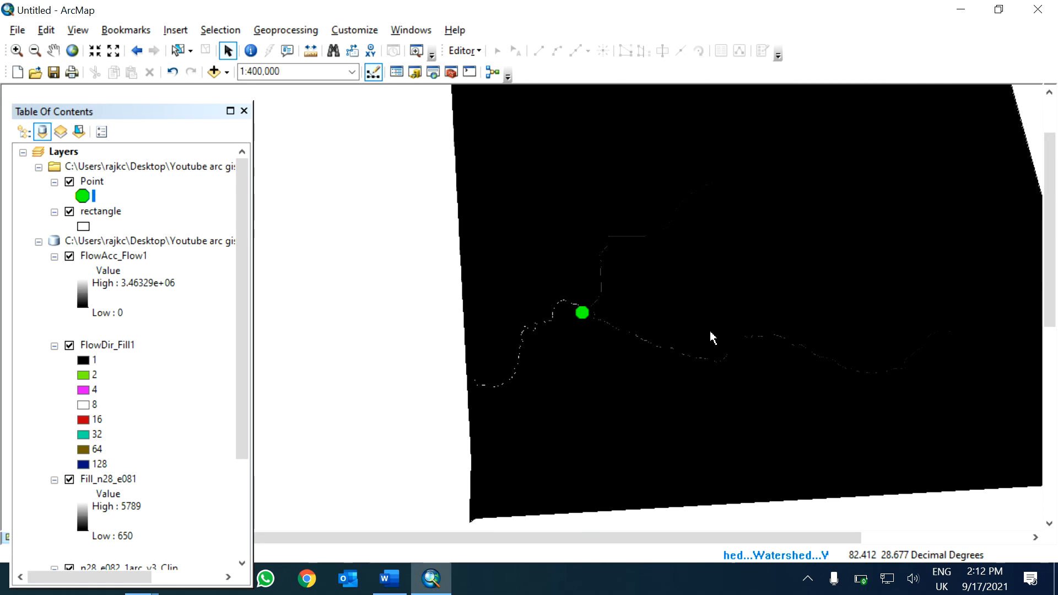
{"action": "scroll", "scroll_direction": "down", "scroll_amount": 3}
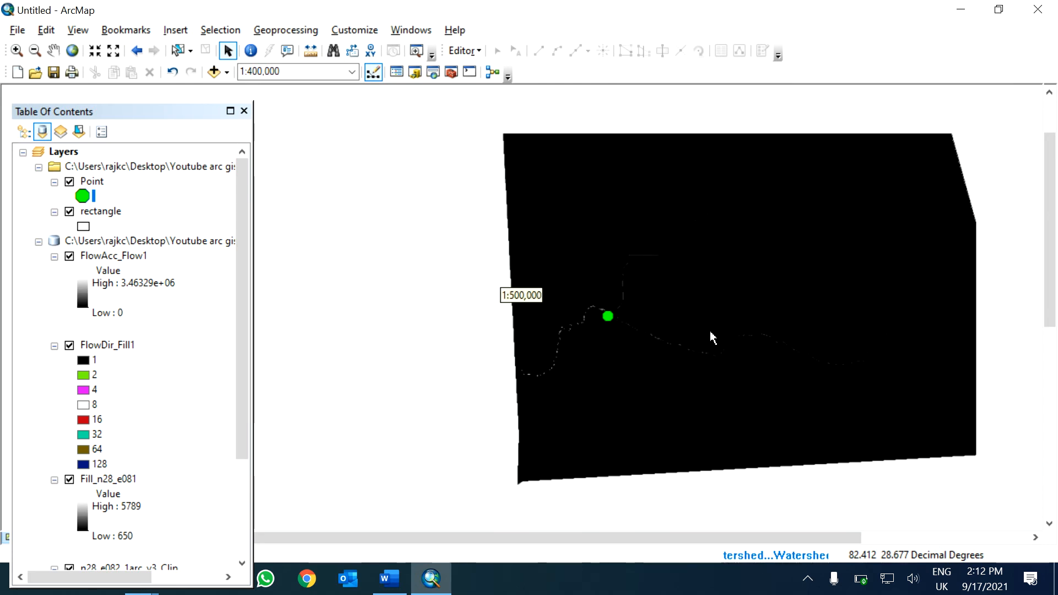
{"action": "left_click", "coordinate": [709, 330]}
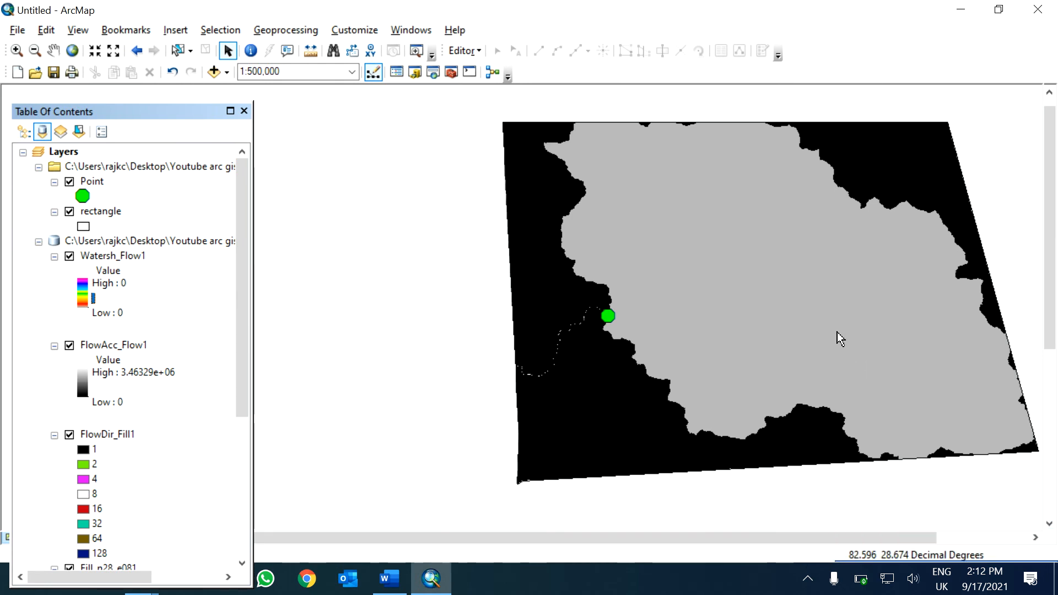
Step: Zoom out to view the Watersh_Flow1 catchment upstream of the pour point
{"action": "scroll", "scroll_direction": "down", "scroll_amount": 3}
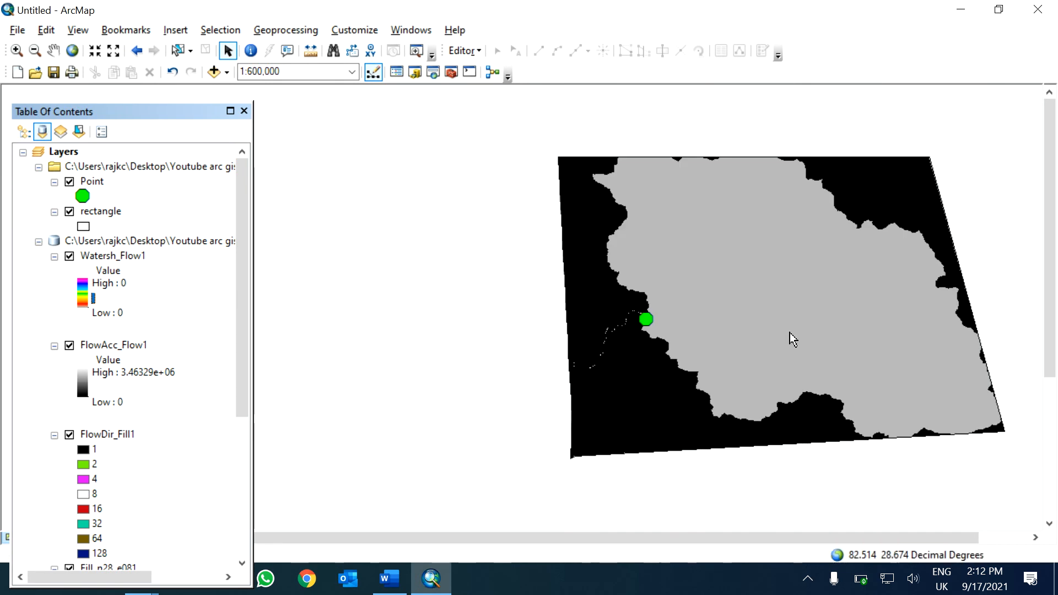
{"action": "mouse_move", "coordinate": [667, 295]}
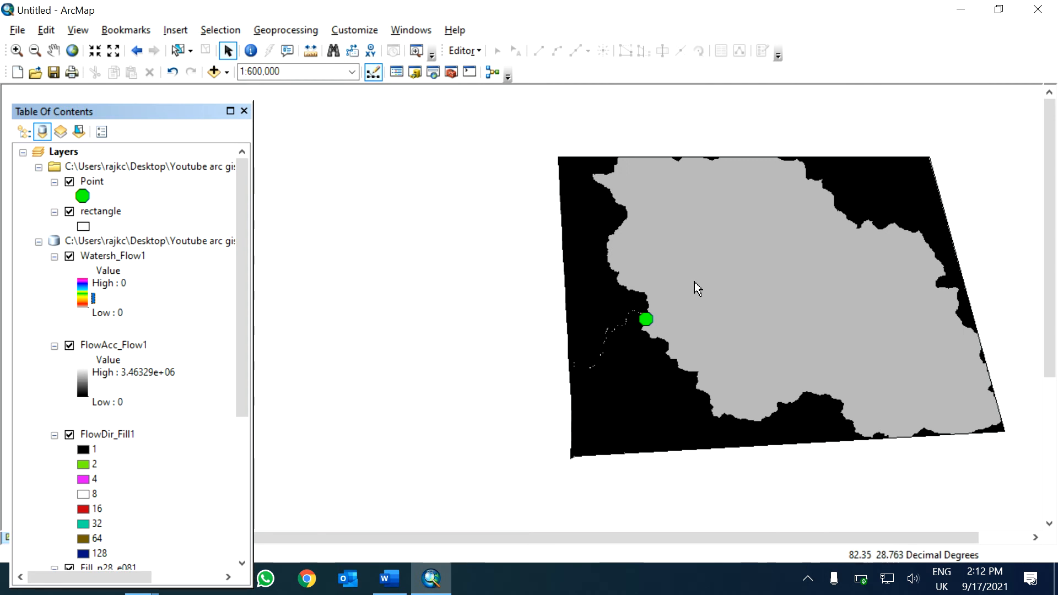
{"action": "mouse_move", "coordinate": [704, 268]}
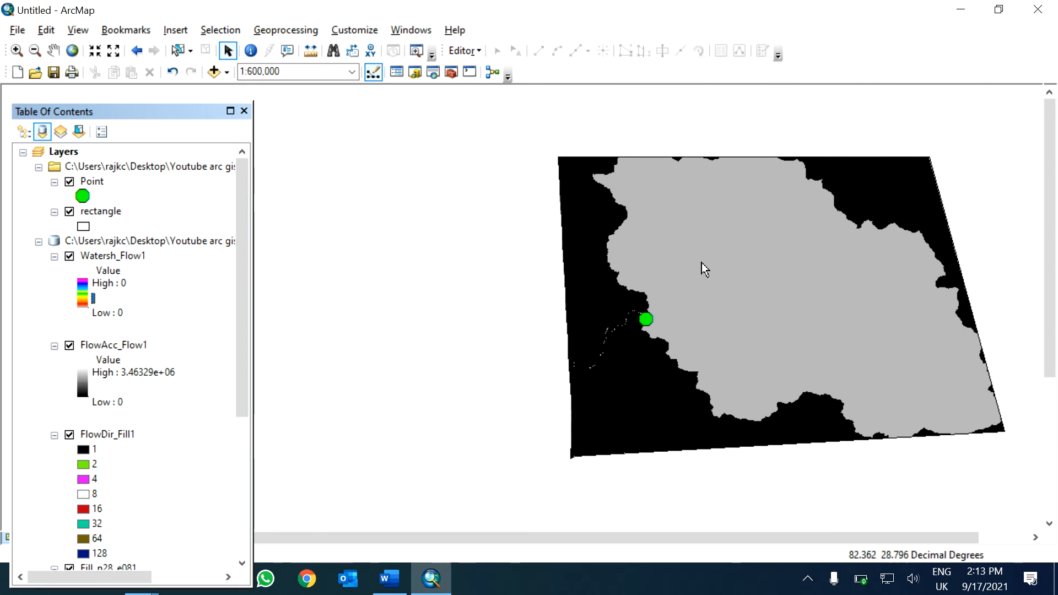
{"action": "mouse_move", "coordinate": [434, 51]}
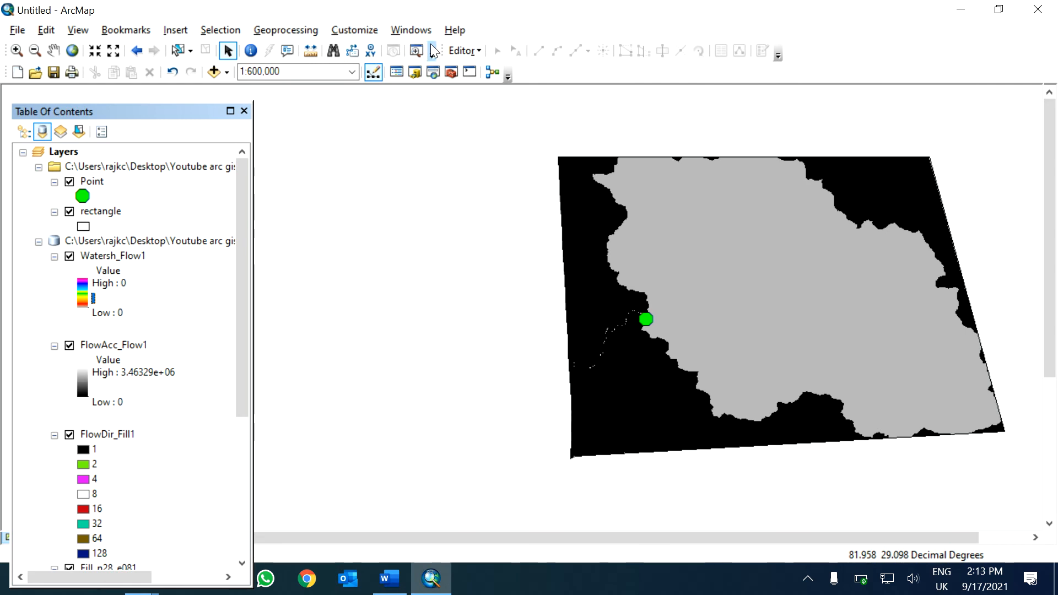
Step: Convert Watersh_Flow1 to polygons with Raster to Polygon, keeping the default output
{"action": "left_click", "coordinate": [451, 72]}
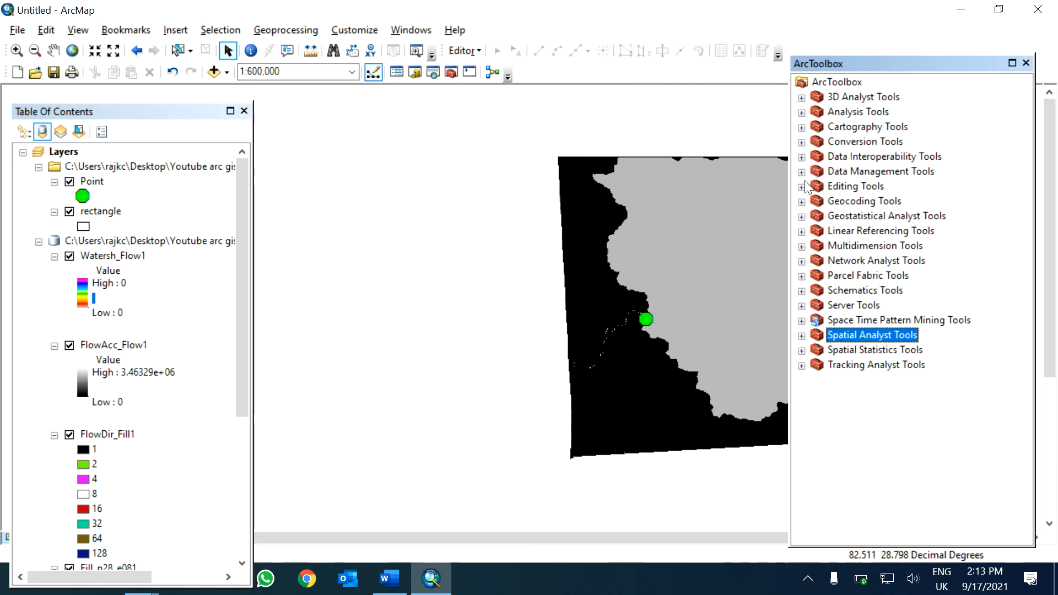
{"action": "left_click", "coordinate": [800, 141]}
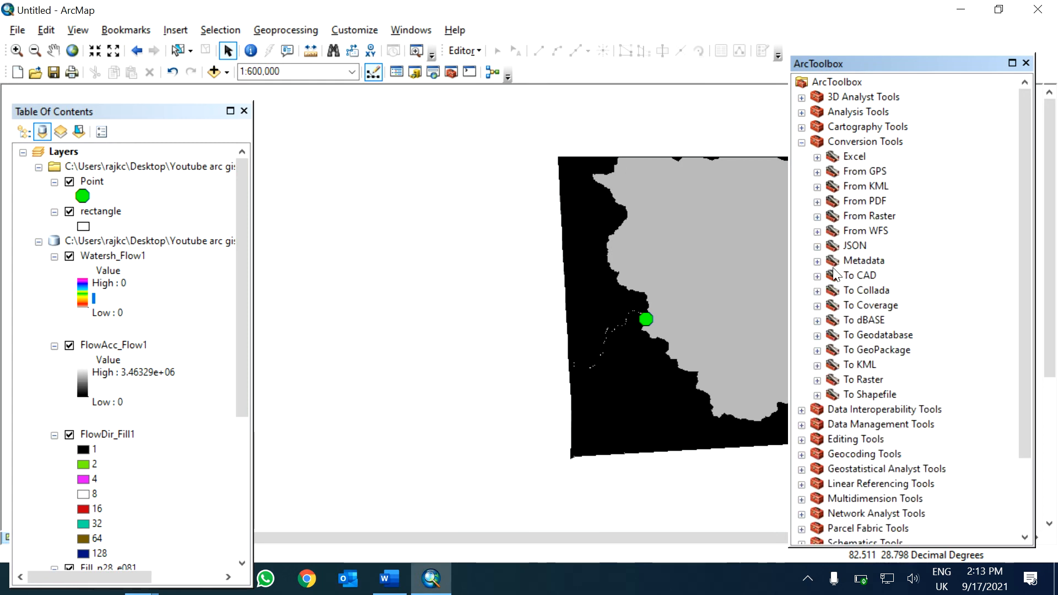
{"action": "mouse_move", "coordinate": [839, 218]}
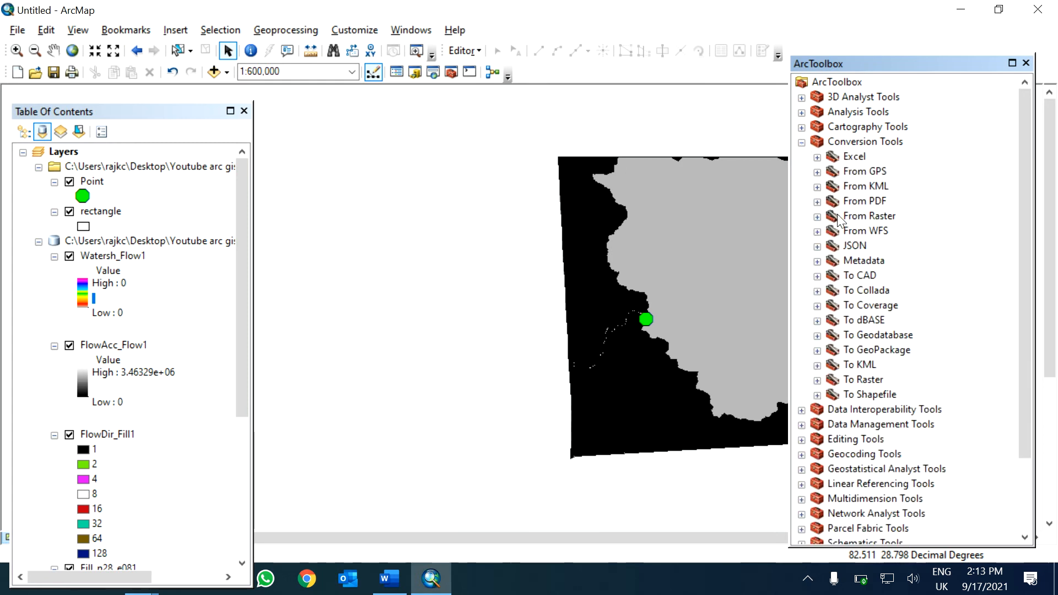
{"action": "left_click", "coordinate": [817, 216]}
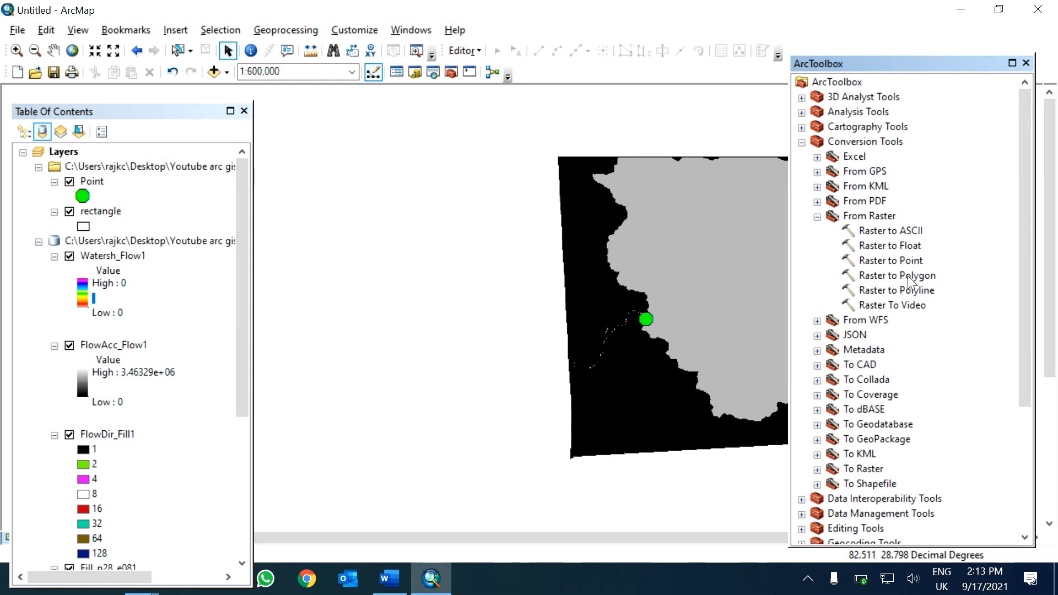
{"action": "double_click", "coordinate": [895, 275]}
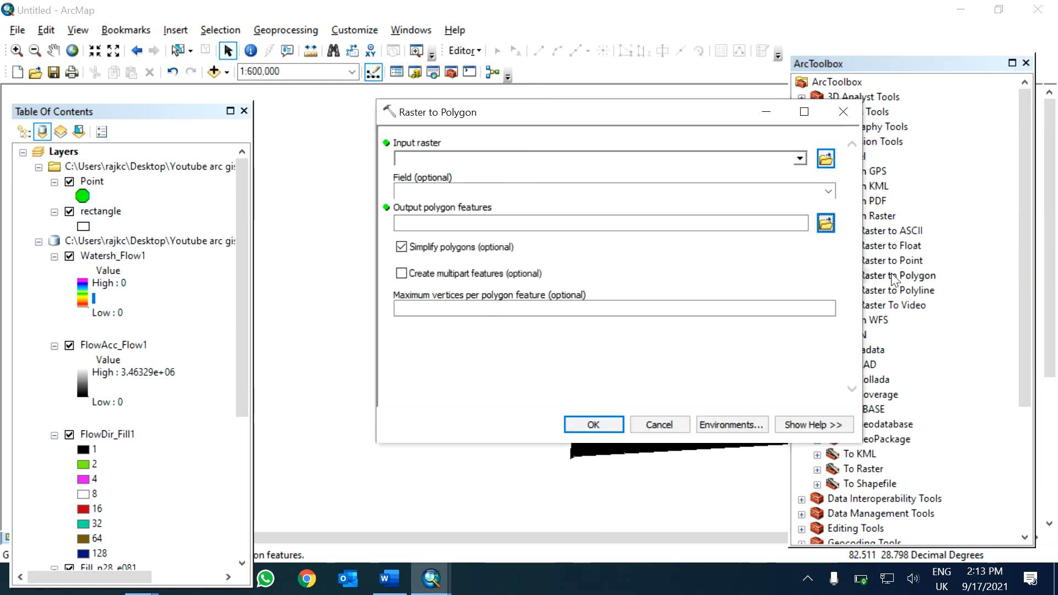
{"action": "left_click", "coordinate": [799, 158]}
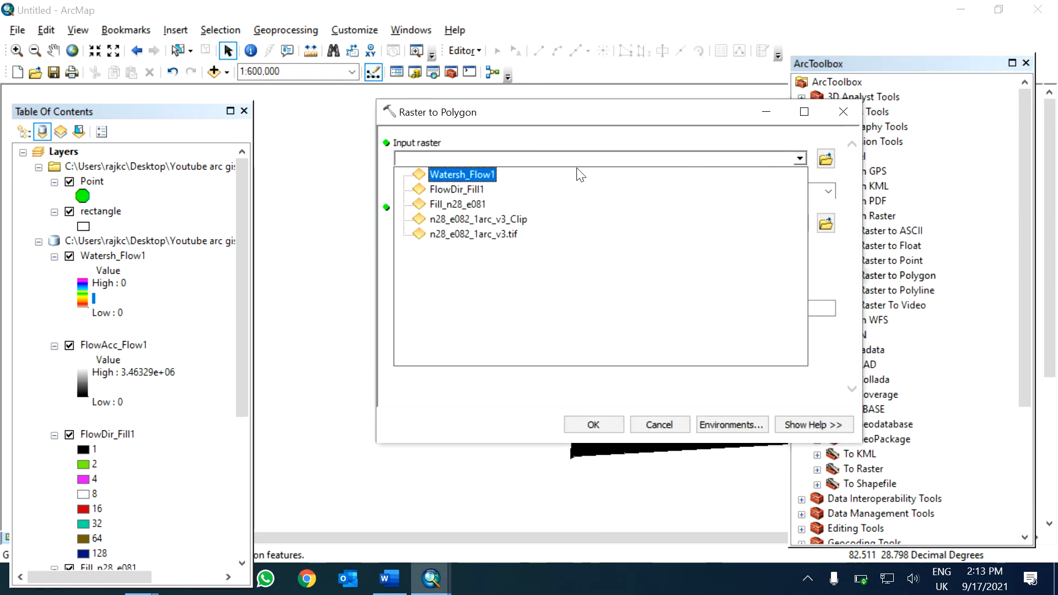
{"action": "left_click", "coordinate": [462, 174]}
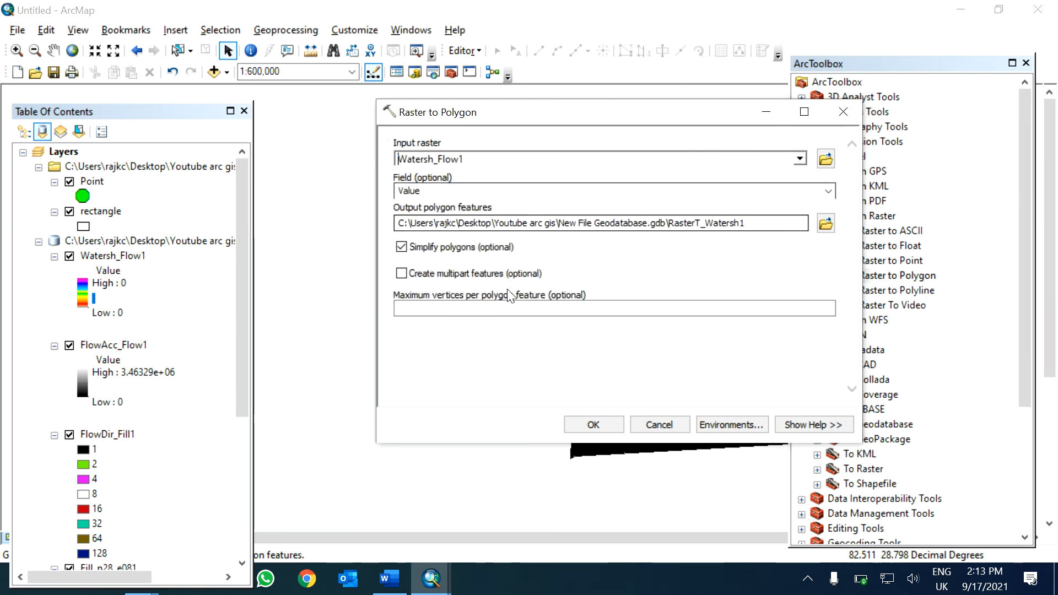
{"action": "left_click", "coordinate": [592, 425]}
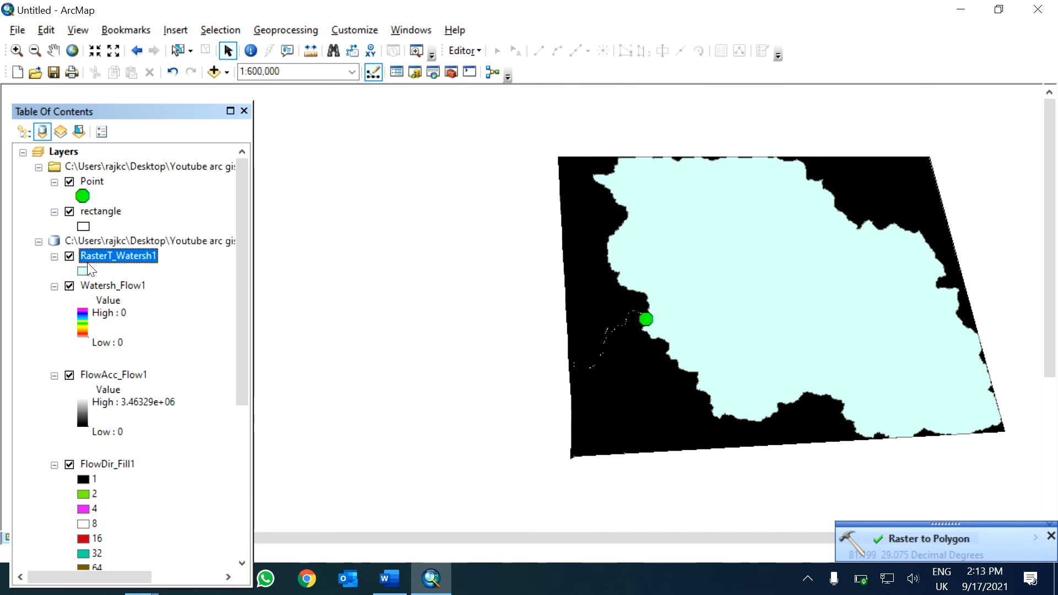
Step: Add a Float field named 'area' to the RasterT_Watersh1 attribute table
{"action": "right_click", "coordinate": [118, 255]}
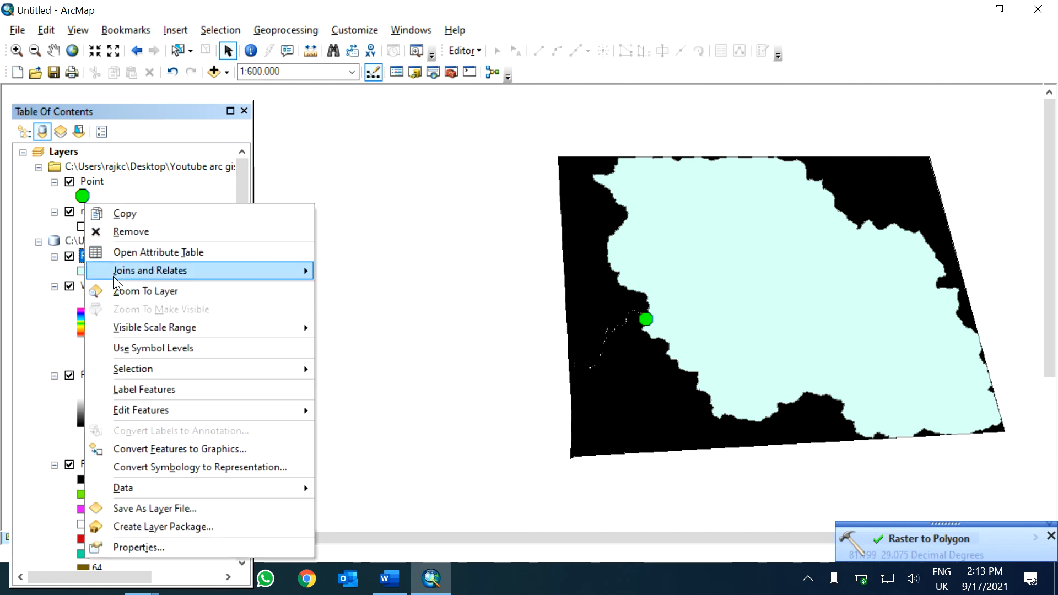
{"action": "left_click", "coordinate": [158, 252]}
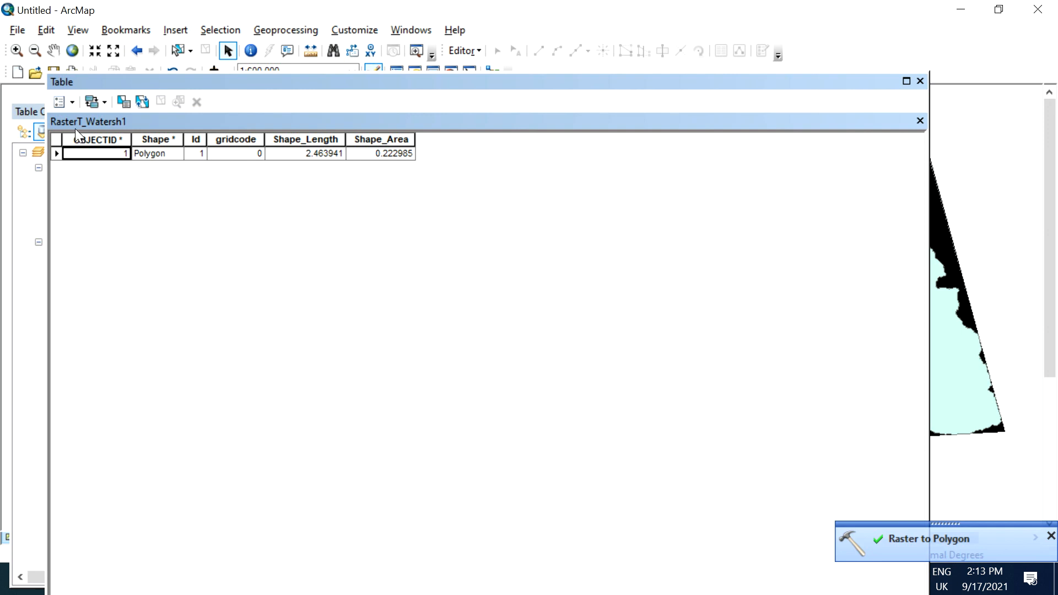
{"action": "left_click", "coordinate": [60, 102]}
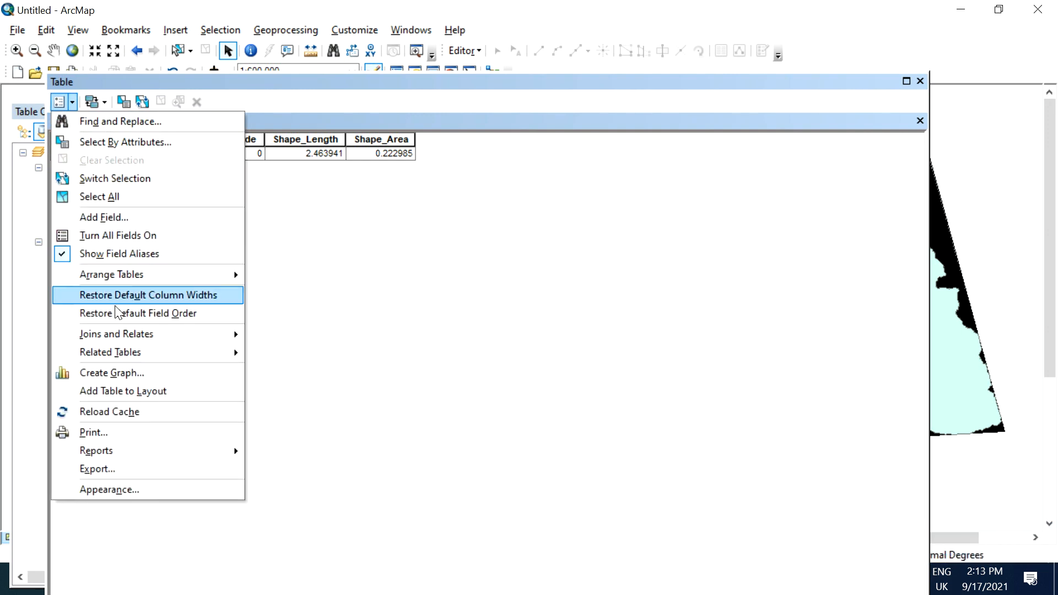
{"action": "mouse_move", "coordinate": [121, 217]}
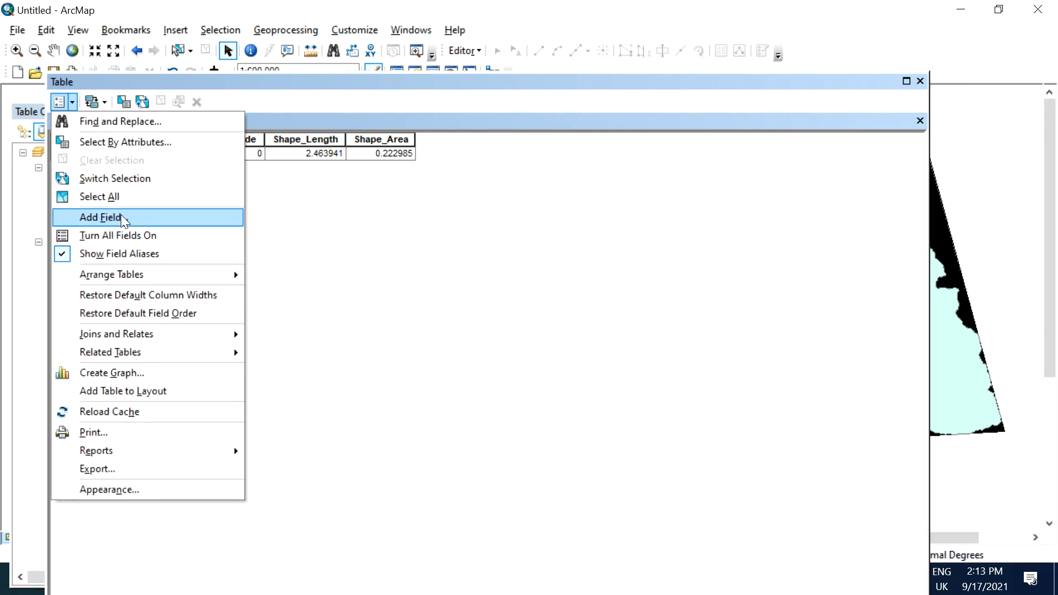
{"action": "left_click", "coordinate": [100, 216]}
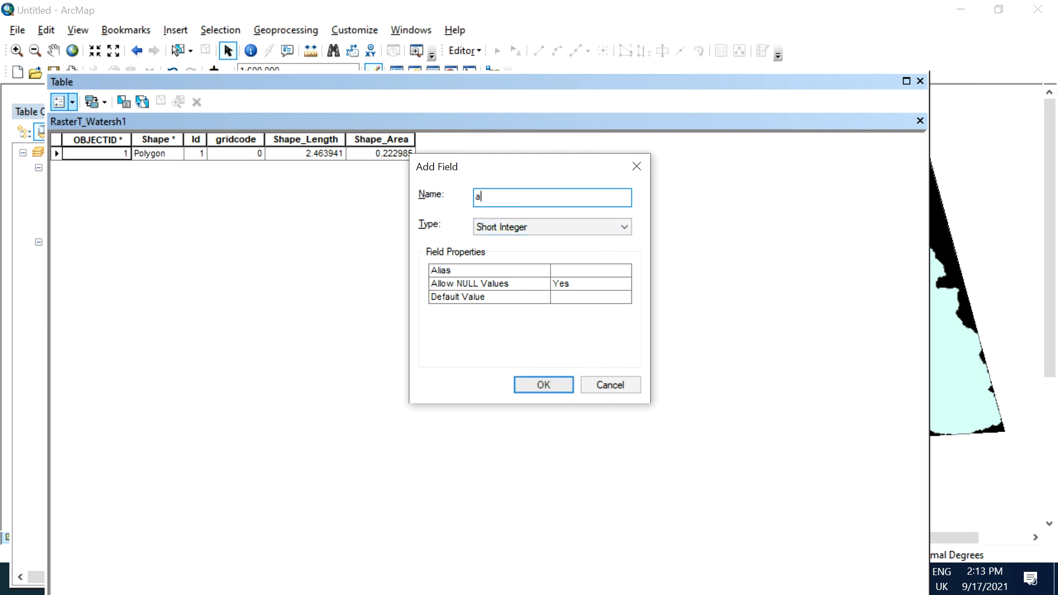
{"action": "type", "text": "t"}
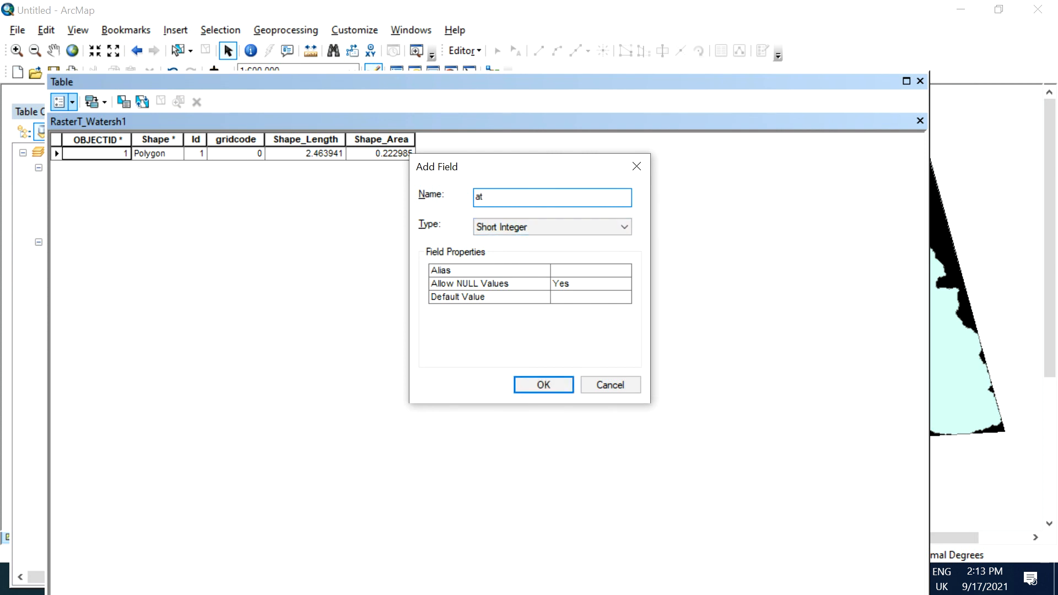
{"action": "type", "text": "area"}
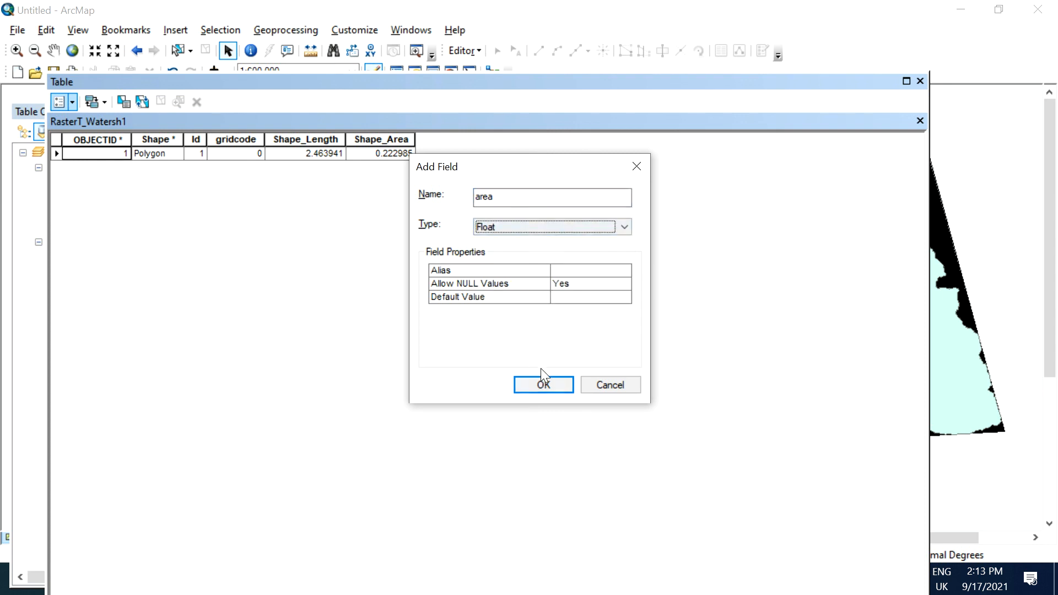
{"action": "left_click", "coordinate": [543, 385]}
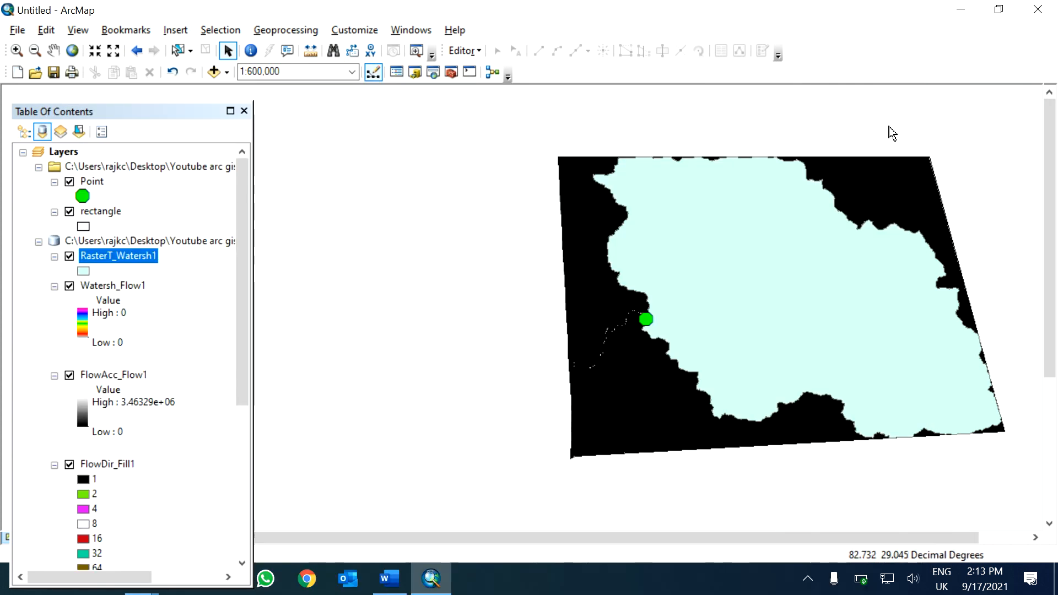
Step: Set the data frame coordinate system to WGS 1984 UTM Zone 44N
{"action": "left_click", "coordinate": [63, 151]}
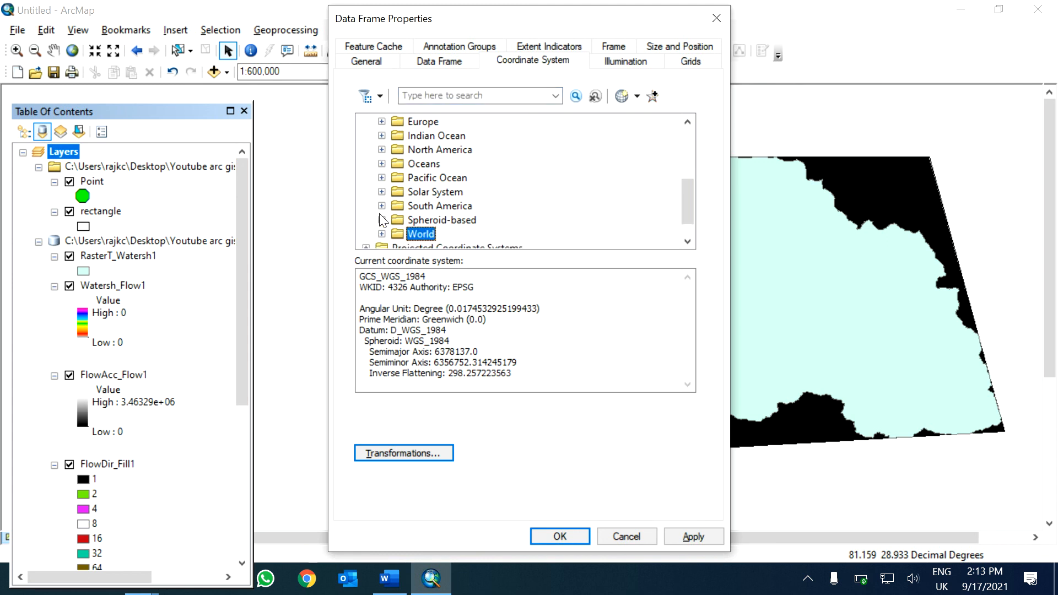
{"action": "scroll", "scroll_direction": "down", "scroll_amount": 3}
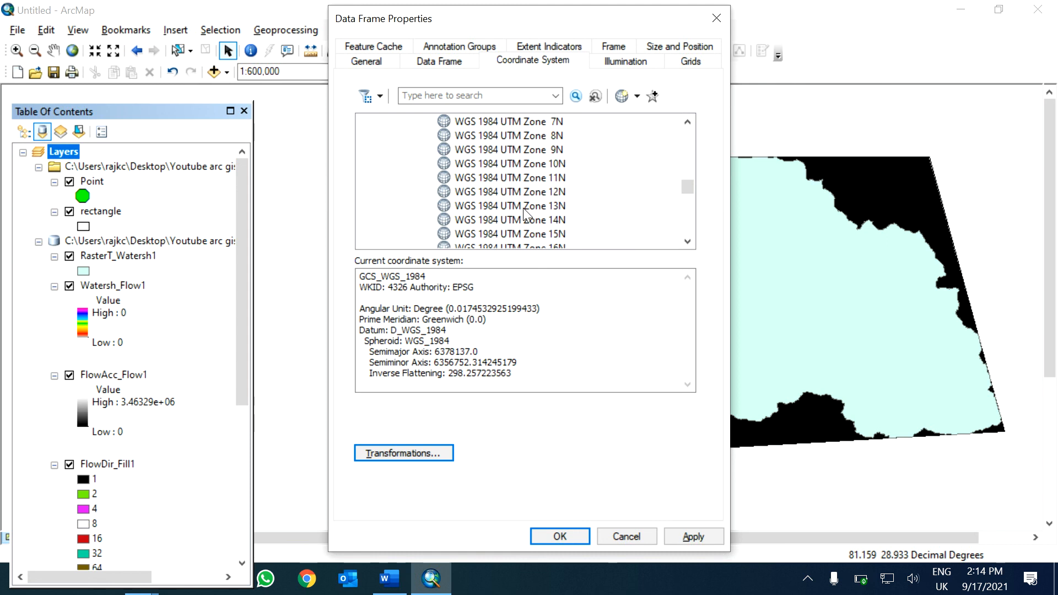
{"action": "scroll", "scroll_direction": "down", "scroll_amount": 3}
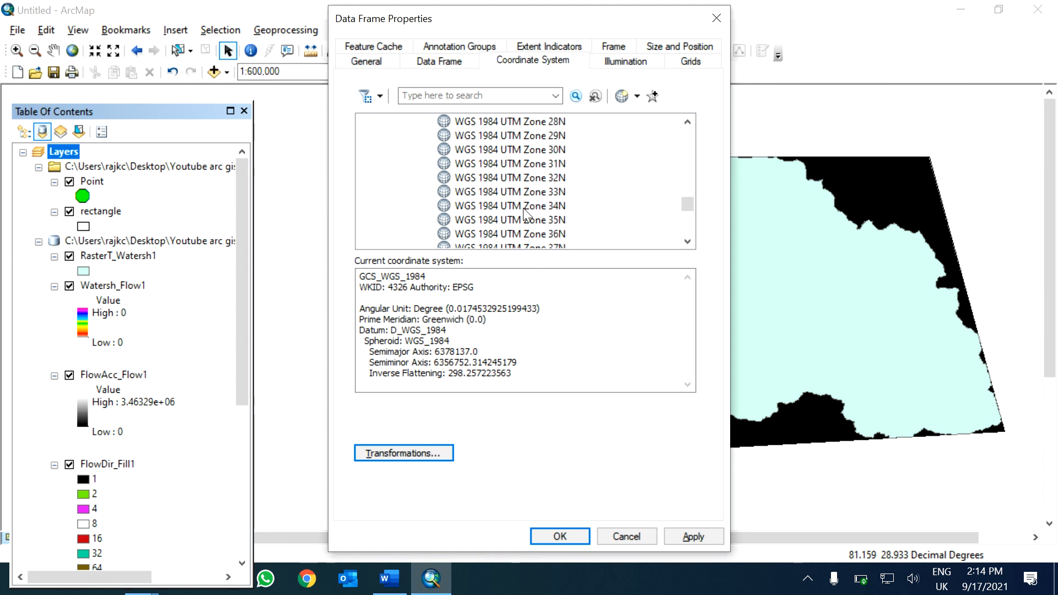
{"action": "left_click", "coordinate": [509, 219]}
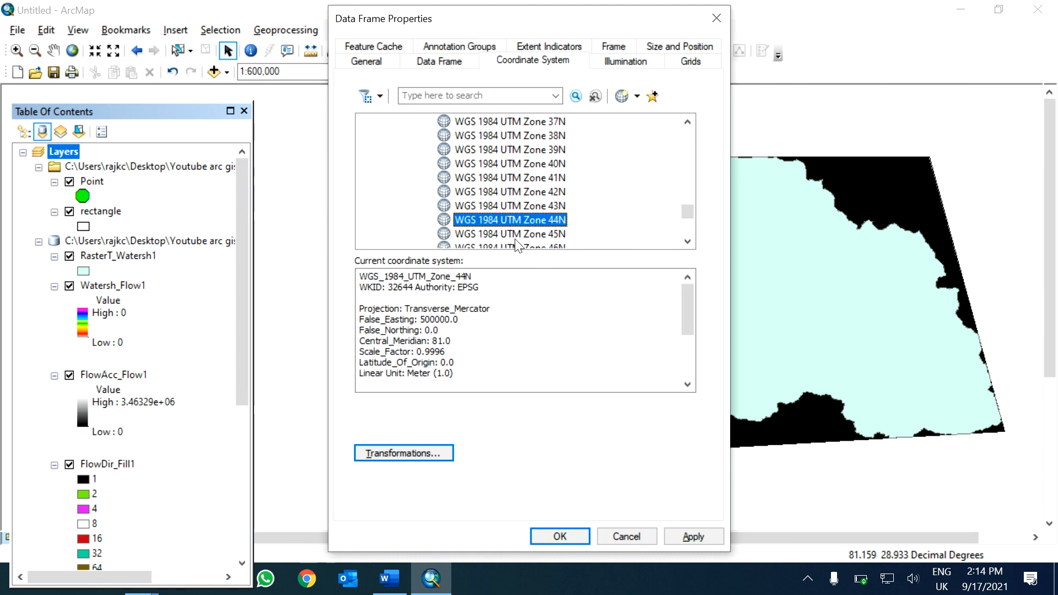
{"action": "left_click", "coordinate": [693, 535]}
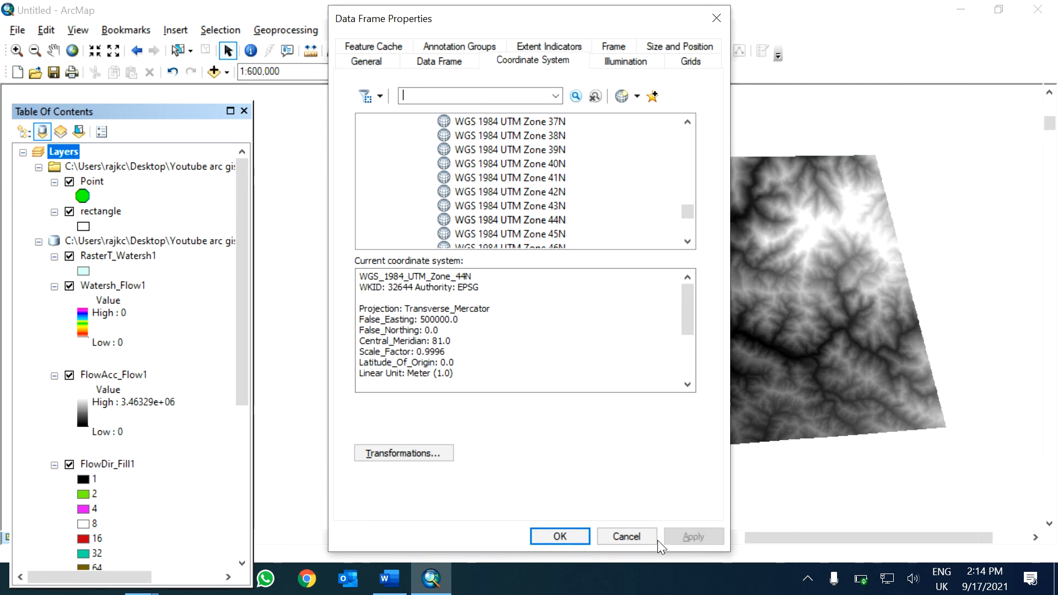
{"action": "left_click", "coordinate": [558, 536]}
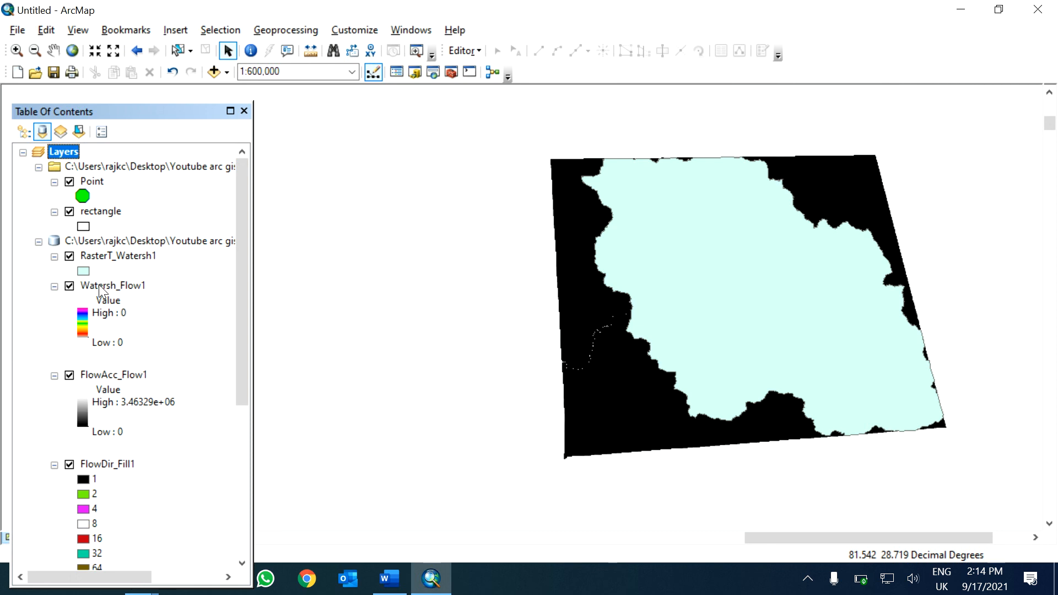
Step: Calculate the watershed polygon's geometry area into the area field, giving 2413.58
{"action": "right_click", "coordinate": [118, 255]}
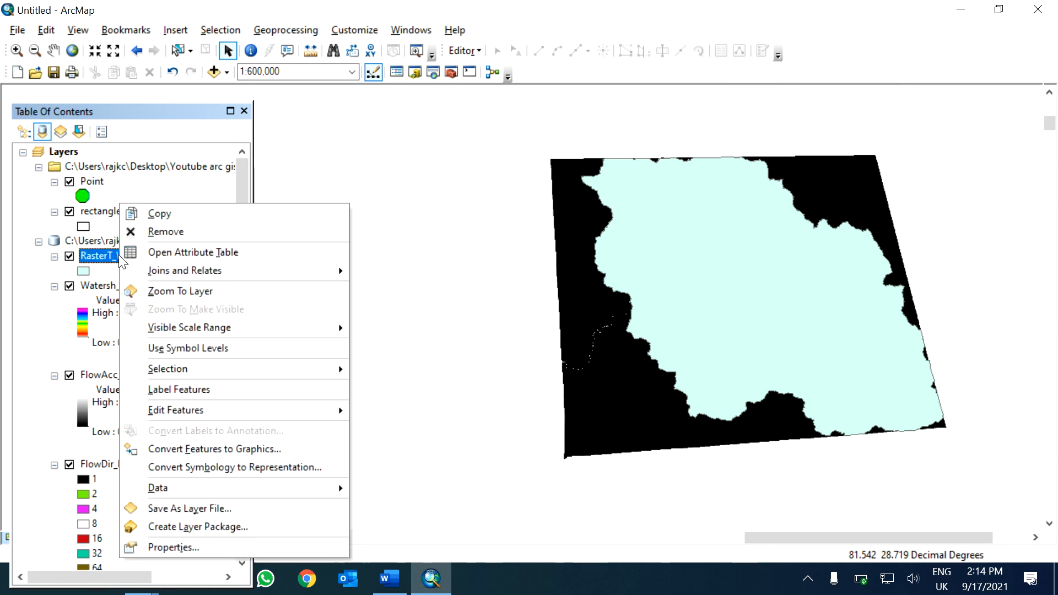
{"action": "left_click", "coordinate": [193, 252]}
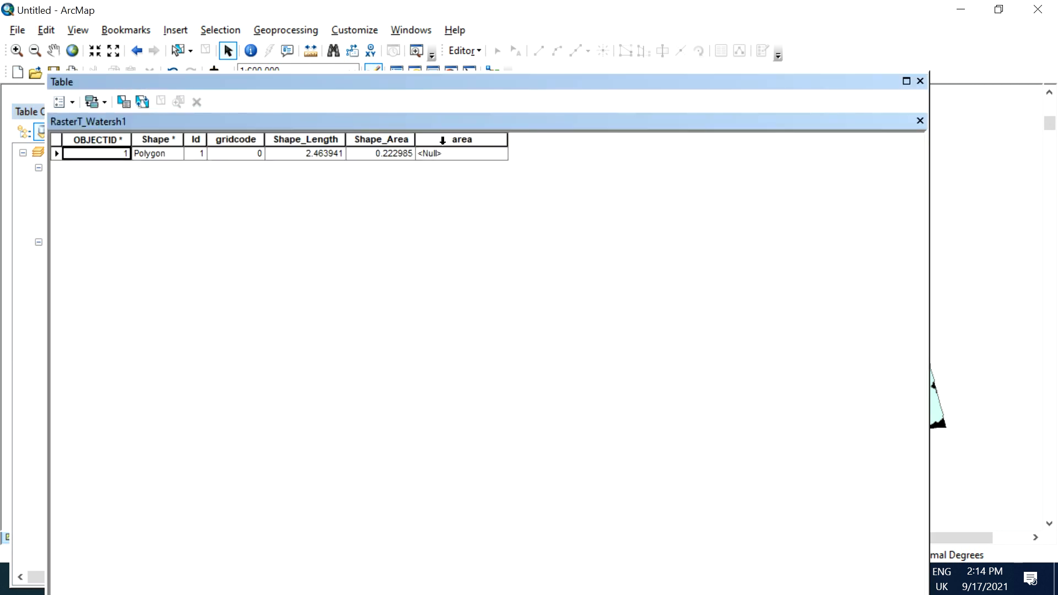
{"action": "right_click", "coordinate": [460, 139]}
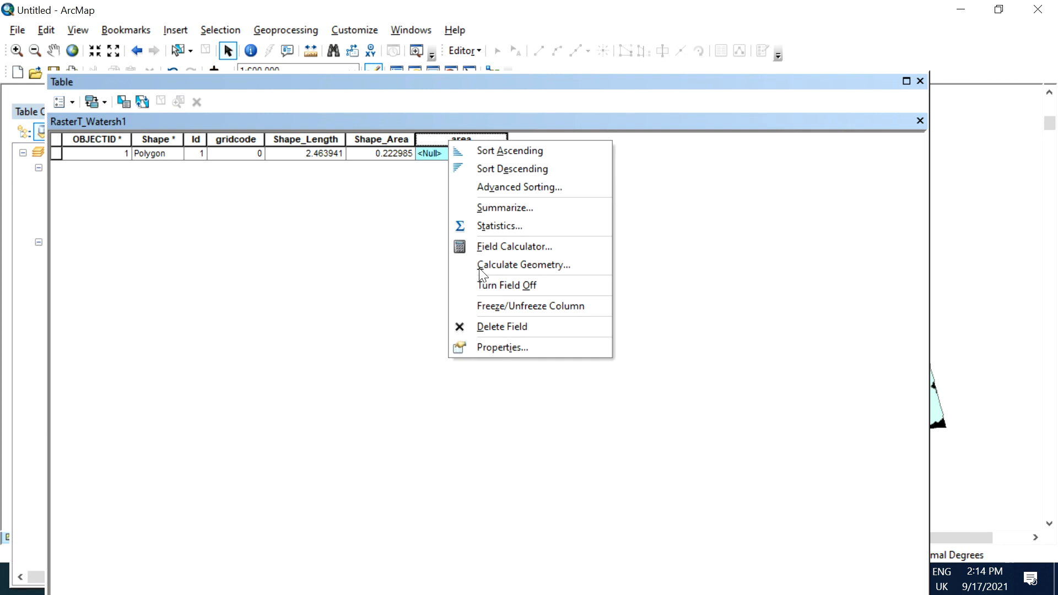
{"action": "left_click", "coordinate": [522, 265]}
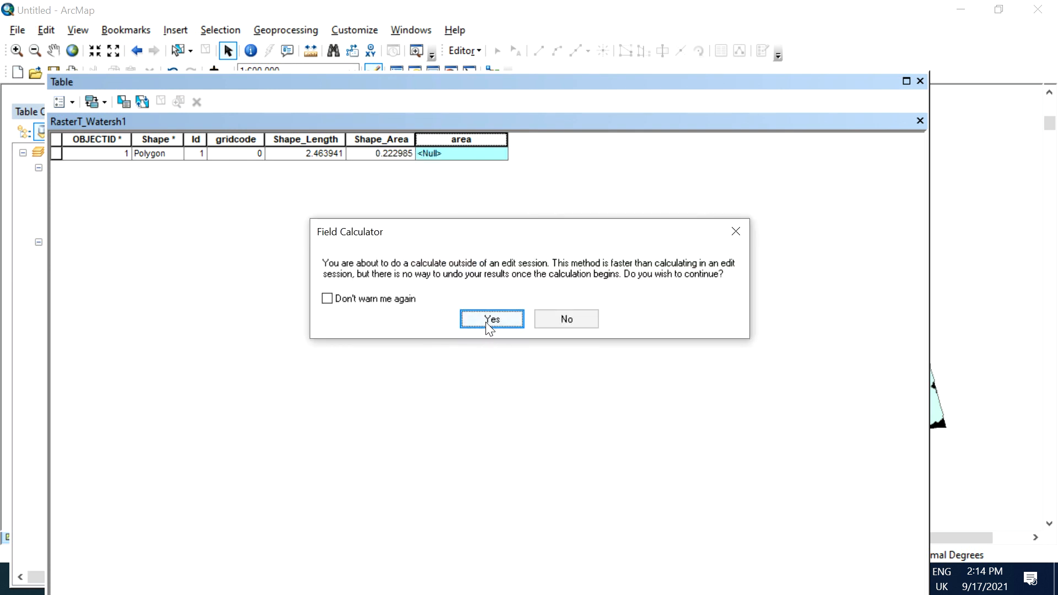
{"action": "left_click", "coordinate": [491, 318]}
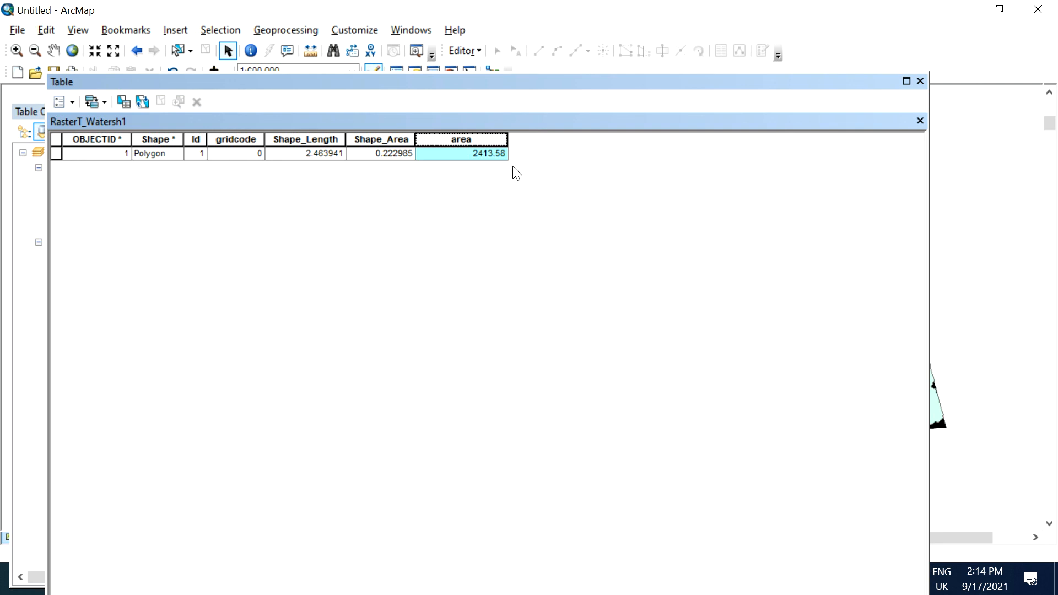
{"action": "mouse_move", "coordinate": [529, 208]}
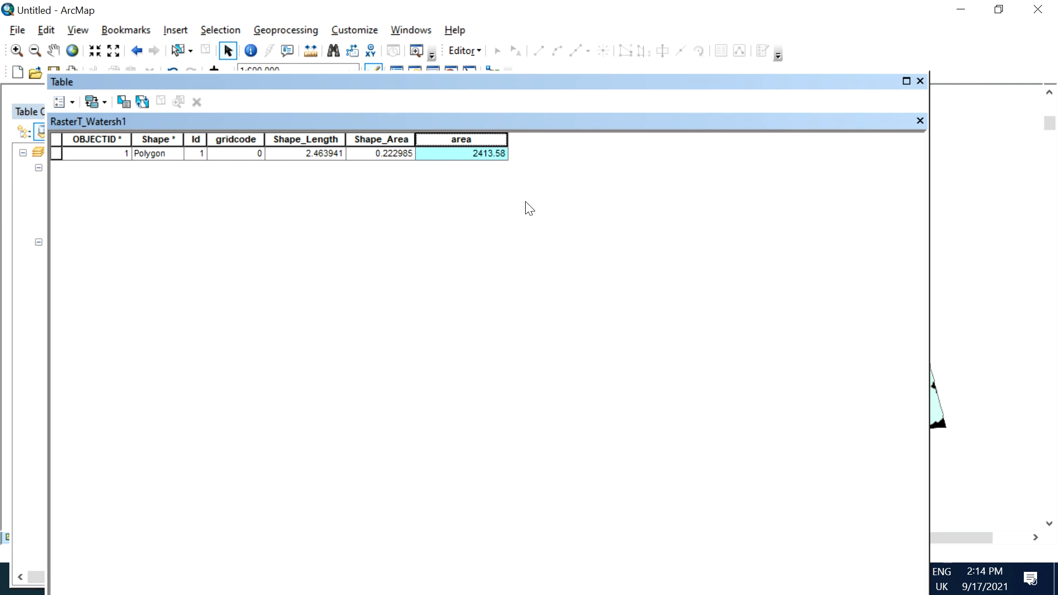
{"action": "mouse_move", "coordinate": [835, 147]}
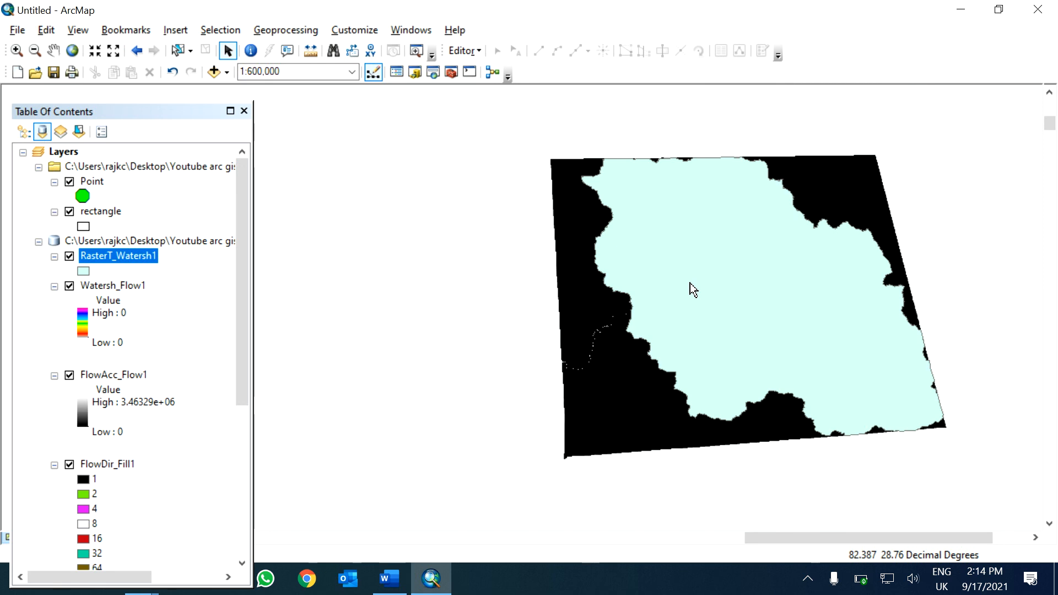
{"action": "mouse_move", "coordinate": [536, 268]}
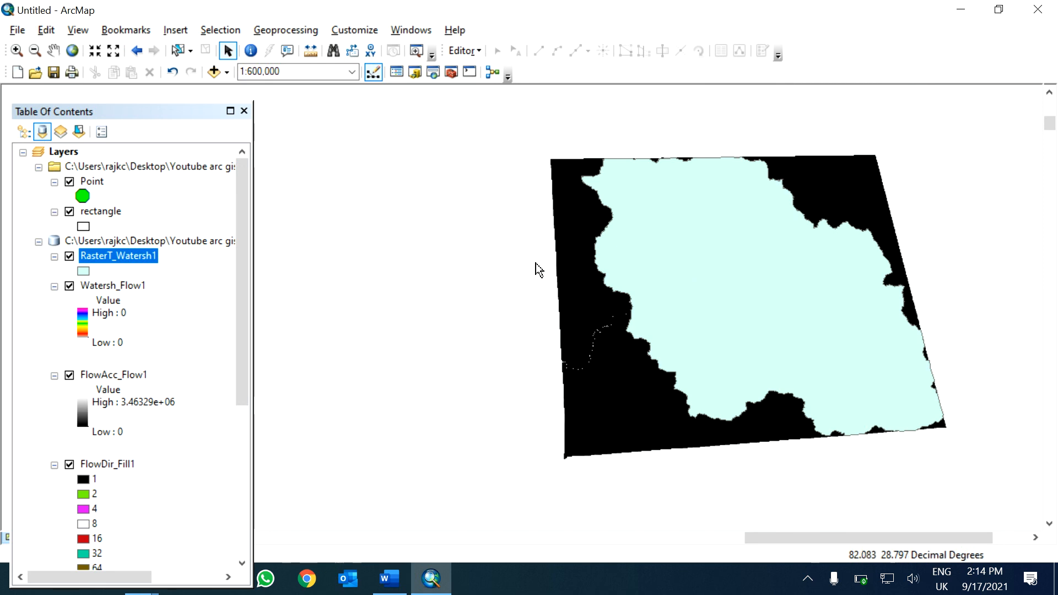